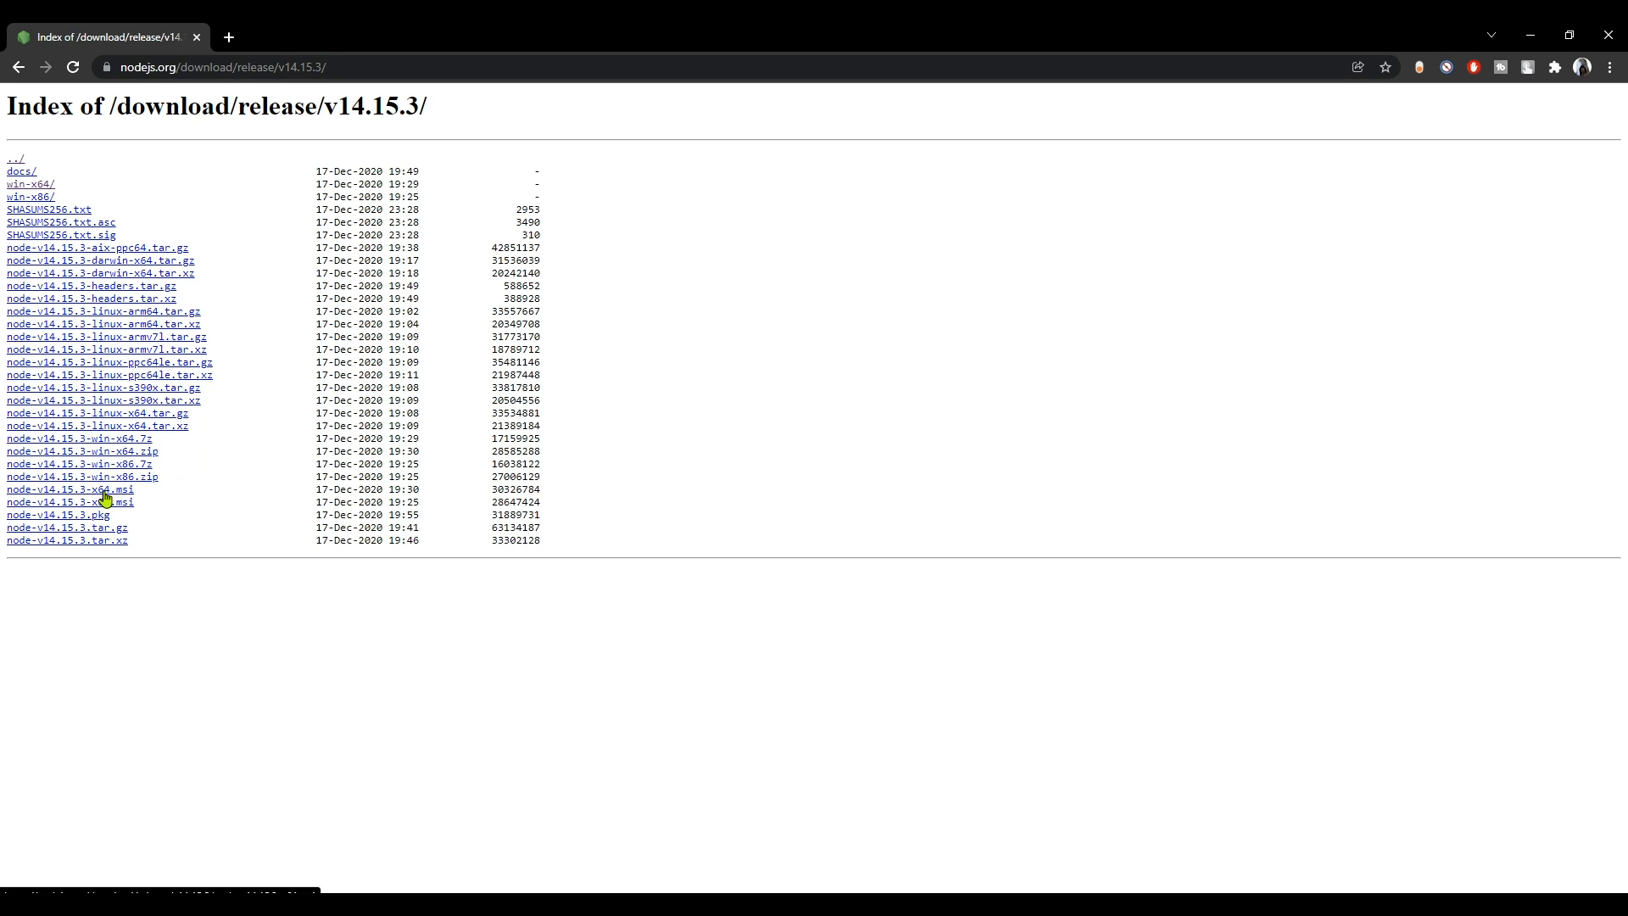
Step: Download node-v14.15.3-x64.msi with IDM into the Programs downloads folder
right_click(69, 489)
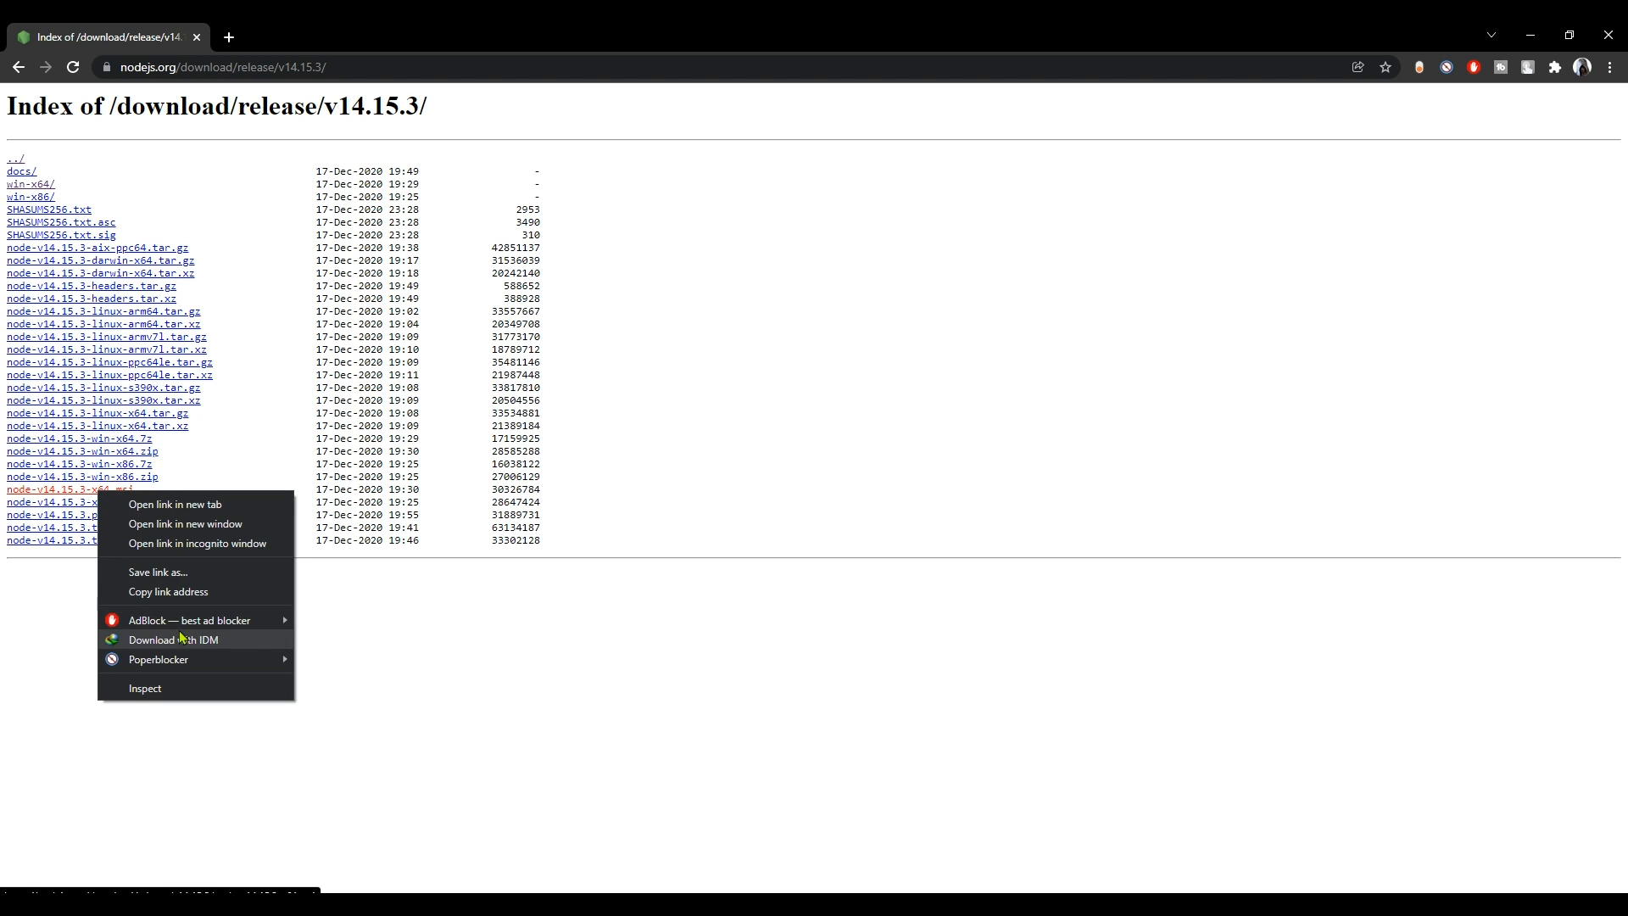
left_click(173, 640)
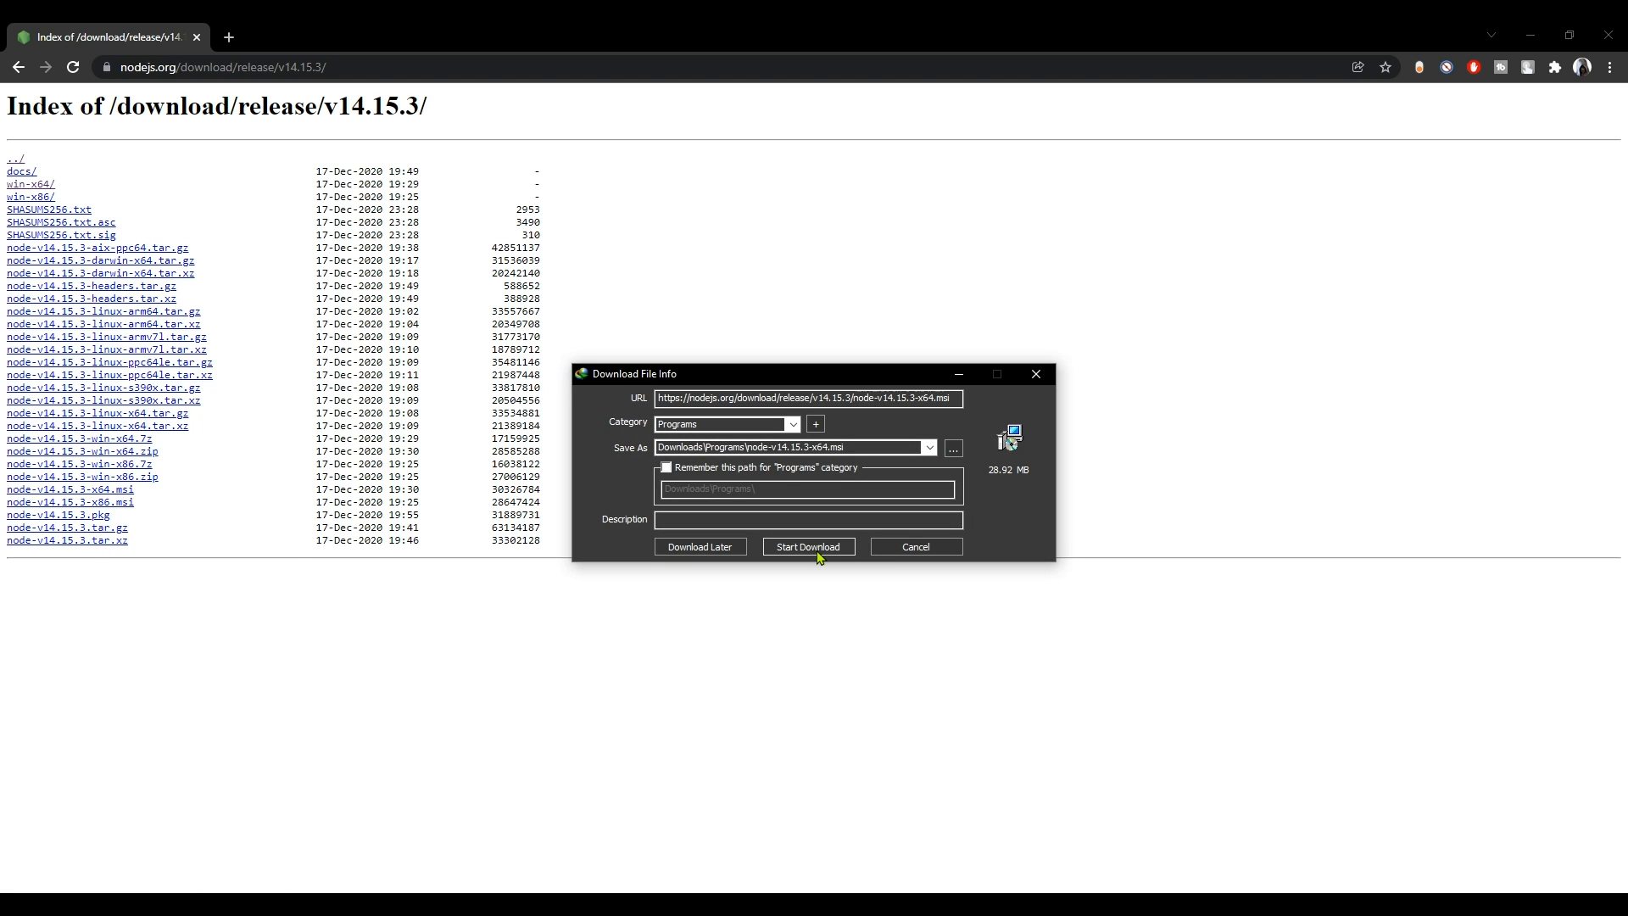
left_click(807, 546)
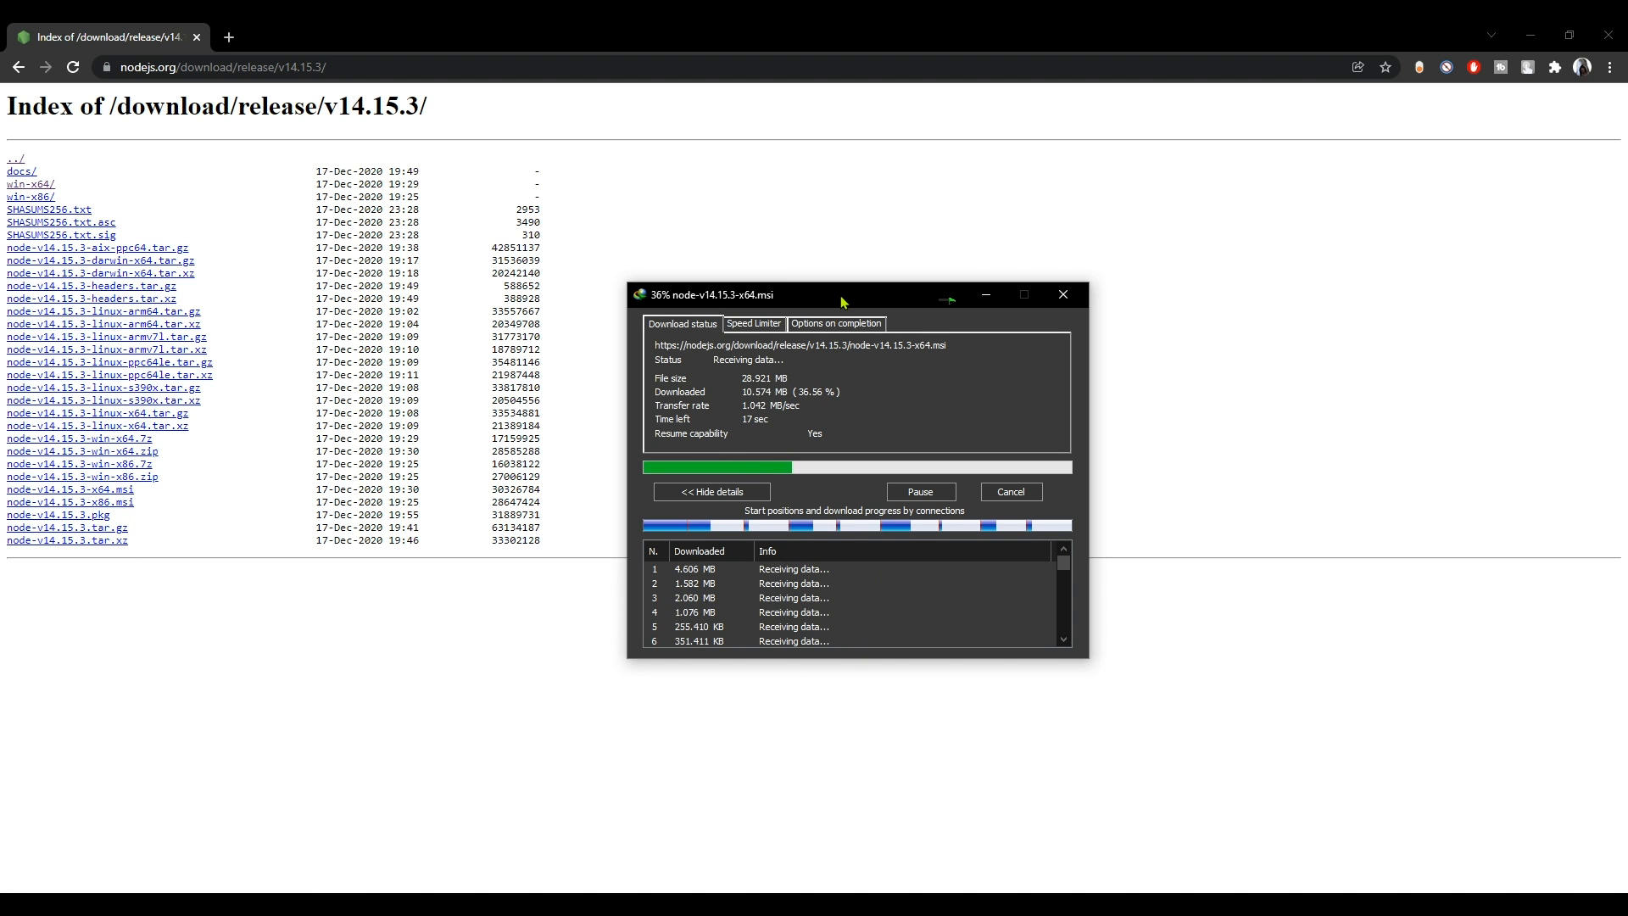
mouse_move(960, 394)
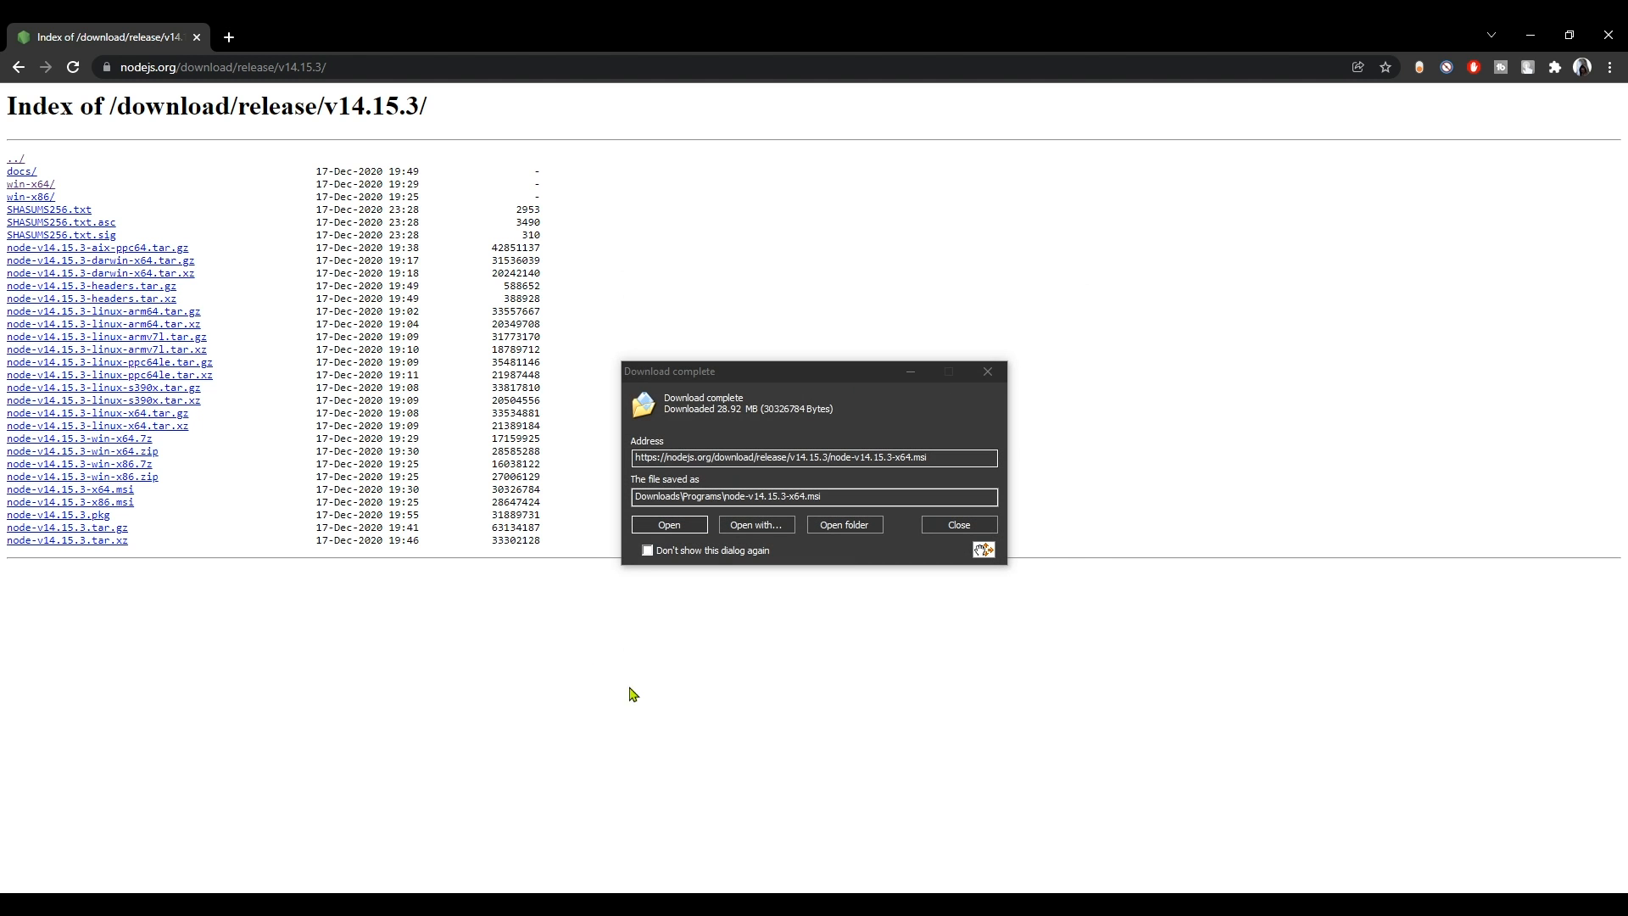
Step: Run the Node.js installer, accept the license and keep the default folder and features
left_click(668, 524)
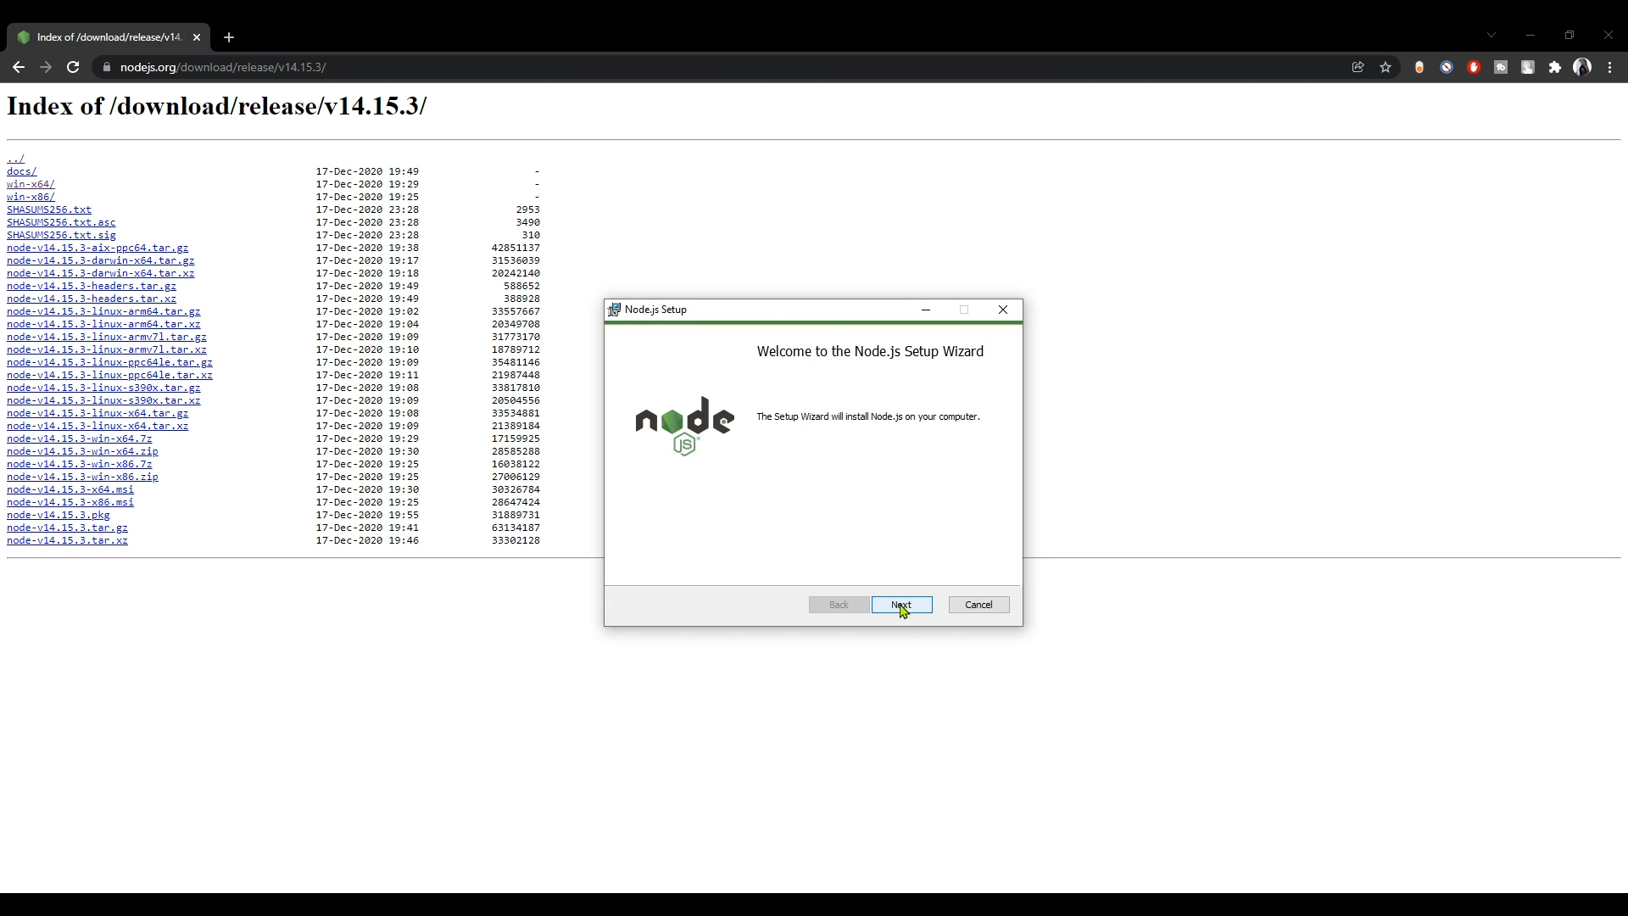
left_click(899, 604)
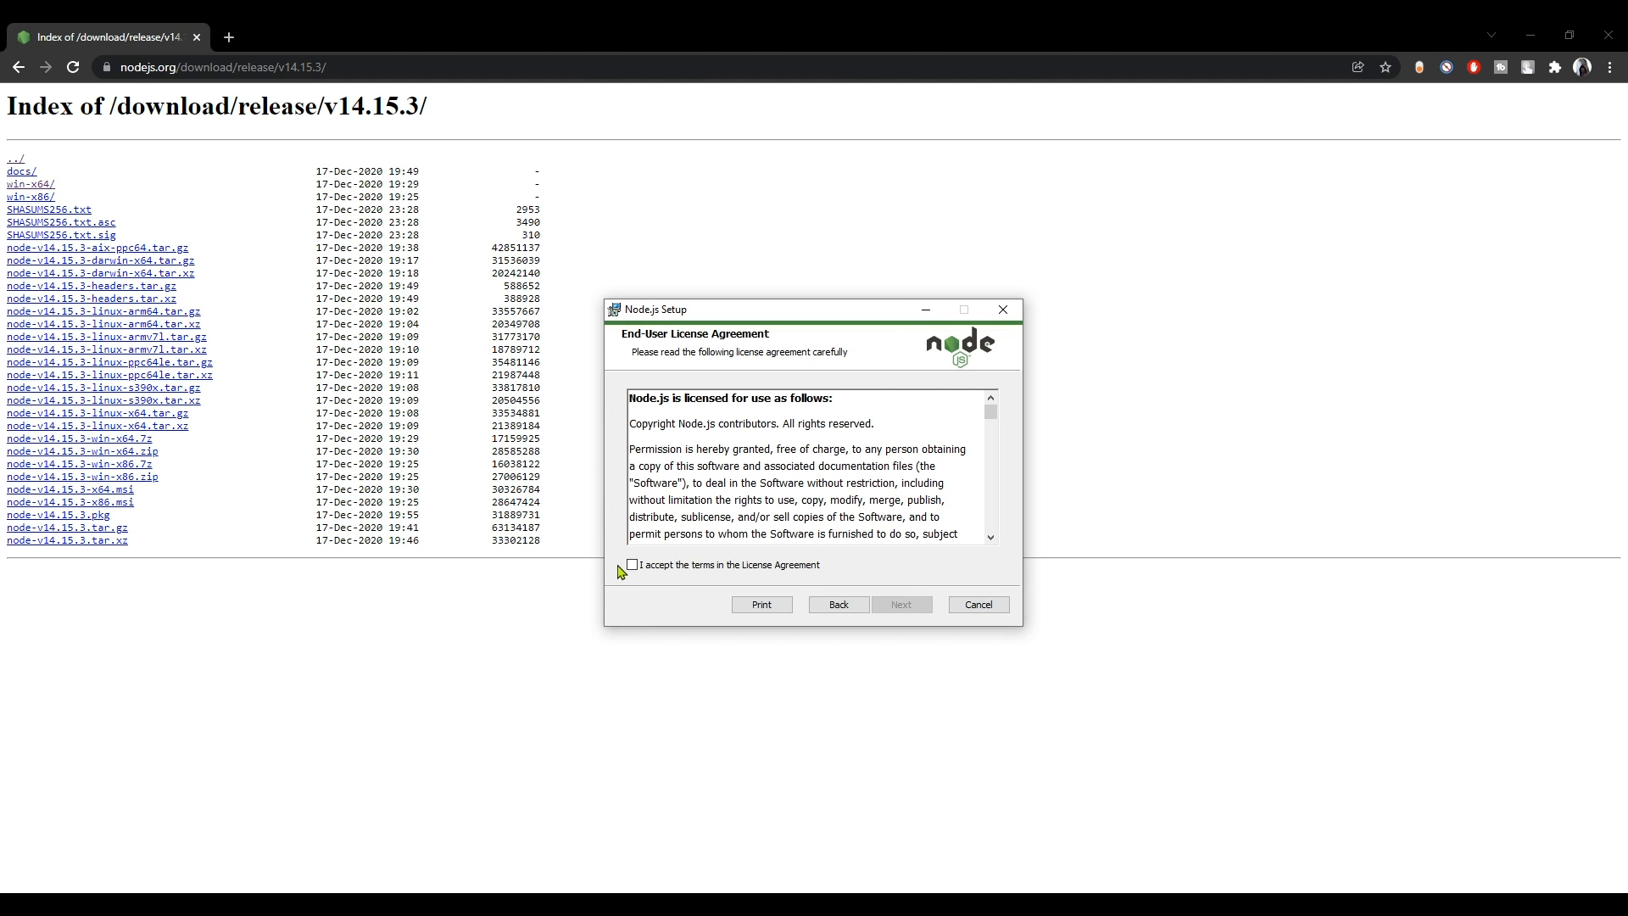
left_click(631, 563)
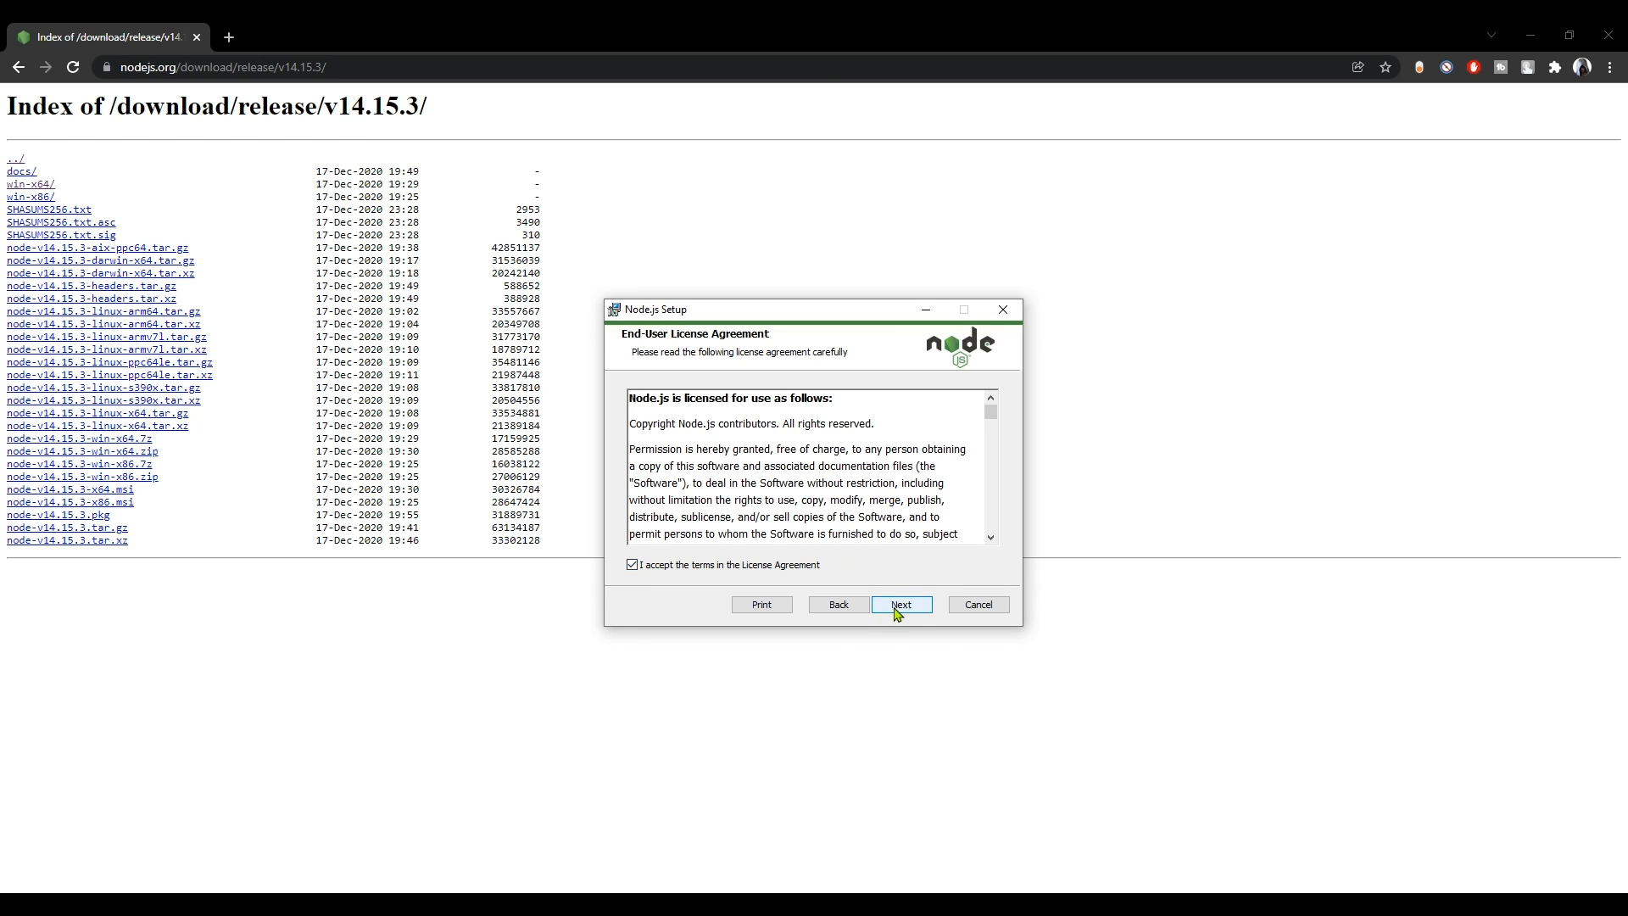
left_click(901, 604)
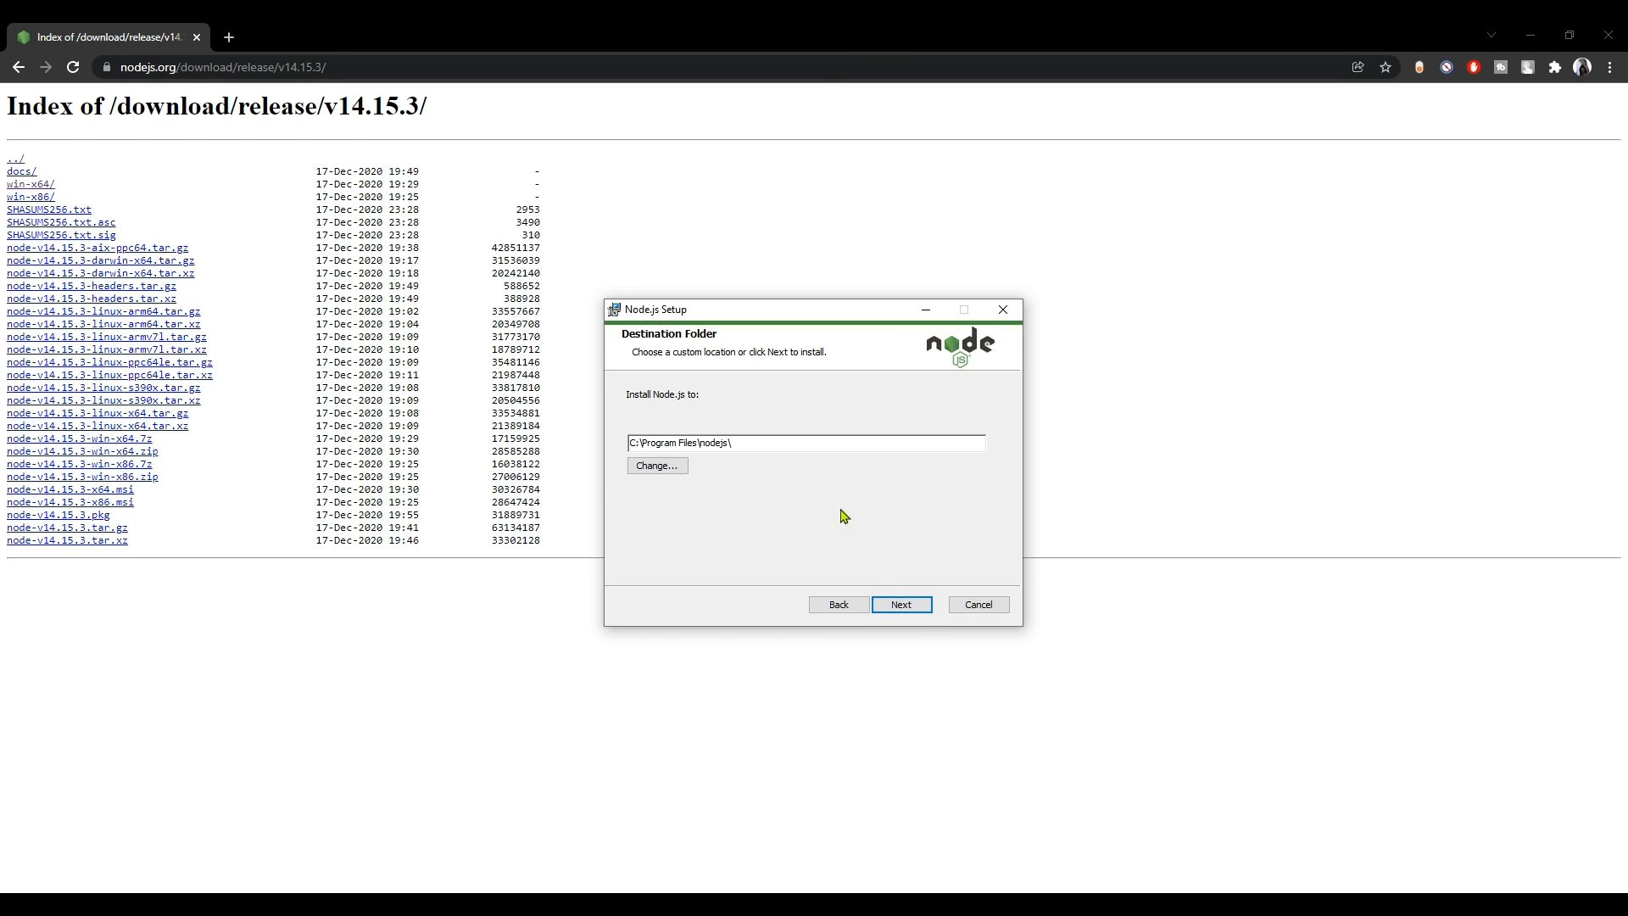
left_click(898, 603)
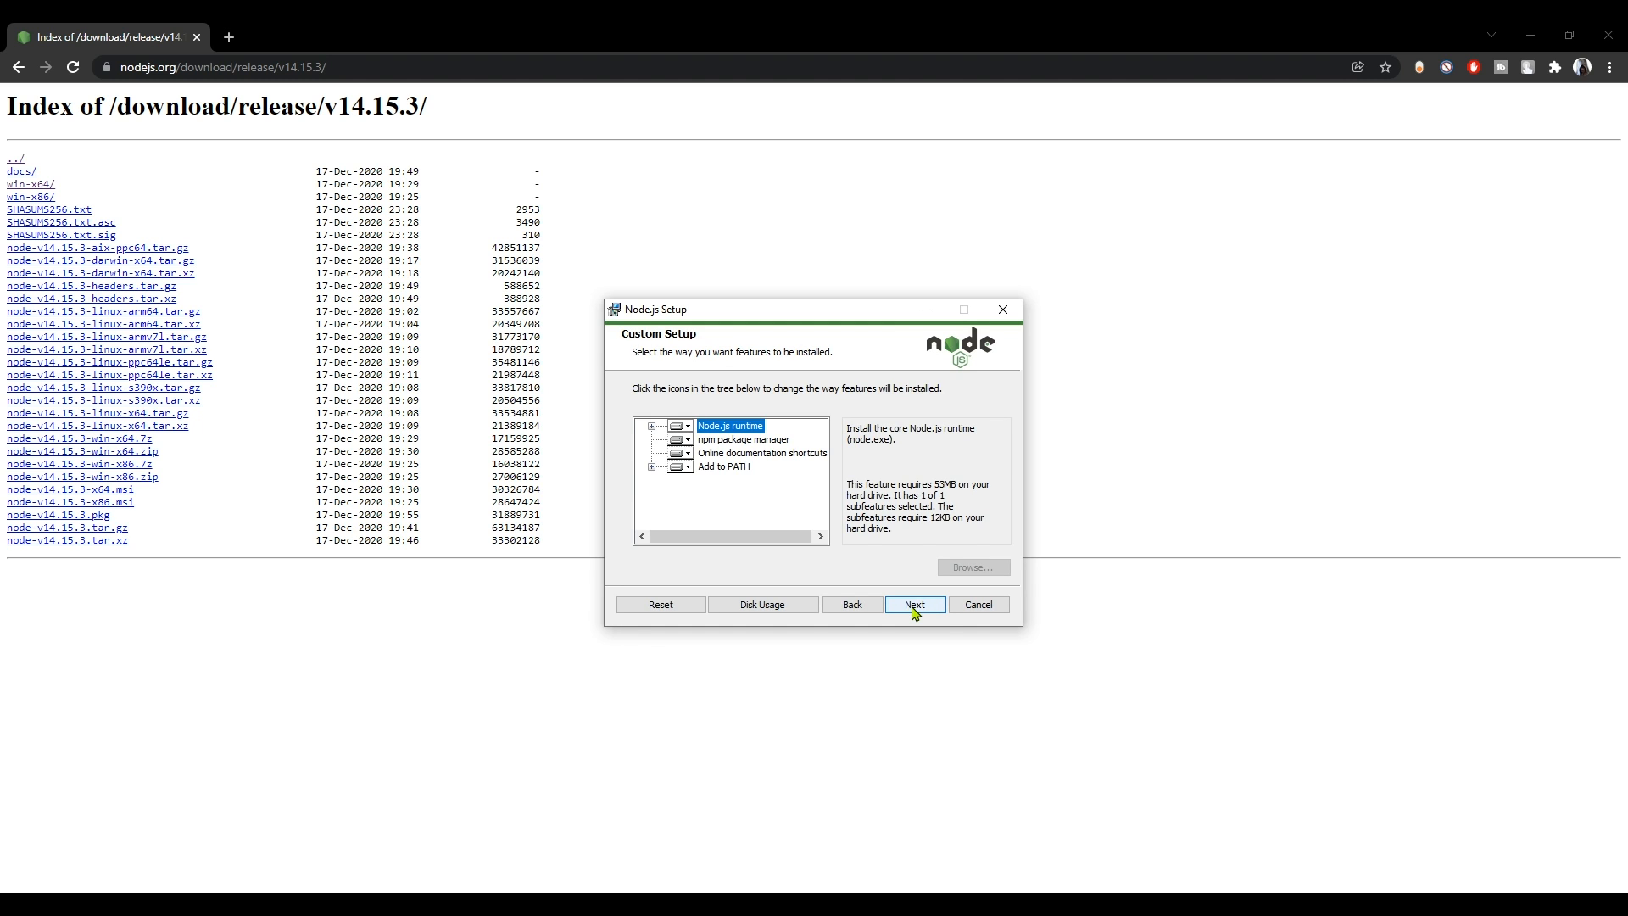
left_click(914, 604)
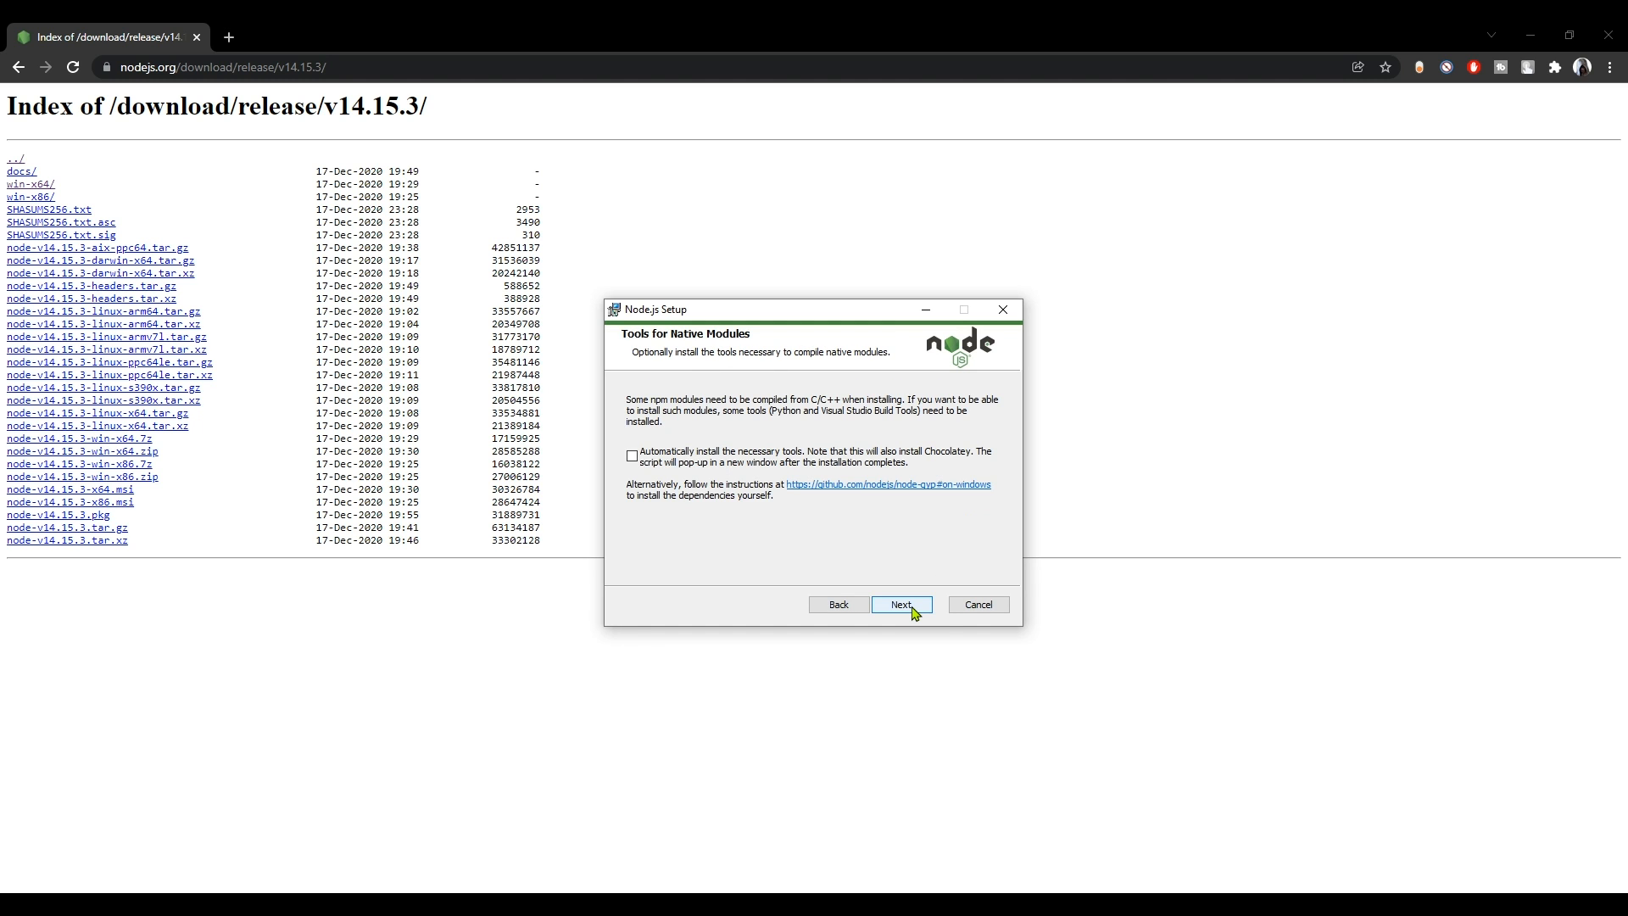
mouse_move(614, 477)
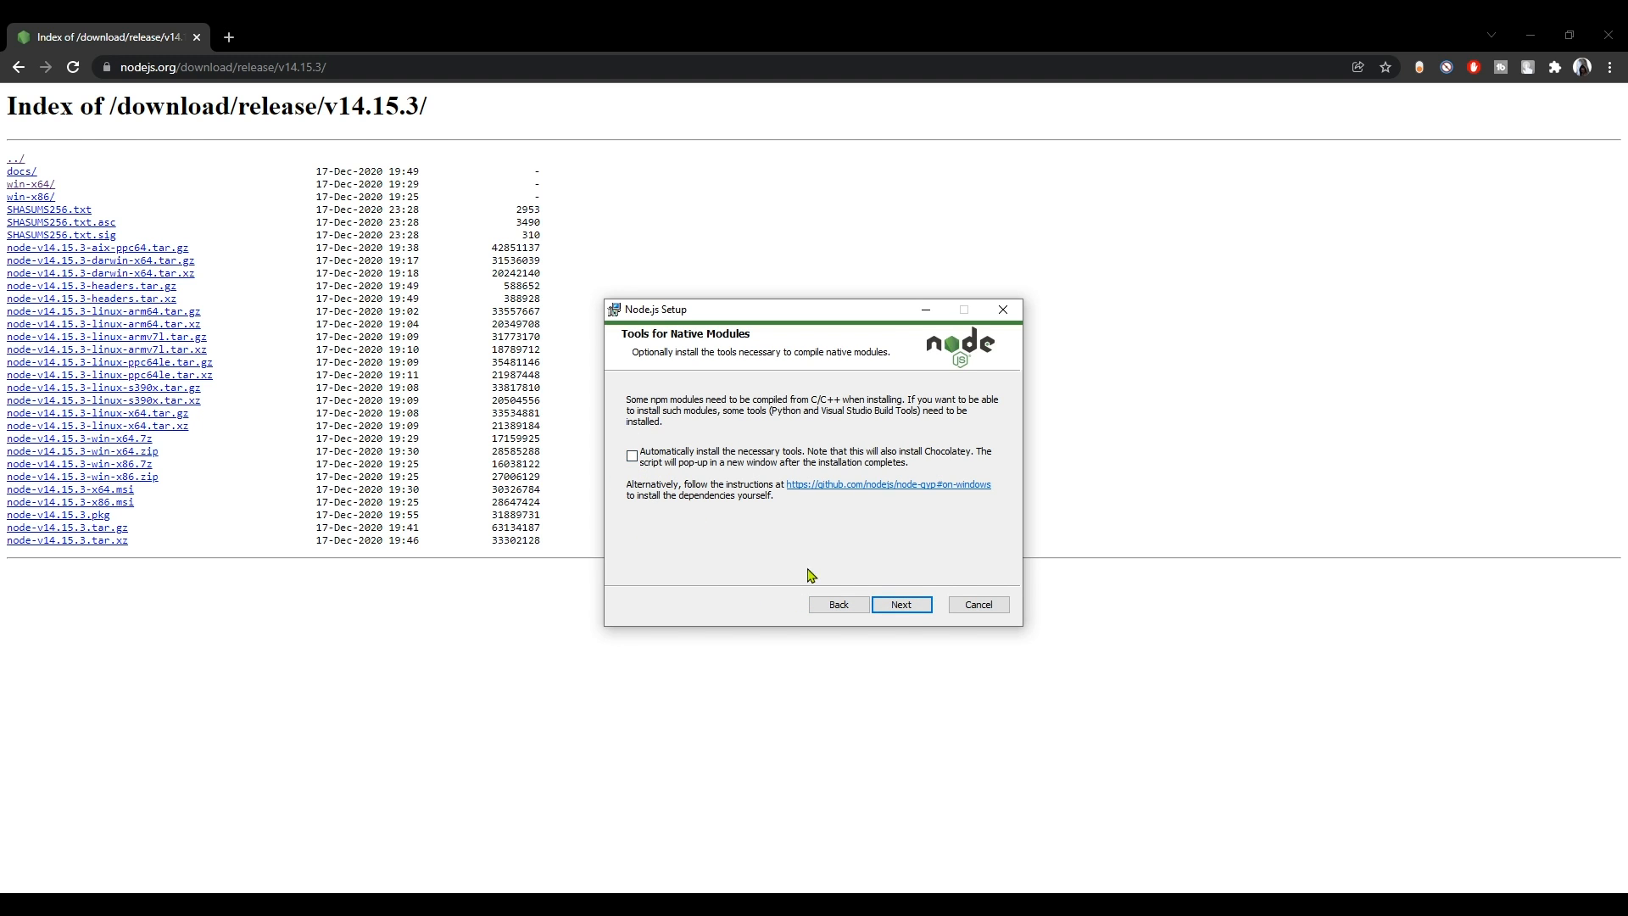
Step: Skip native build tools, install Node.js v14.15.3 and finish the wizard
left_click(900, 604)
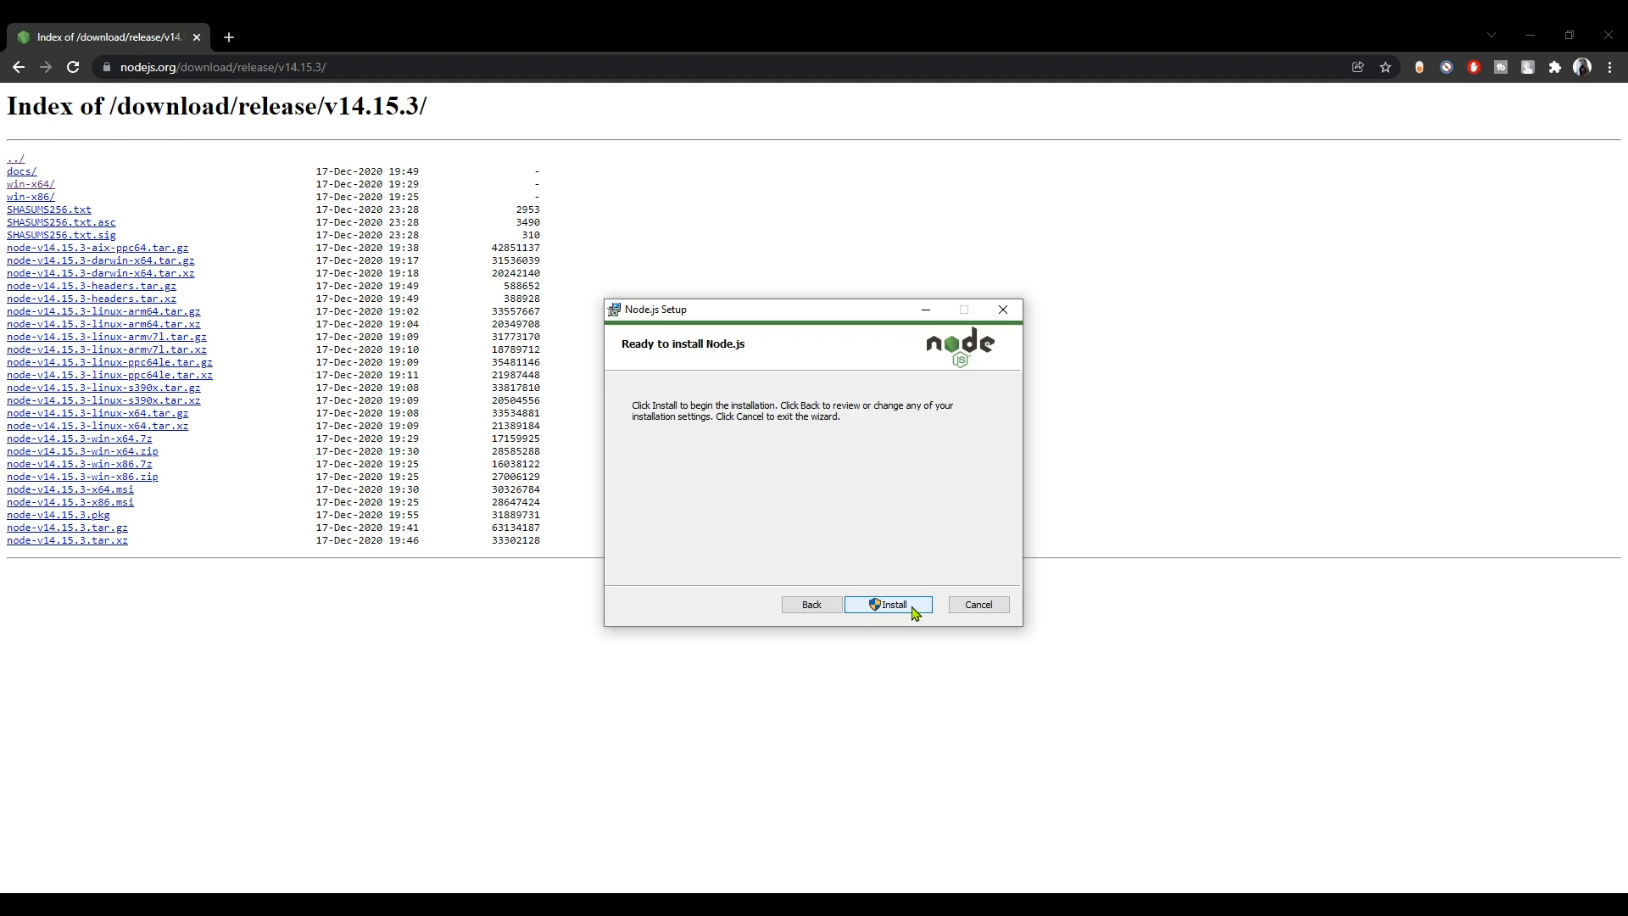
left_click(887, 604)
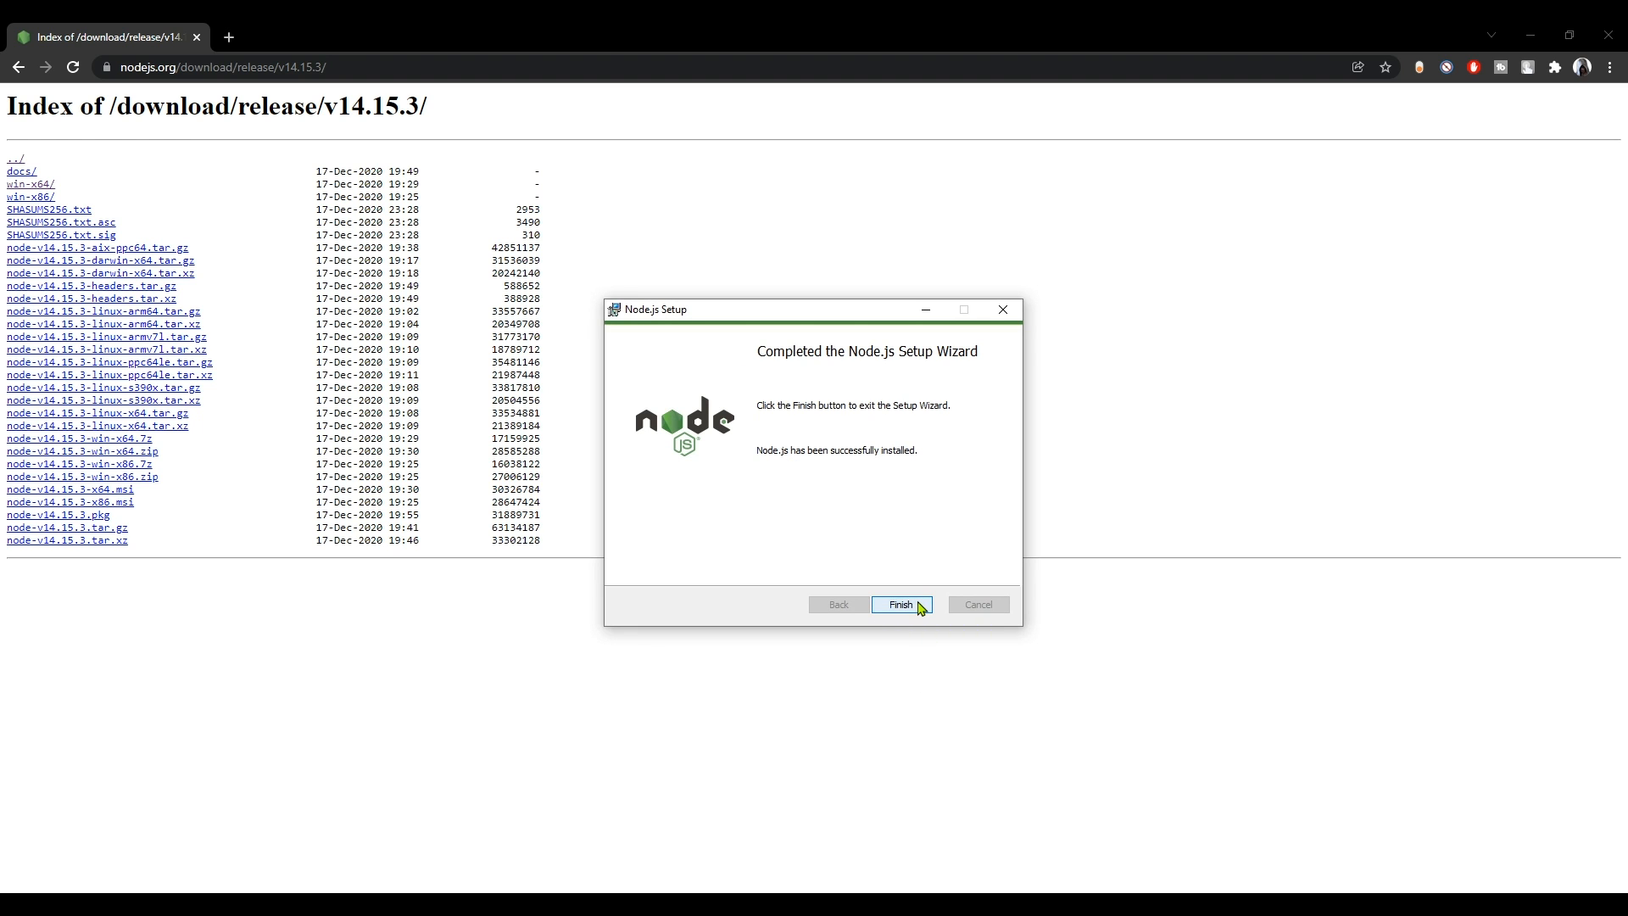
left_click(899, 603)
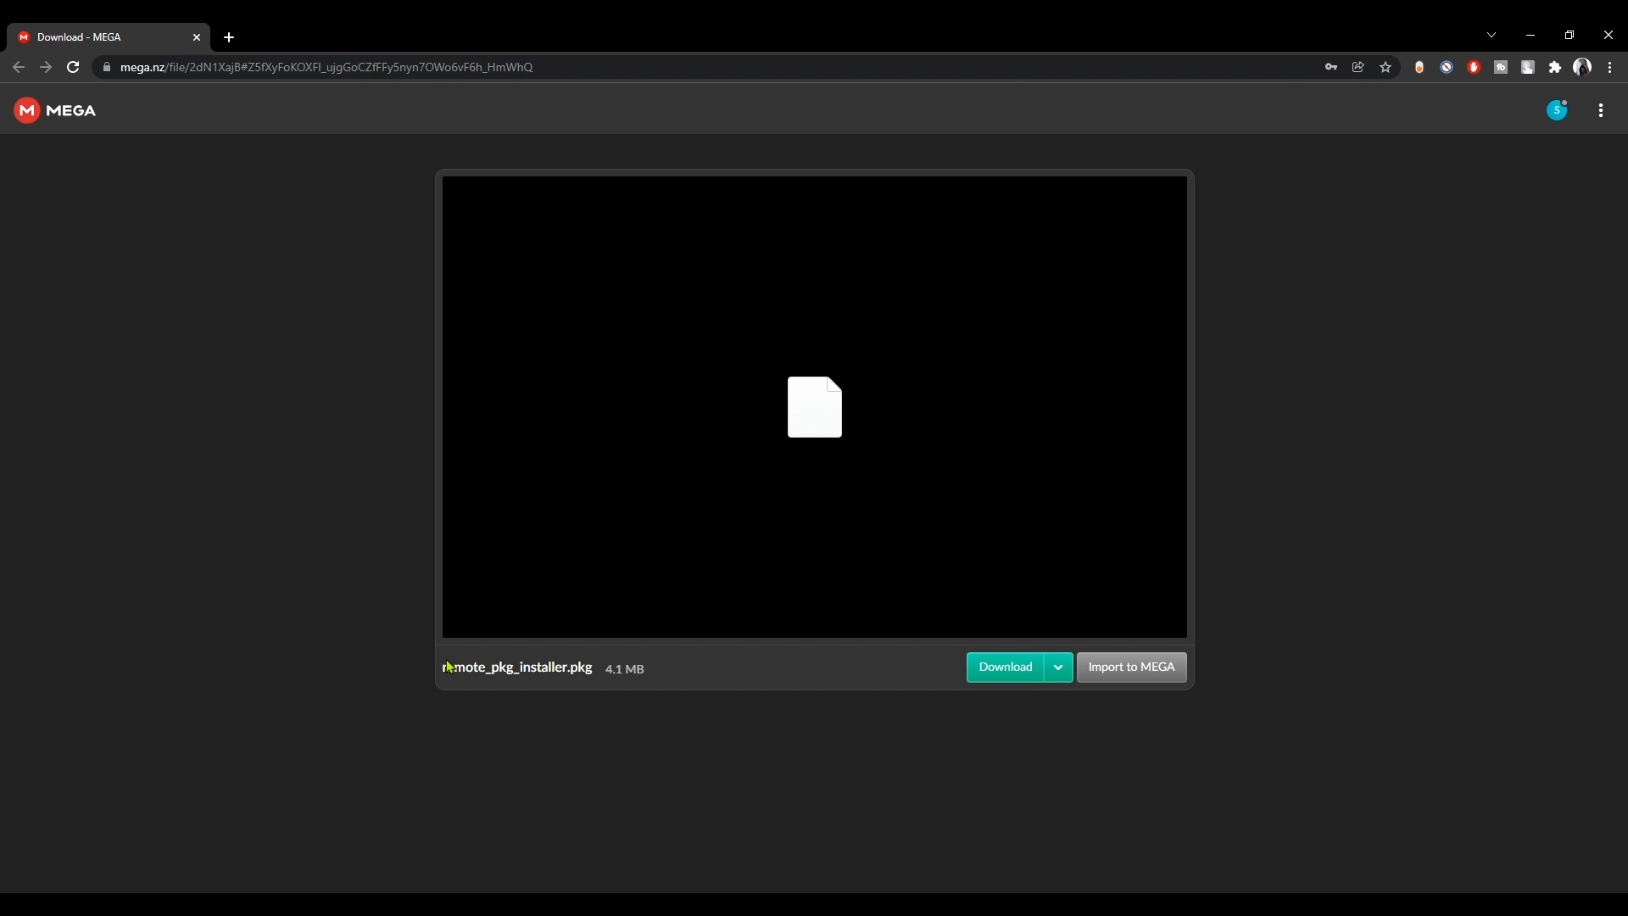
Step: Download remote_pkg_installer.pkg and PS4 Package Sender 1.2.zip from MEGA
left_click(1003, 664)
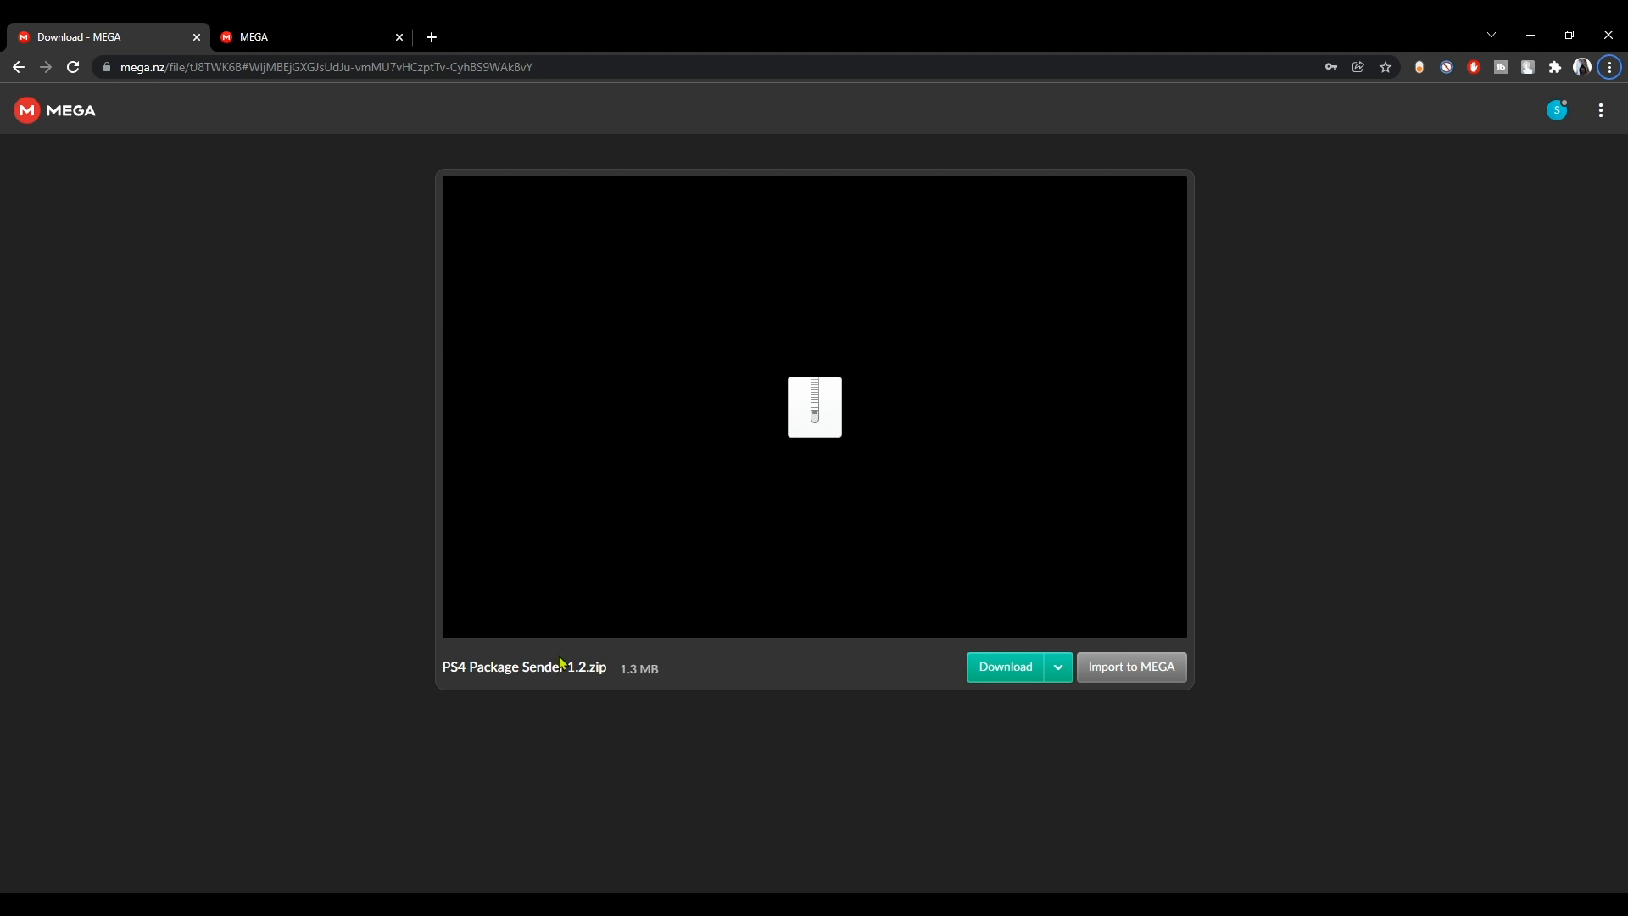
left_click(1002, 665)
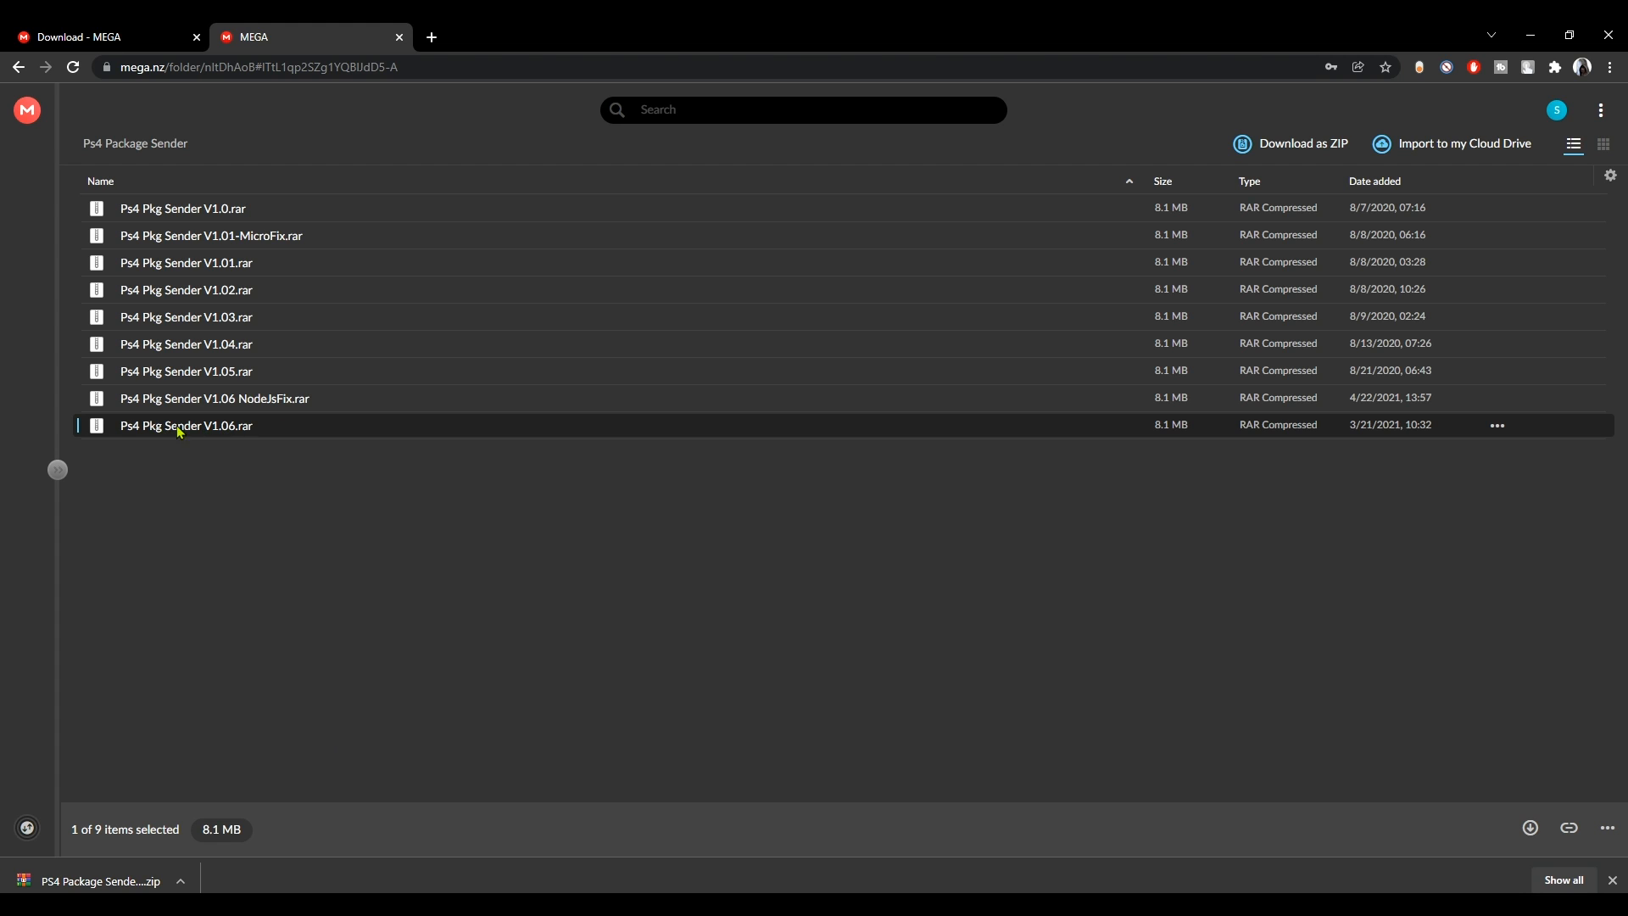
mouse_move(290, 437)
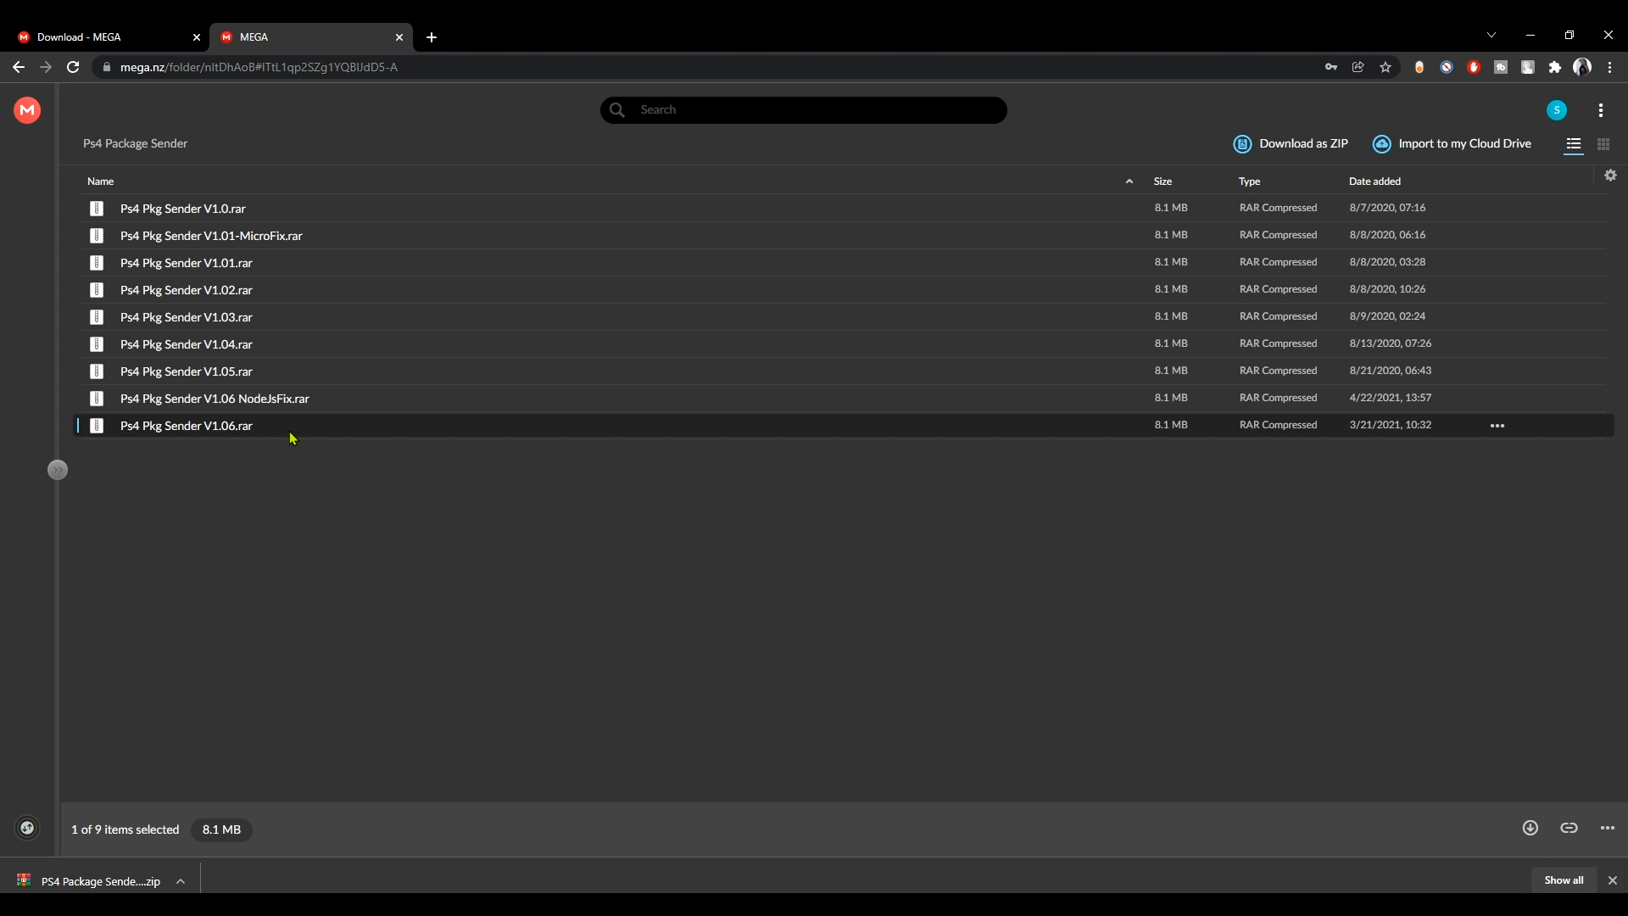
Step: Bring up download actions for Ps4 Pkg Sender V1.06.rar in the MEGA folder
right_click(268, 437)
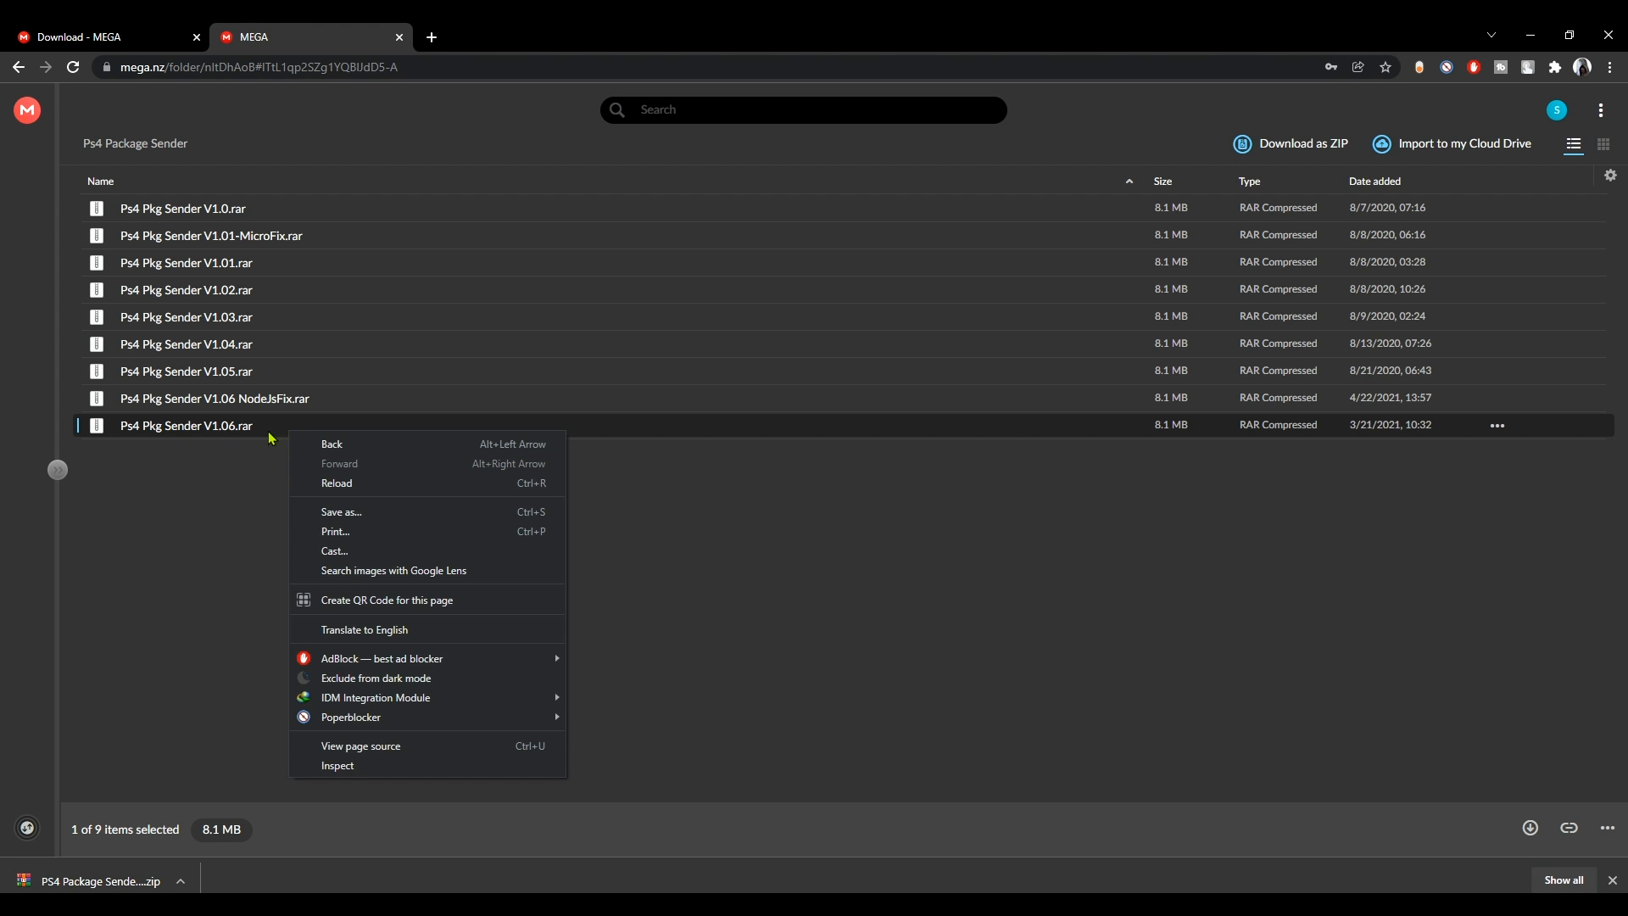
left_click(1495, 424)
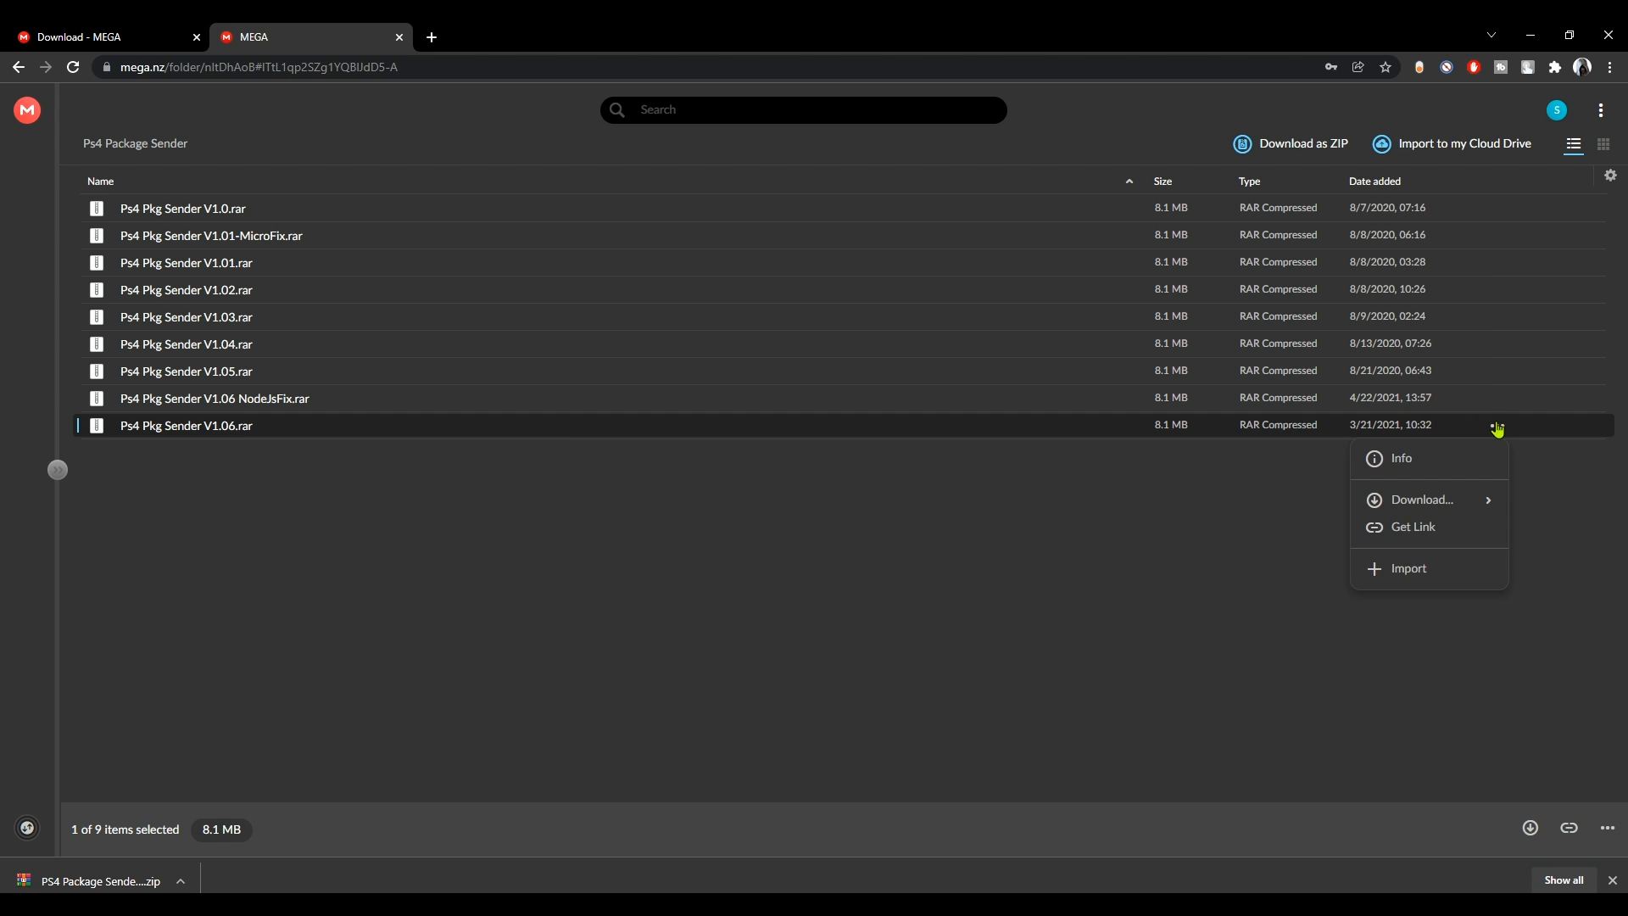
mouse_move(1421, 498)
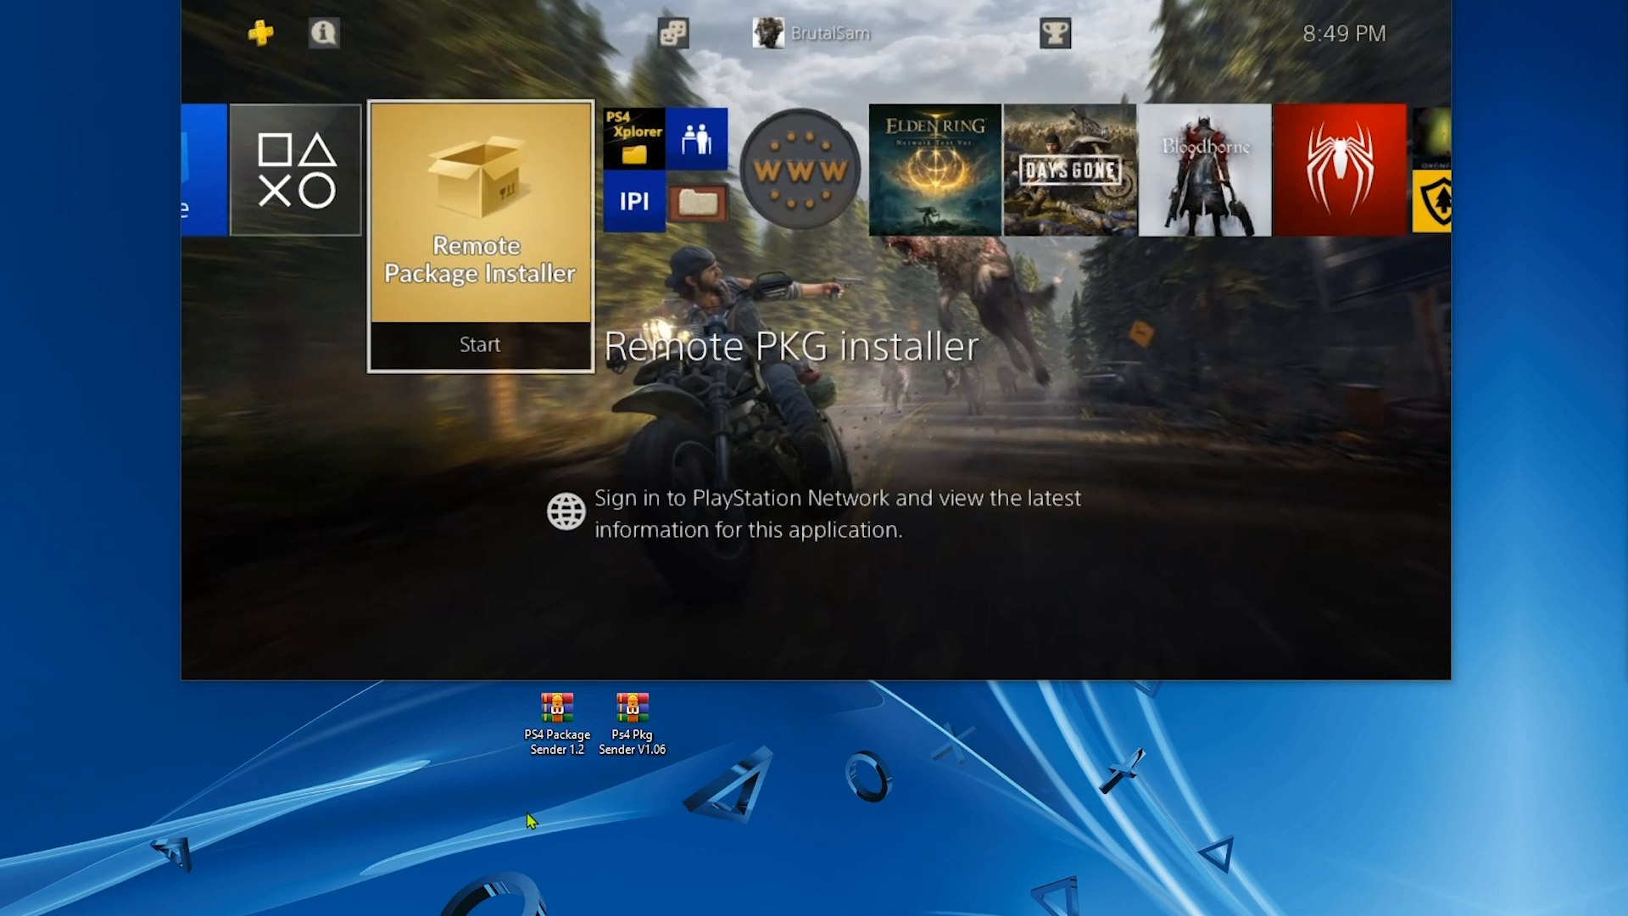
Step: Extract Ps4 Pkg Sender V1.06.rar into a 'pkg sender 1.06' desktop folder and close WinRAR
double_click(556, 716)
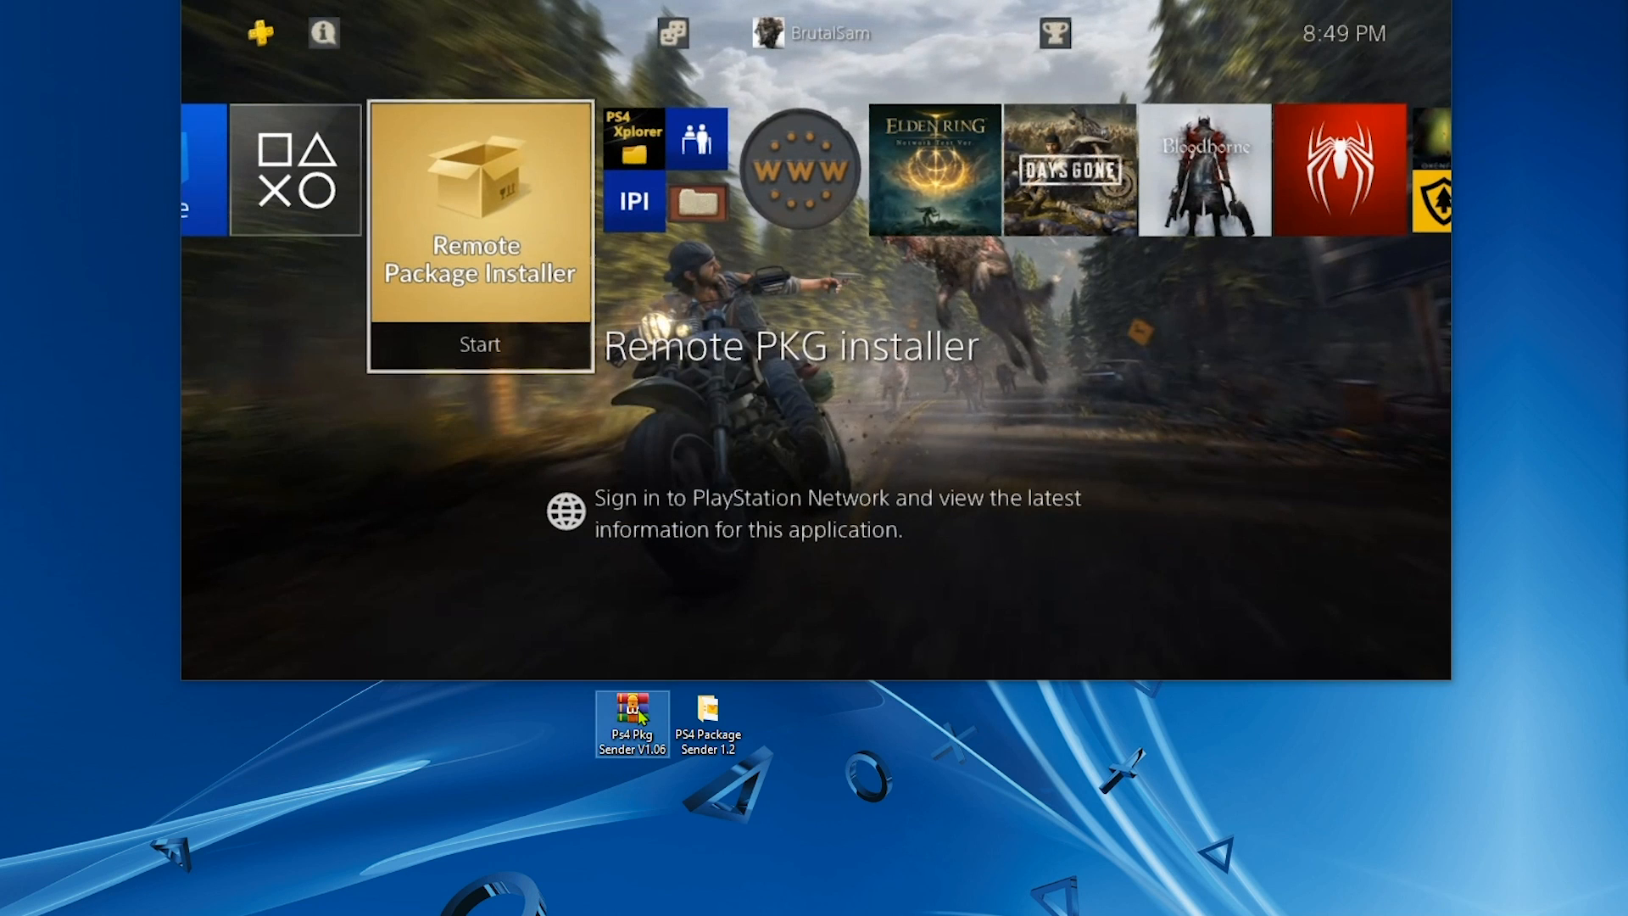
double_click(631, 722)
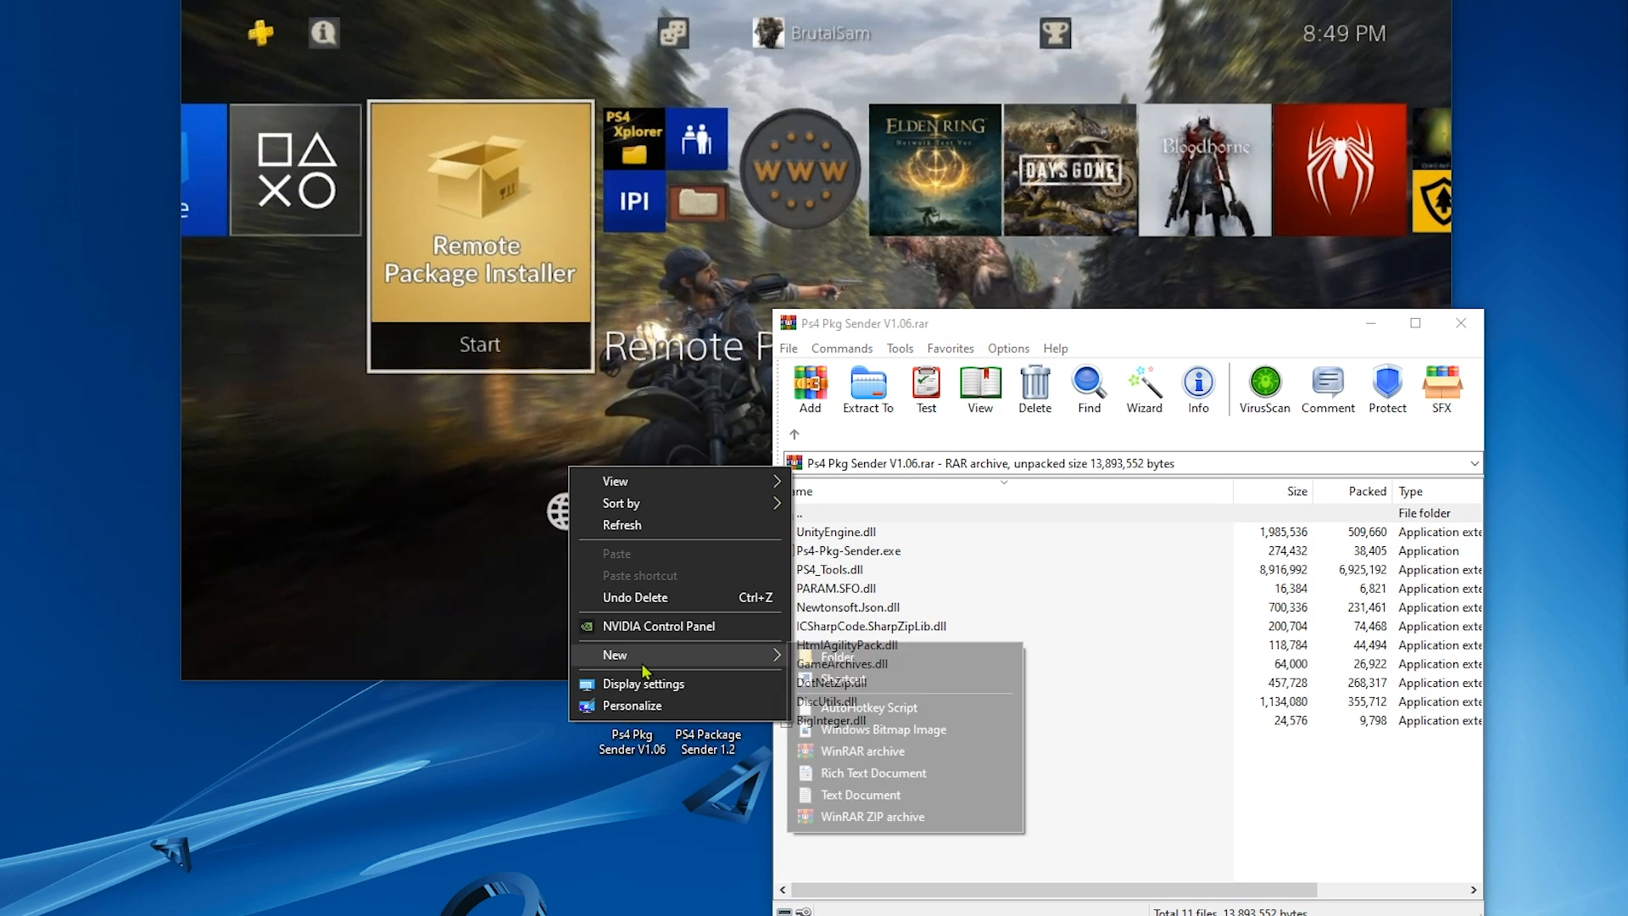
left_click(836, 656)
type("pkg sender 1.06")
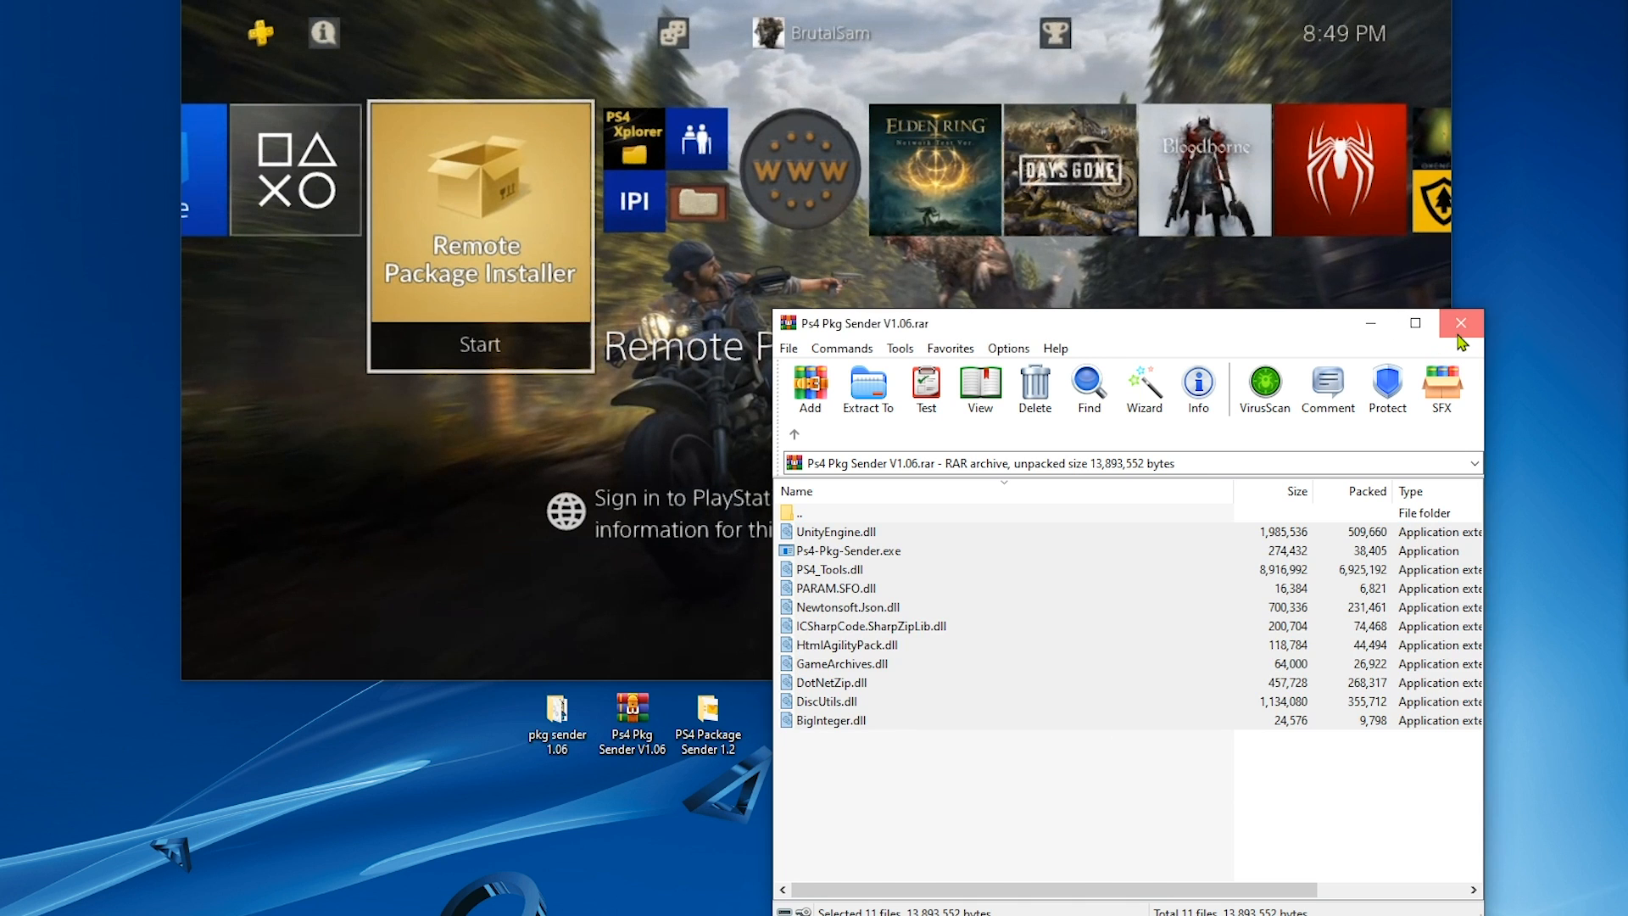
left_click(1460, 322)
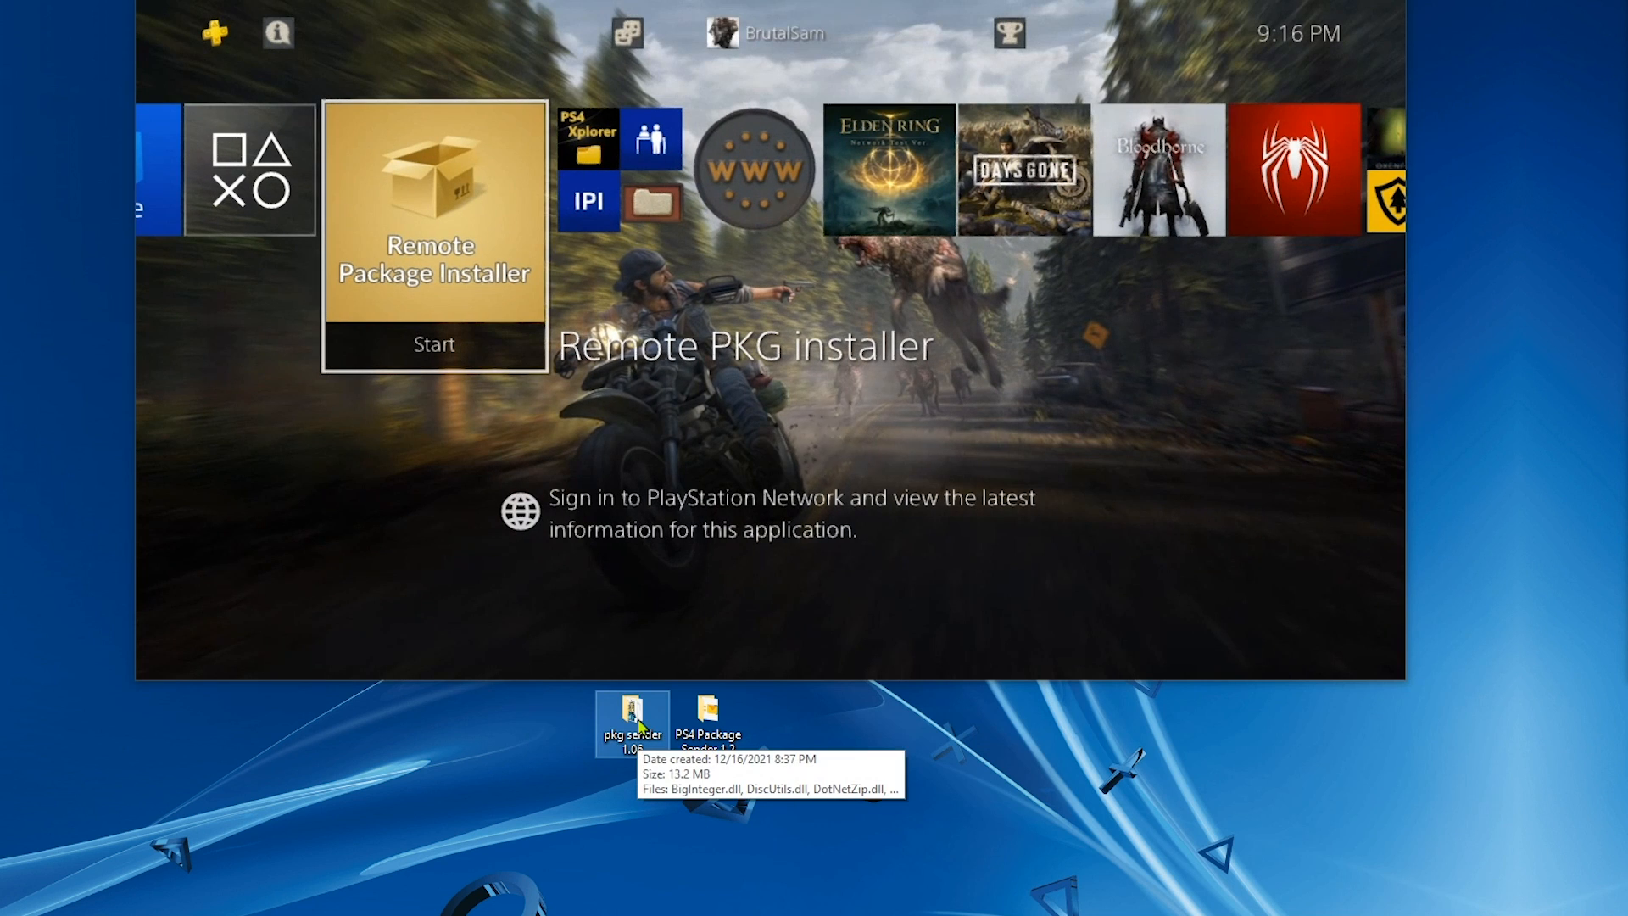
Step: Launch Ps4-Pkg-Sender.exe from the pkg sender 1.06 desktop folder
double_click(631, 724)
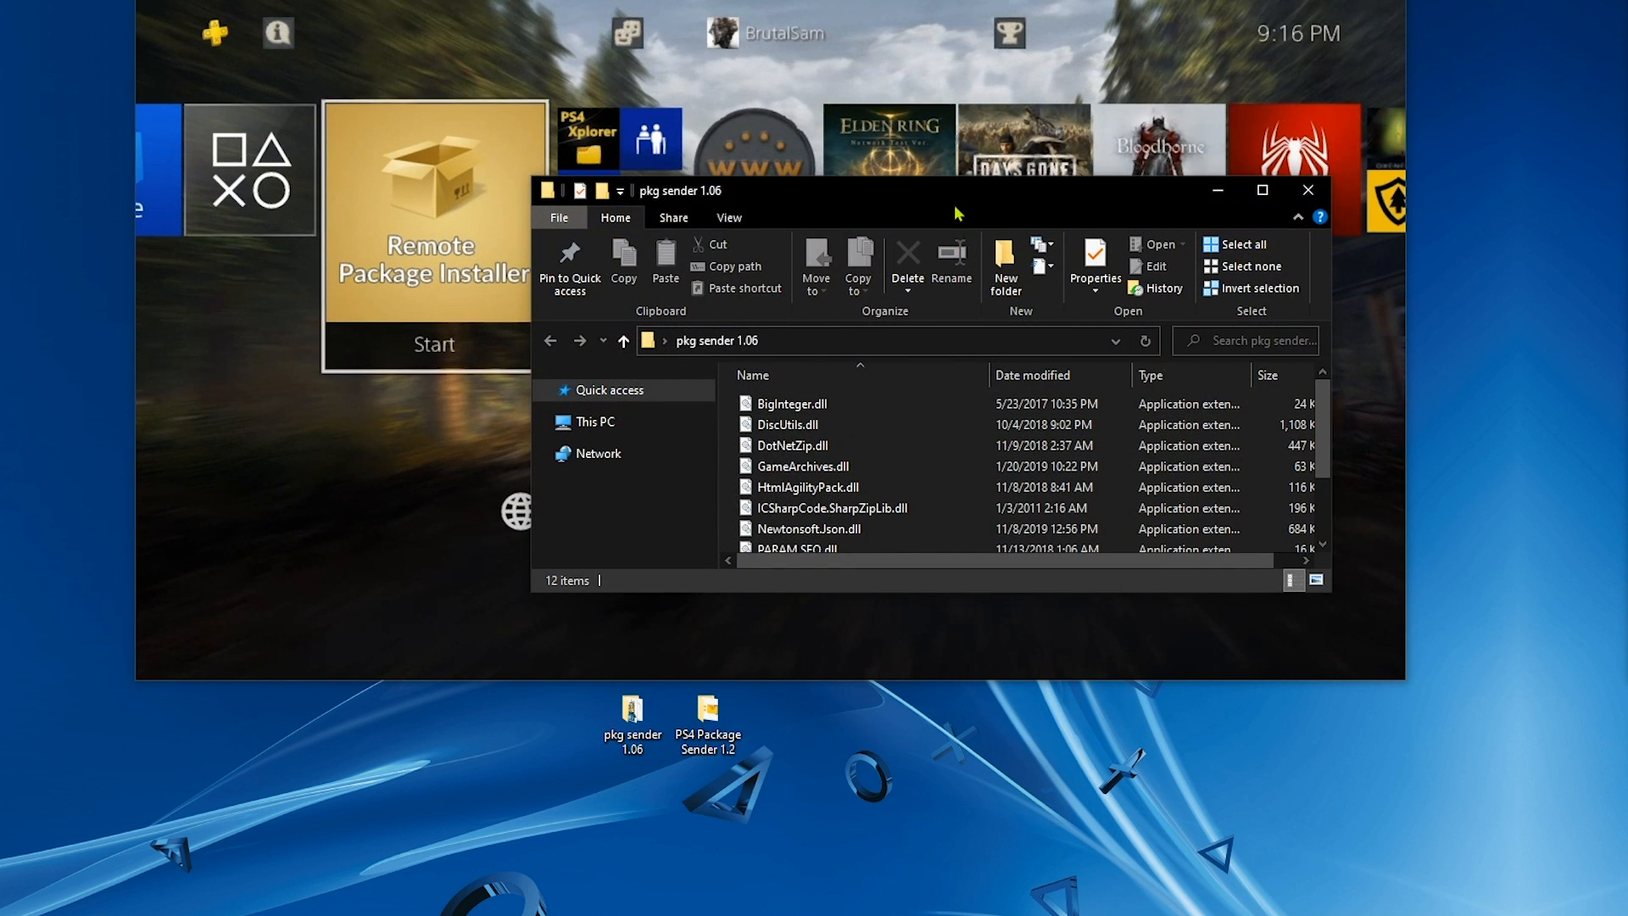
left_click_drag(955, 190, 953, 294)
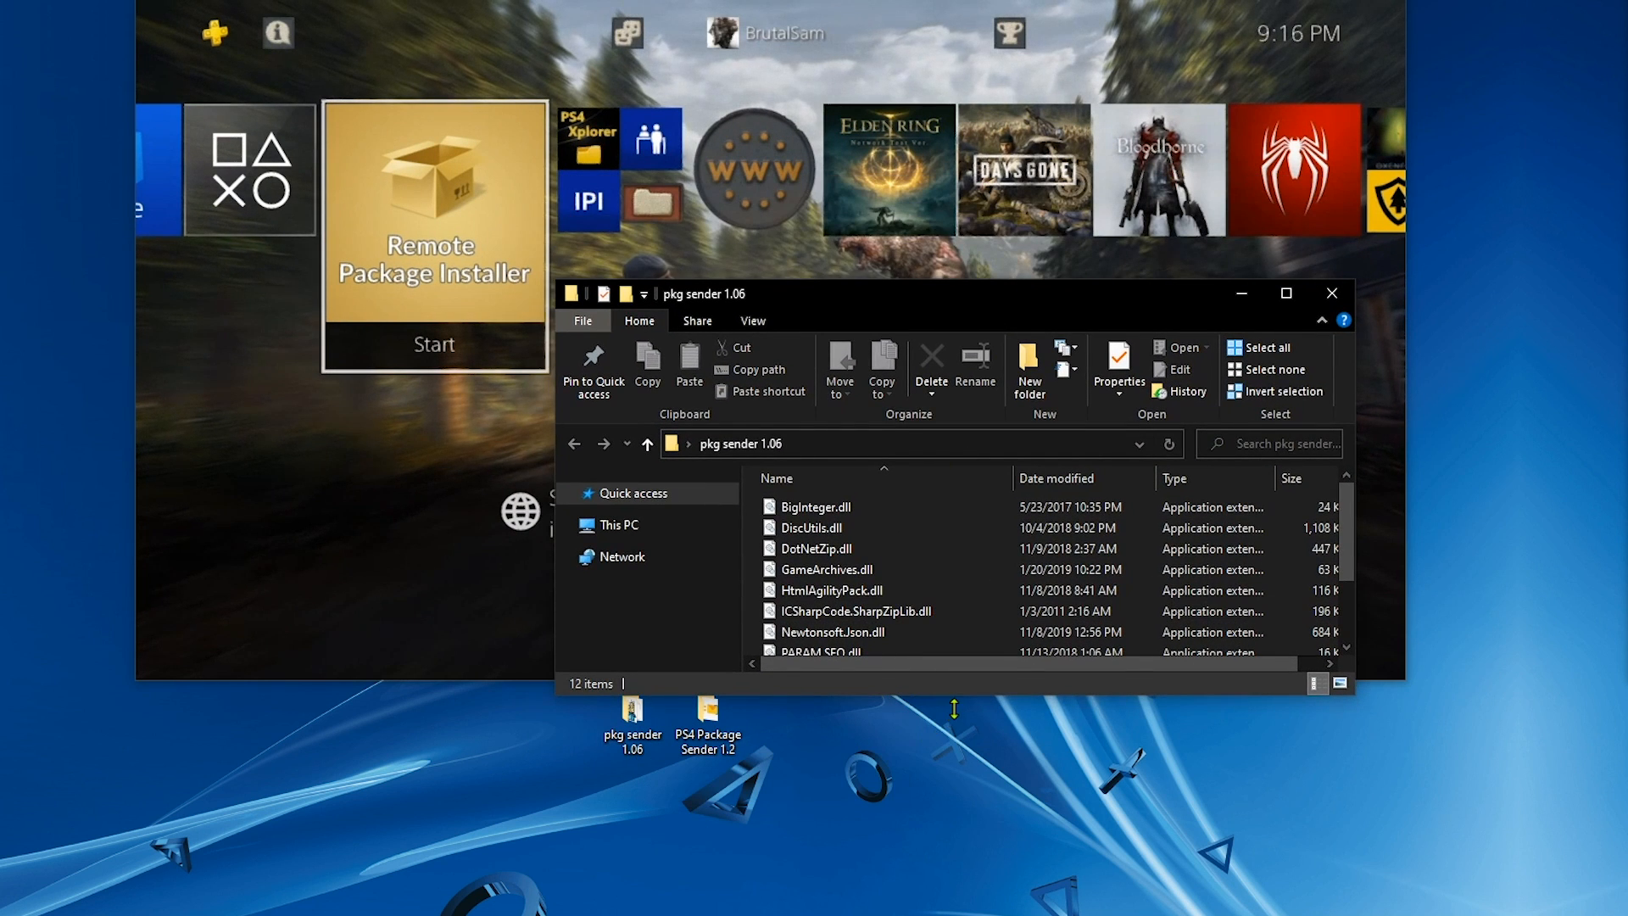
scroll("down", 3)
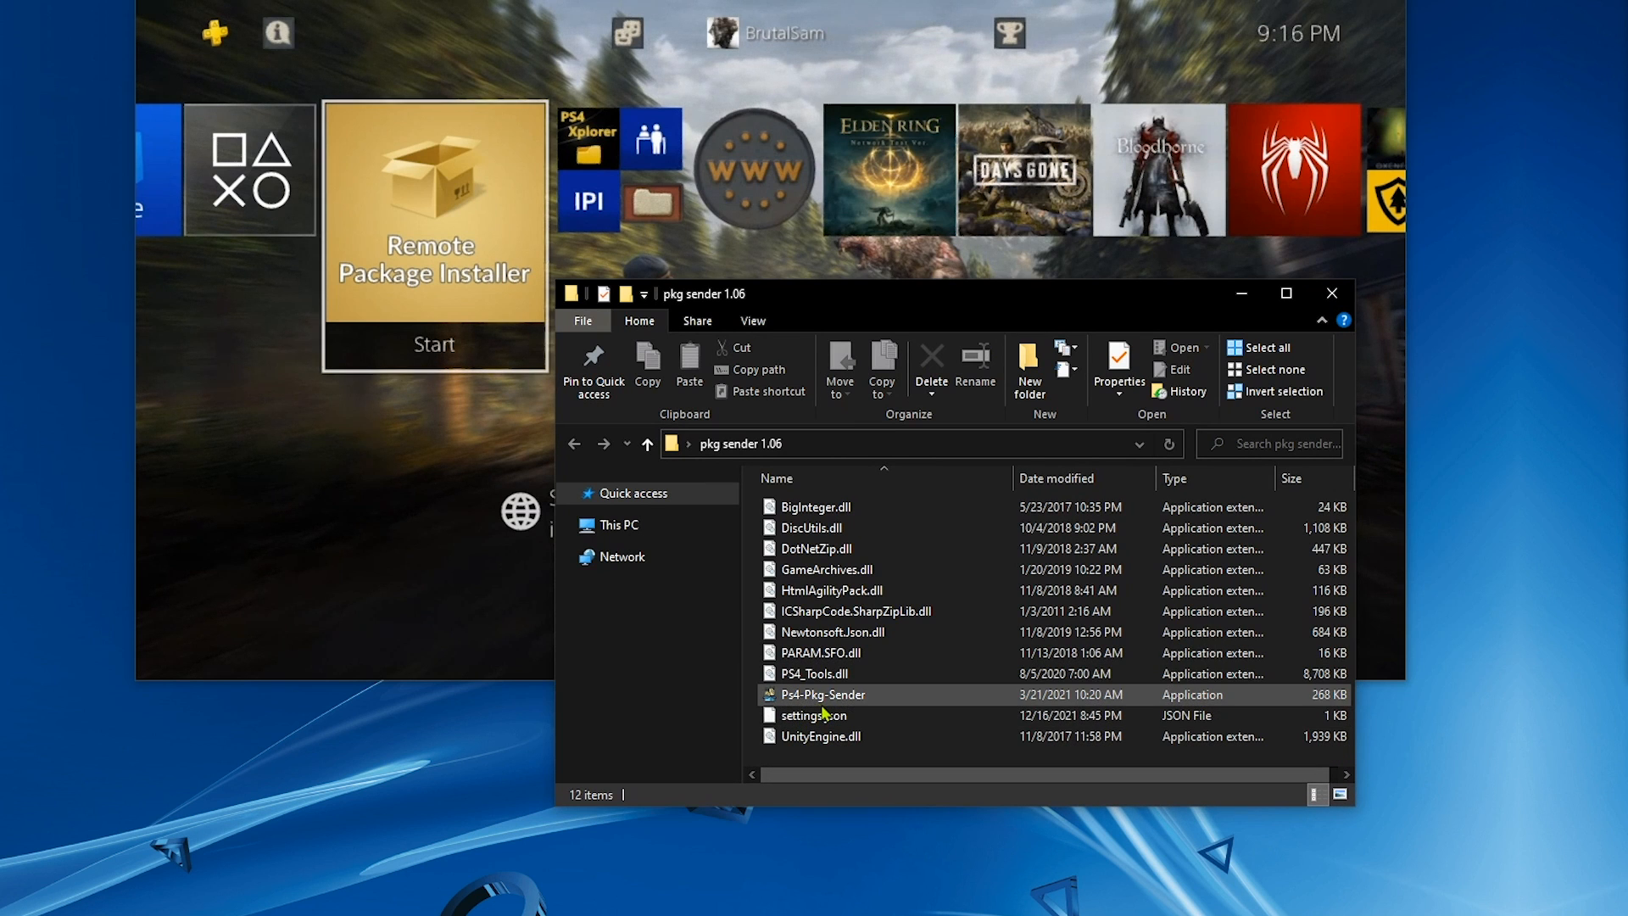
left_click(821, 693)
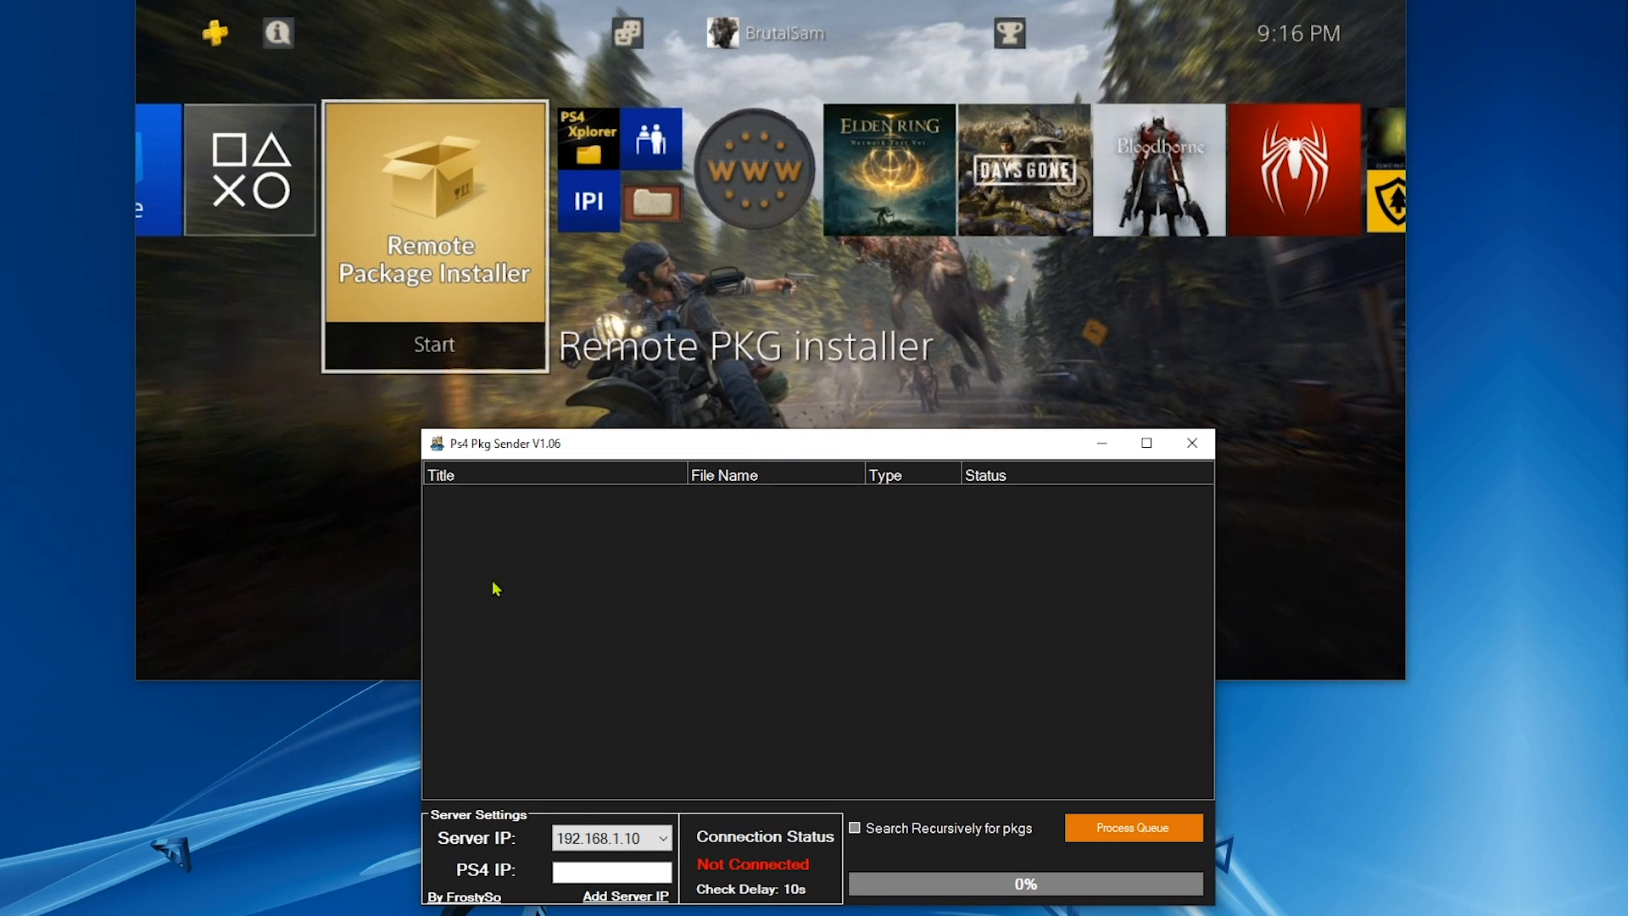
Step: Enter PS4 IP 192.168.1.15, connect, and process the queued Far Cry 6 package
left_click(611, 872)
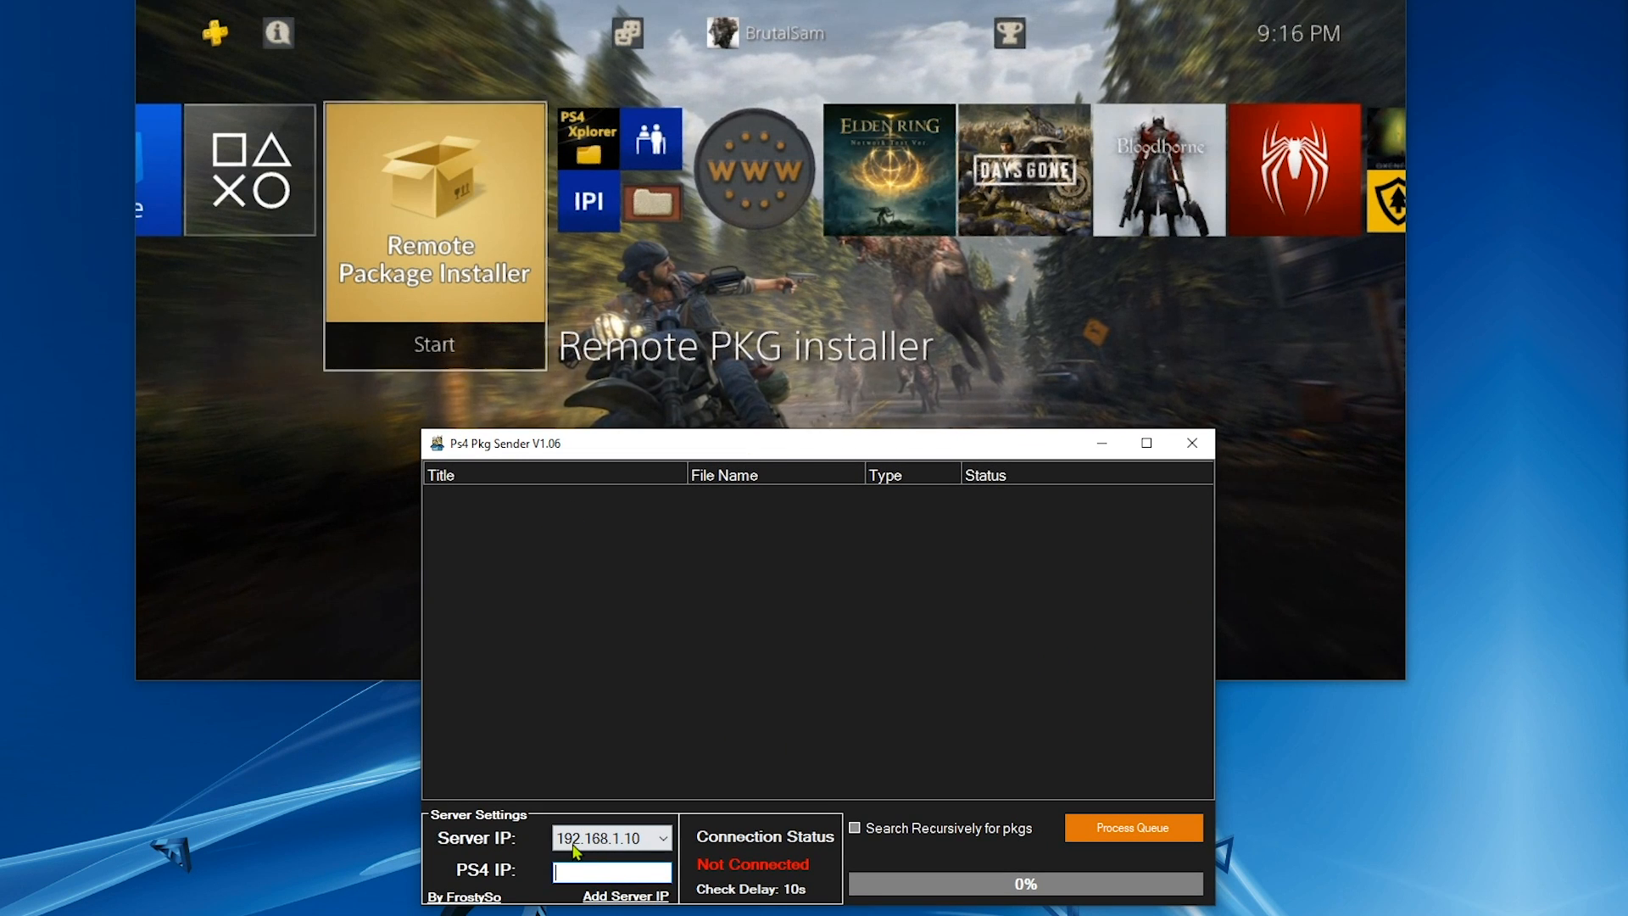
type("192.168.1.15")
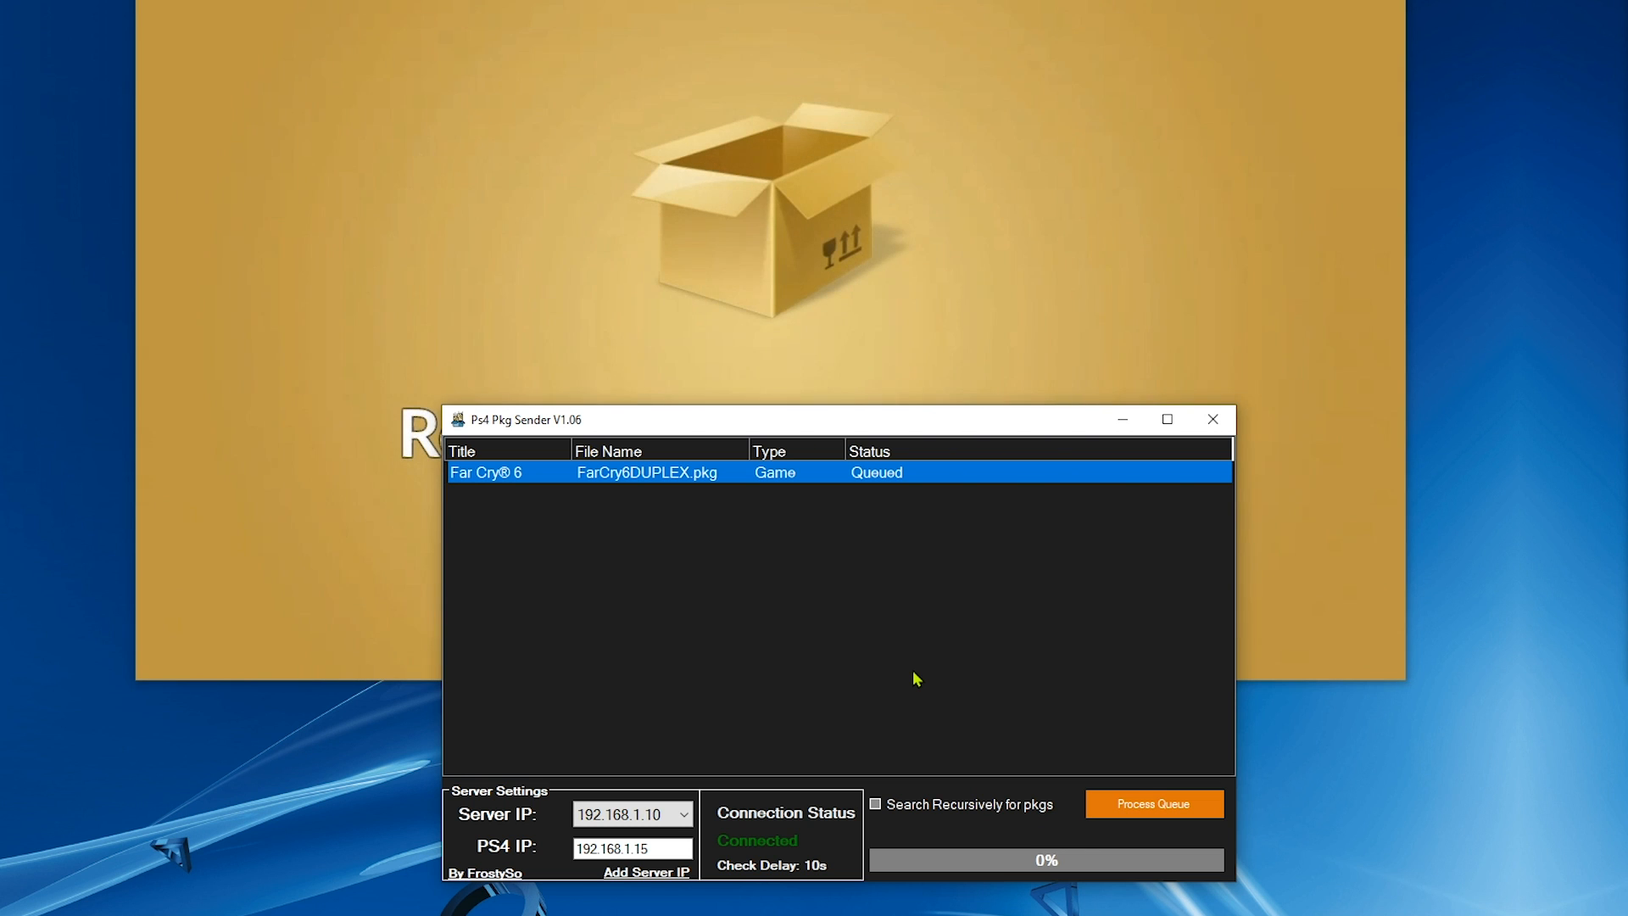
mouse_move(902, 534)
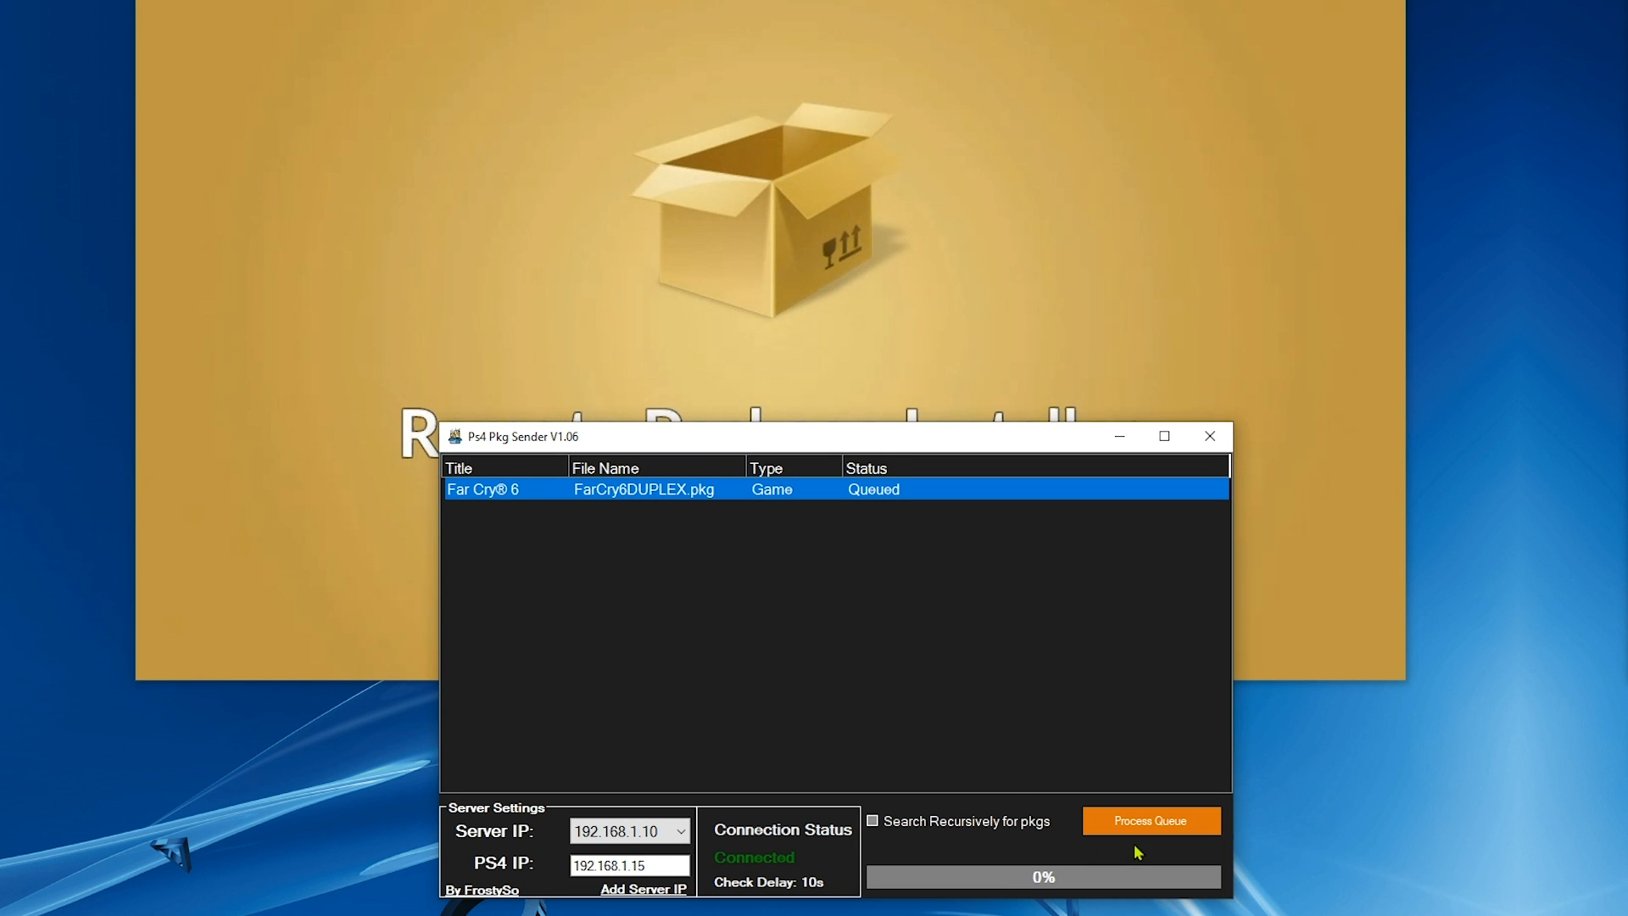
left_click(1150, 821)
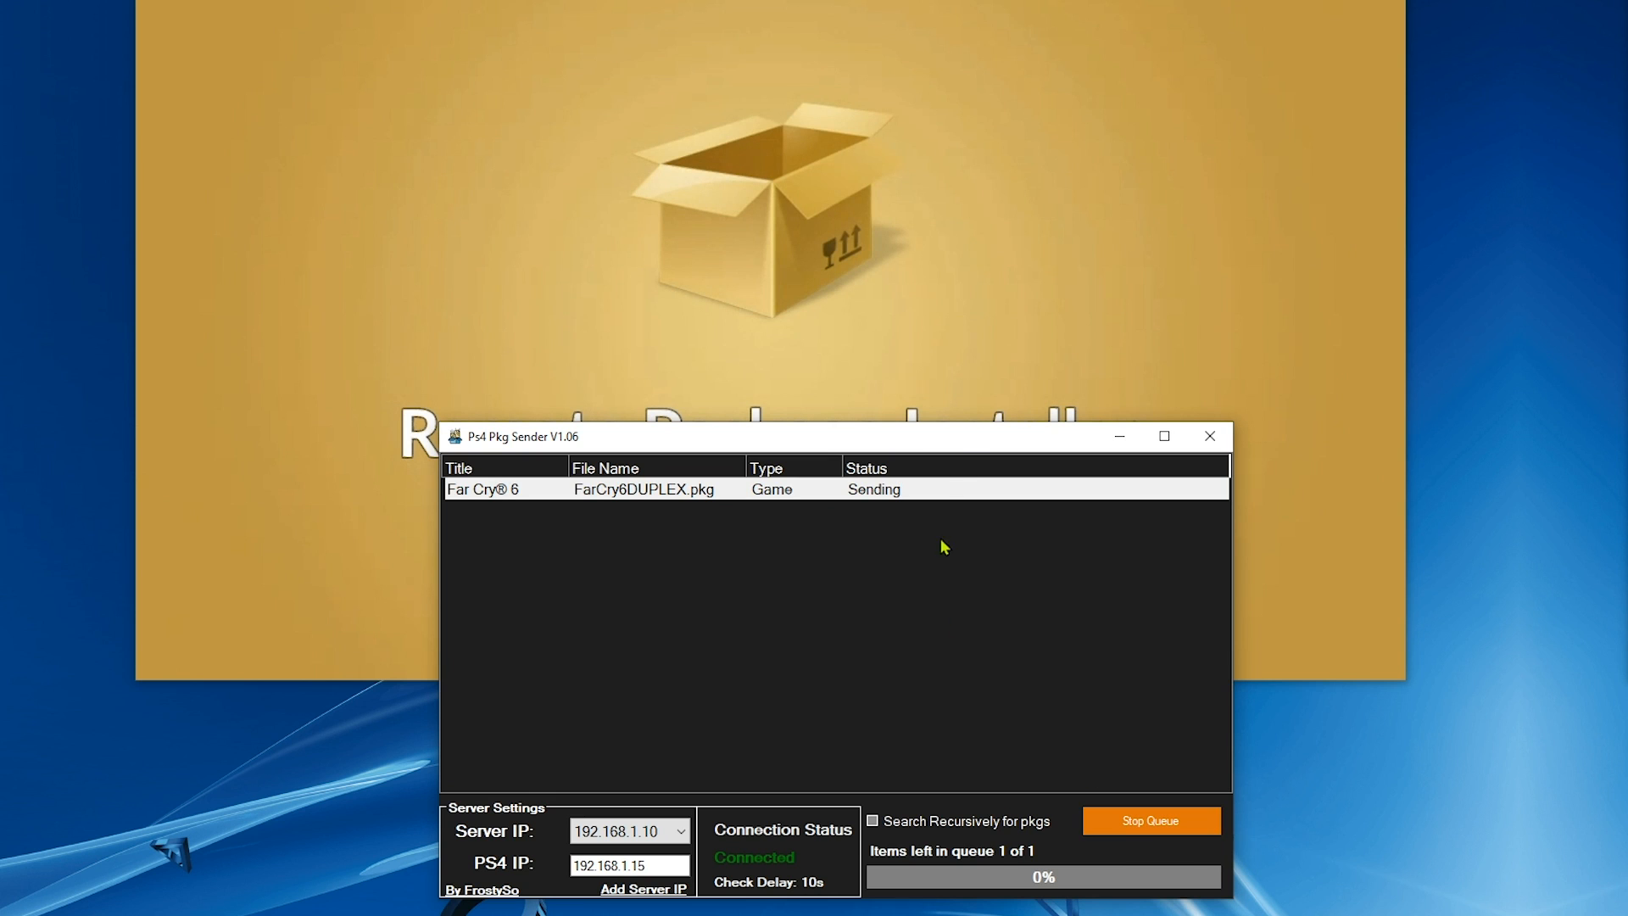
mouse_move(1105, 782)
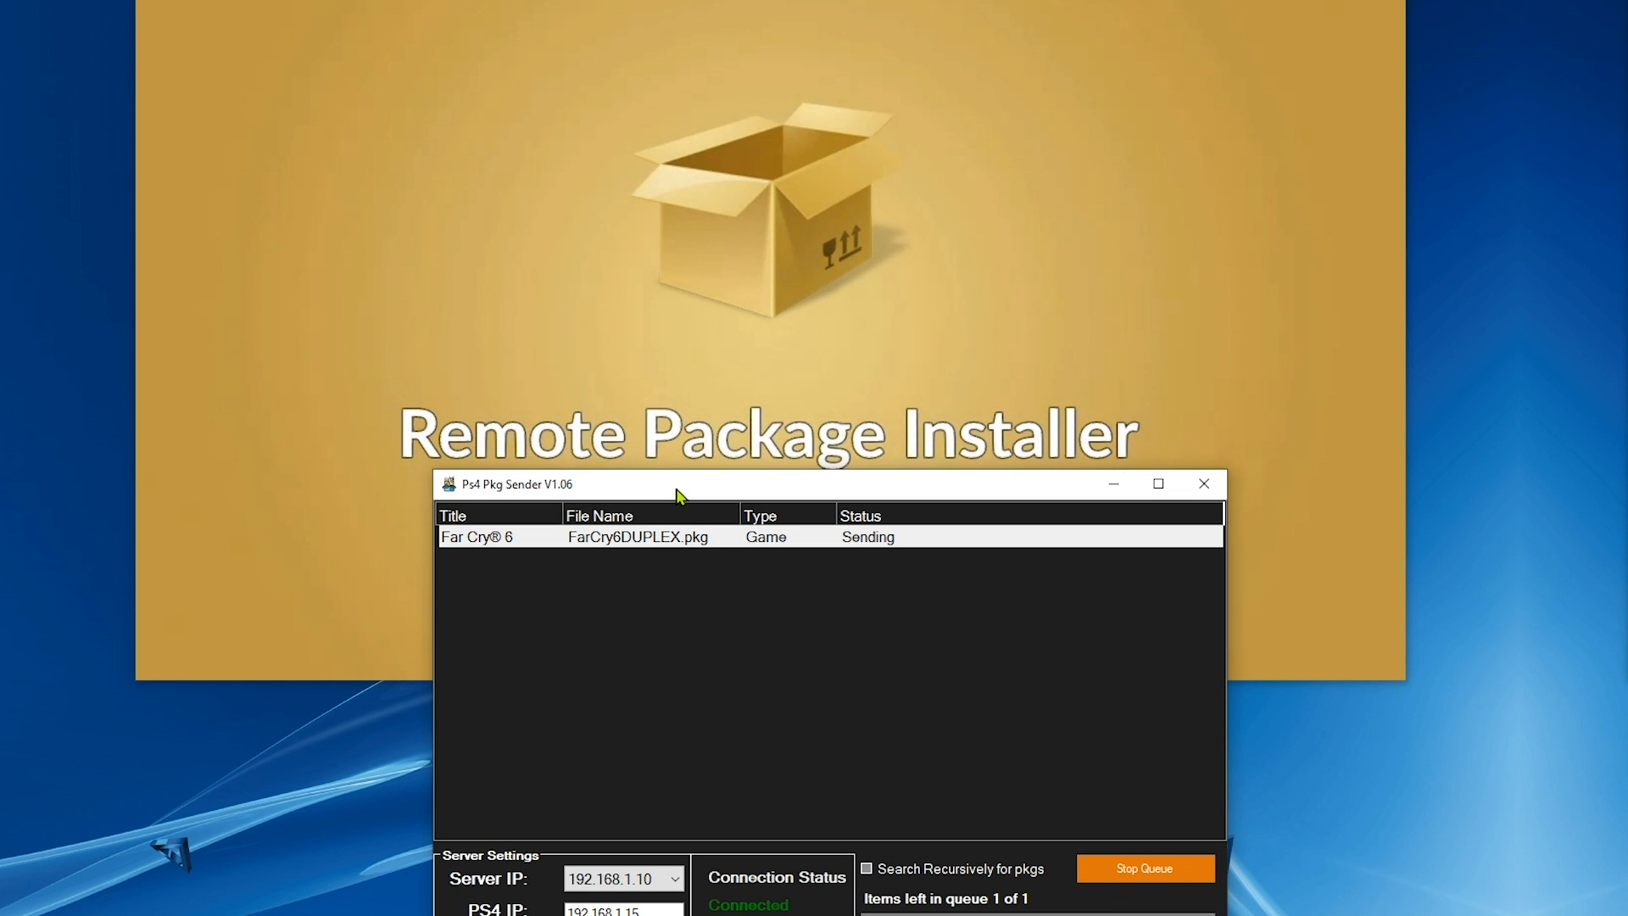
mouse_move(1508, 724)
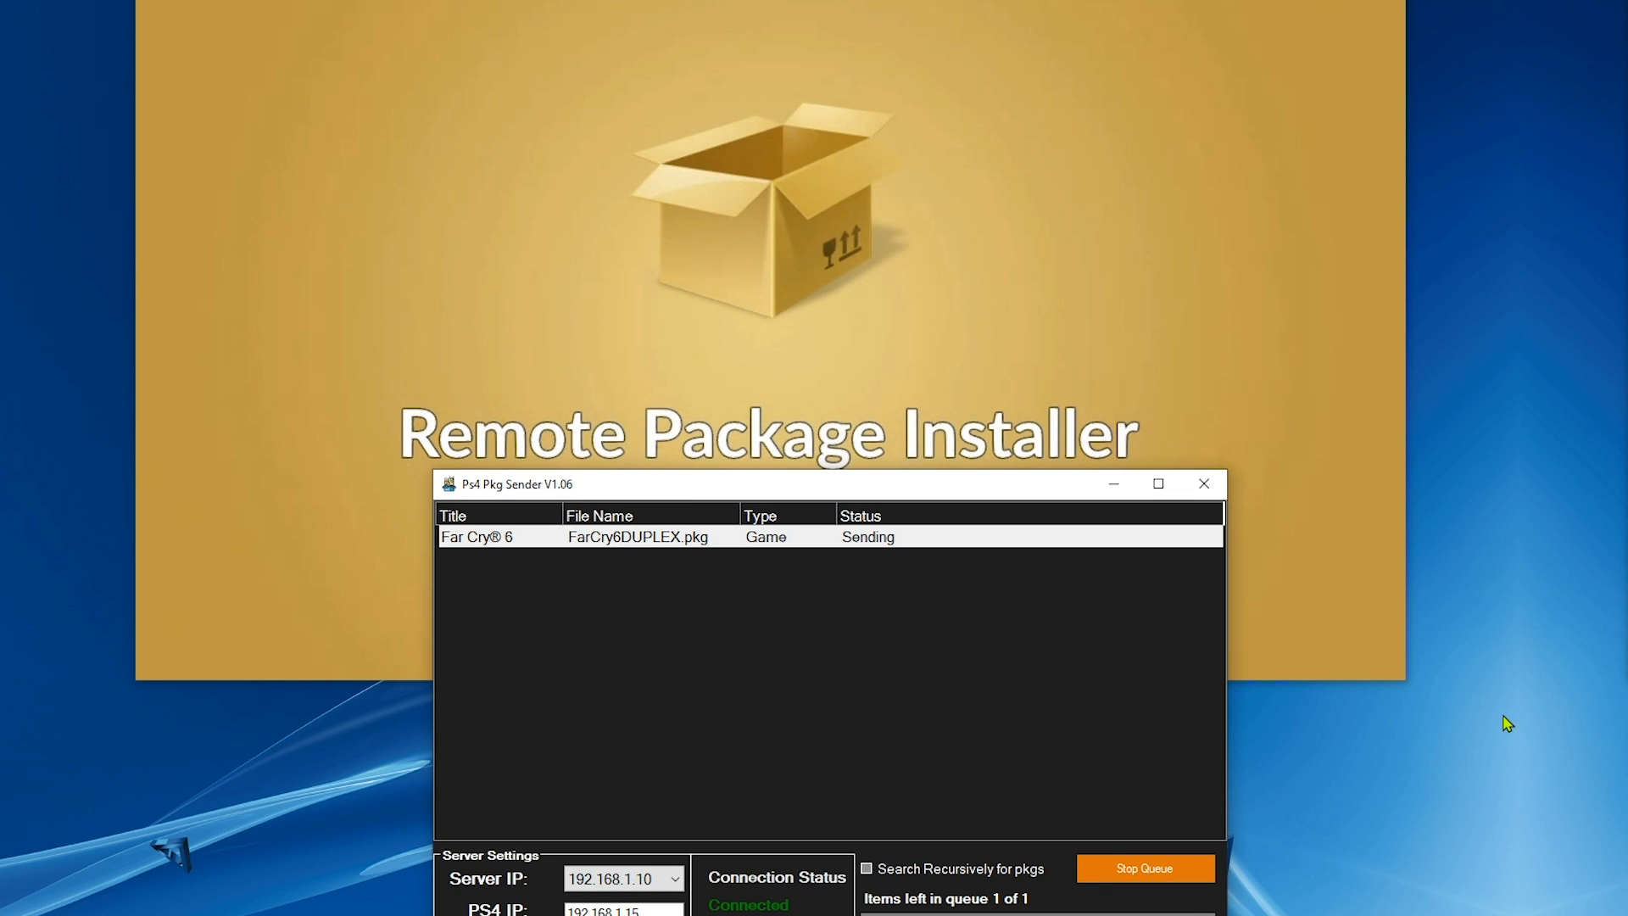
mouse_move(912, 173)
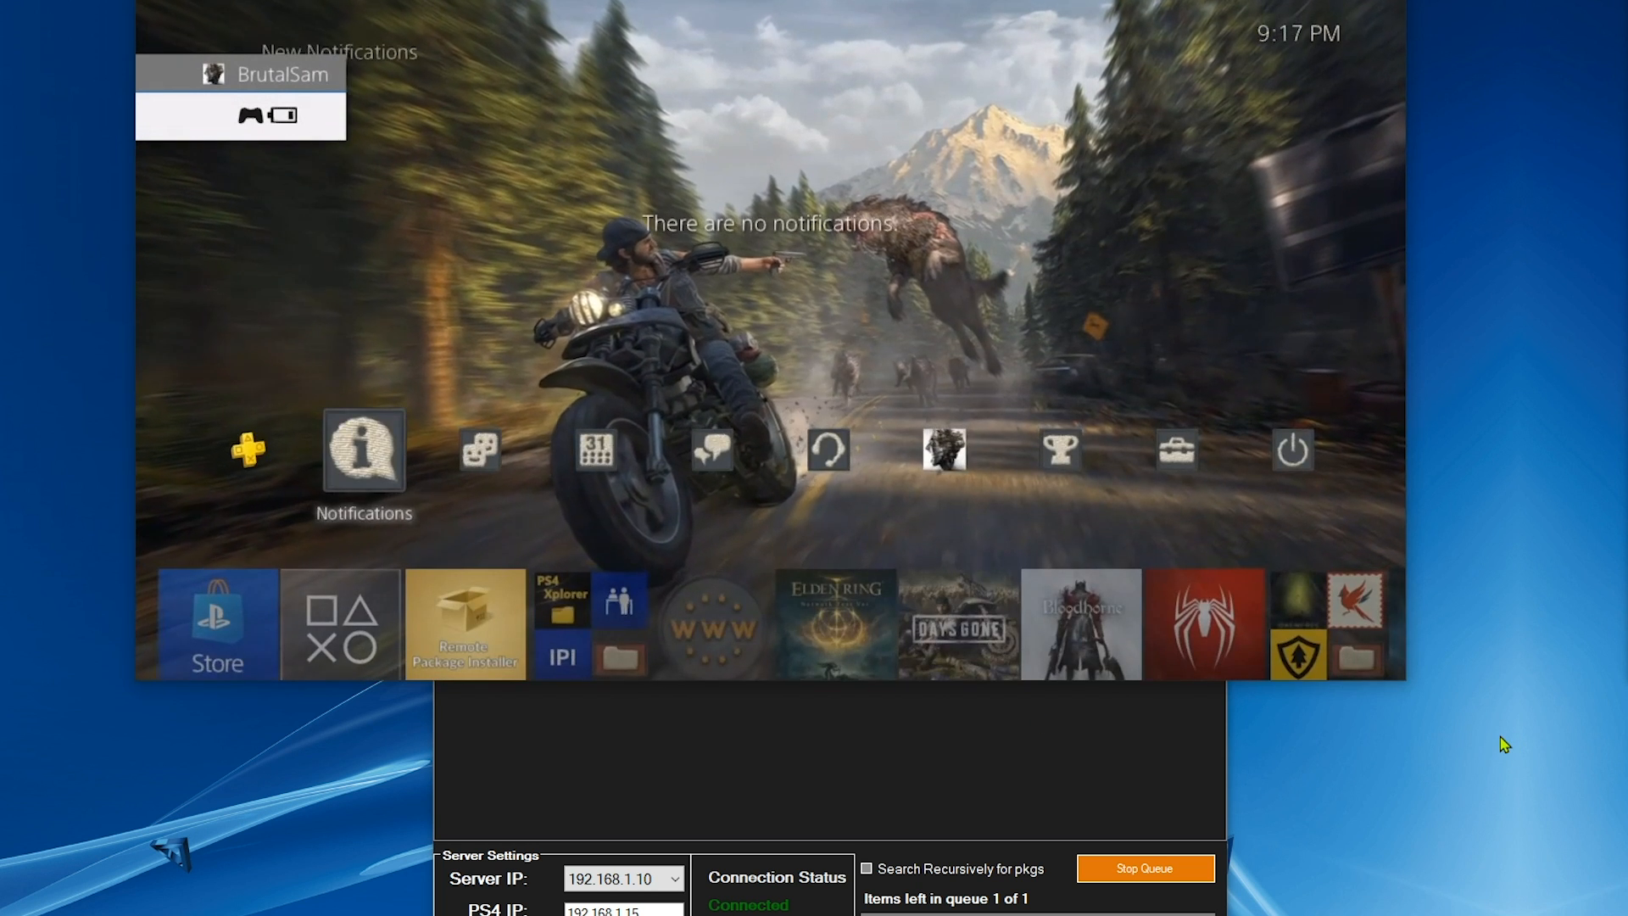
Step: Show the PS4 notifications to watch the incoming Far Cry 6 download
left_click(363, 451)
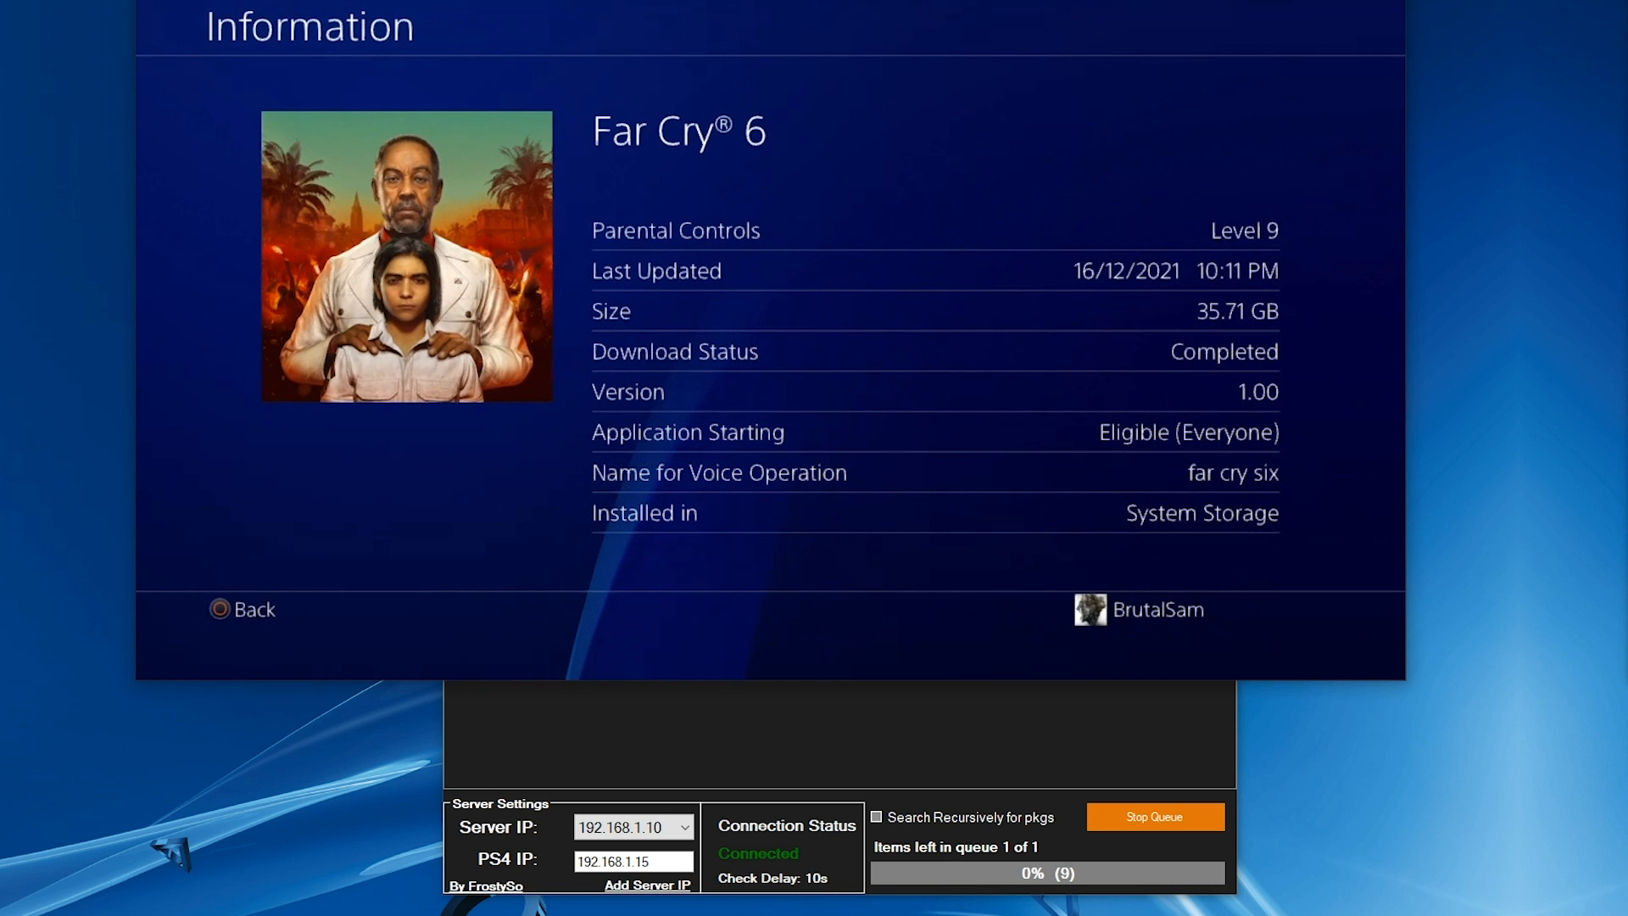
Step: Leave the Far Cry 6 information screen and return to the PS4 home screen
left_click(243, 609)
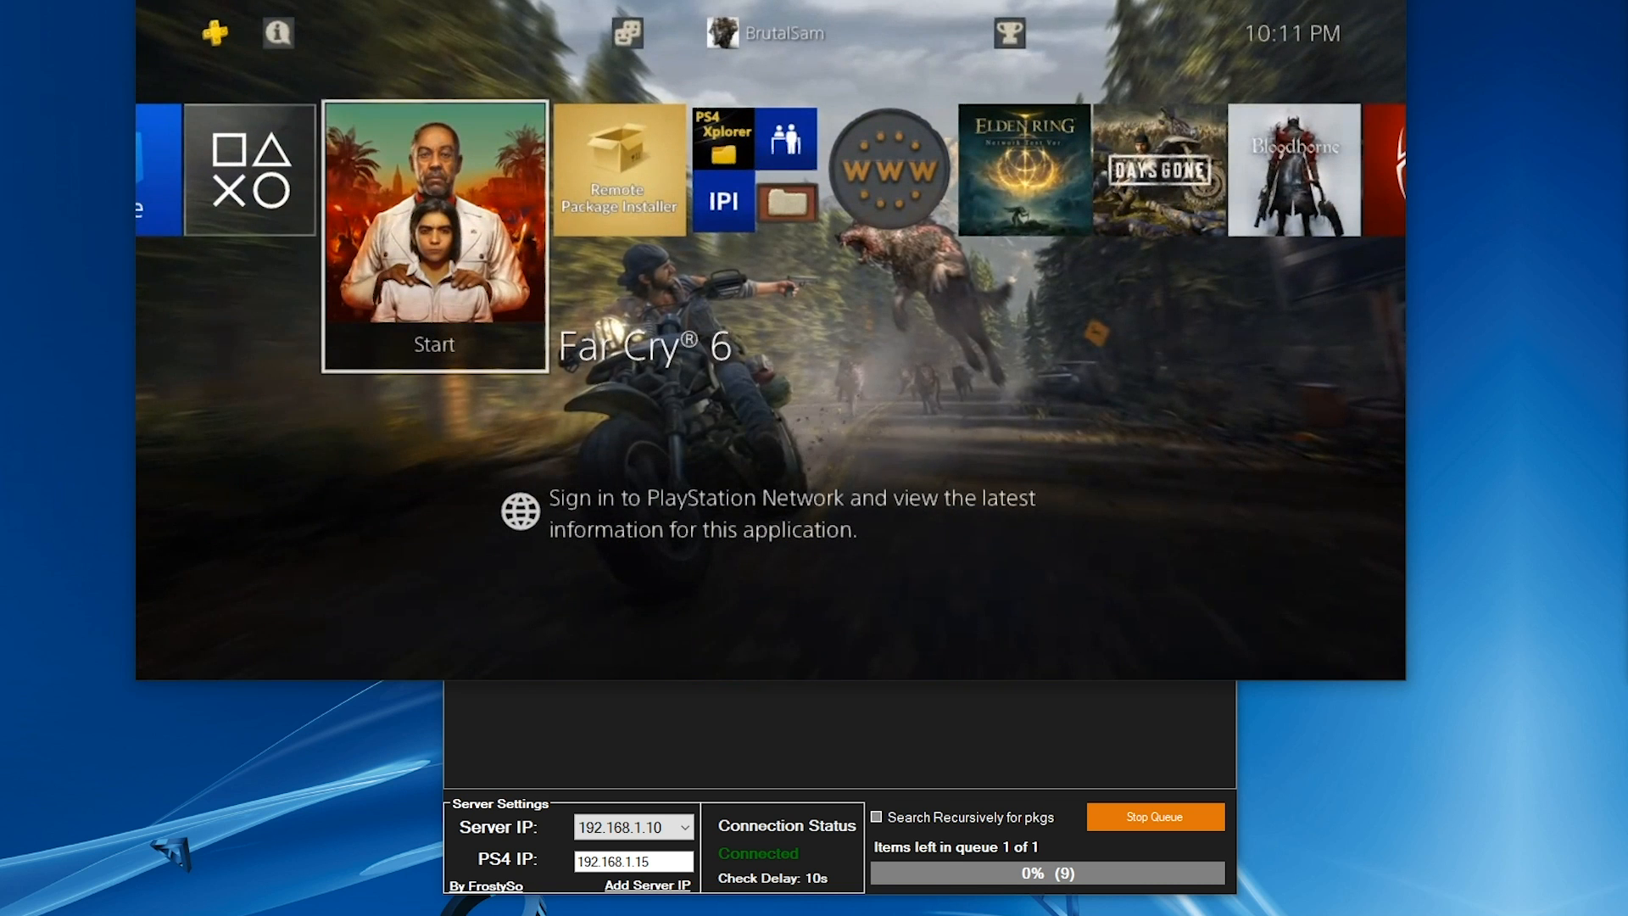
left_click(434, 234)
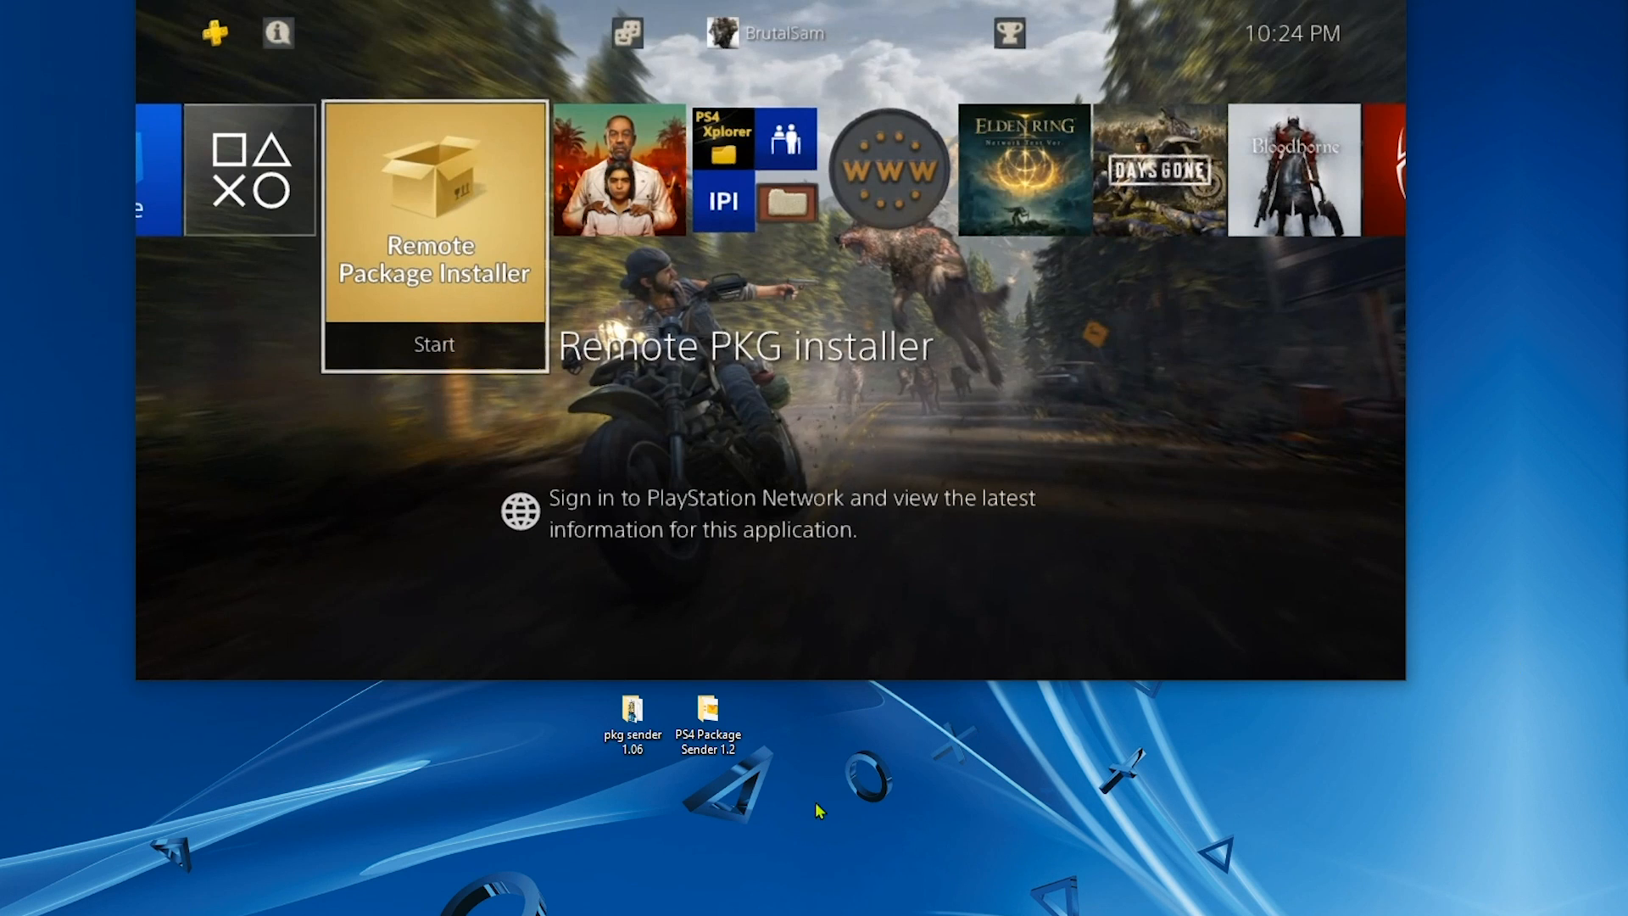
Step: Run PS4 Package Sender v1.2 and enter PS4 IP 192.168.1.15
double_click(707, 720)
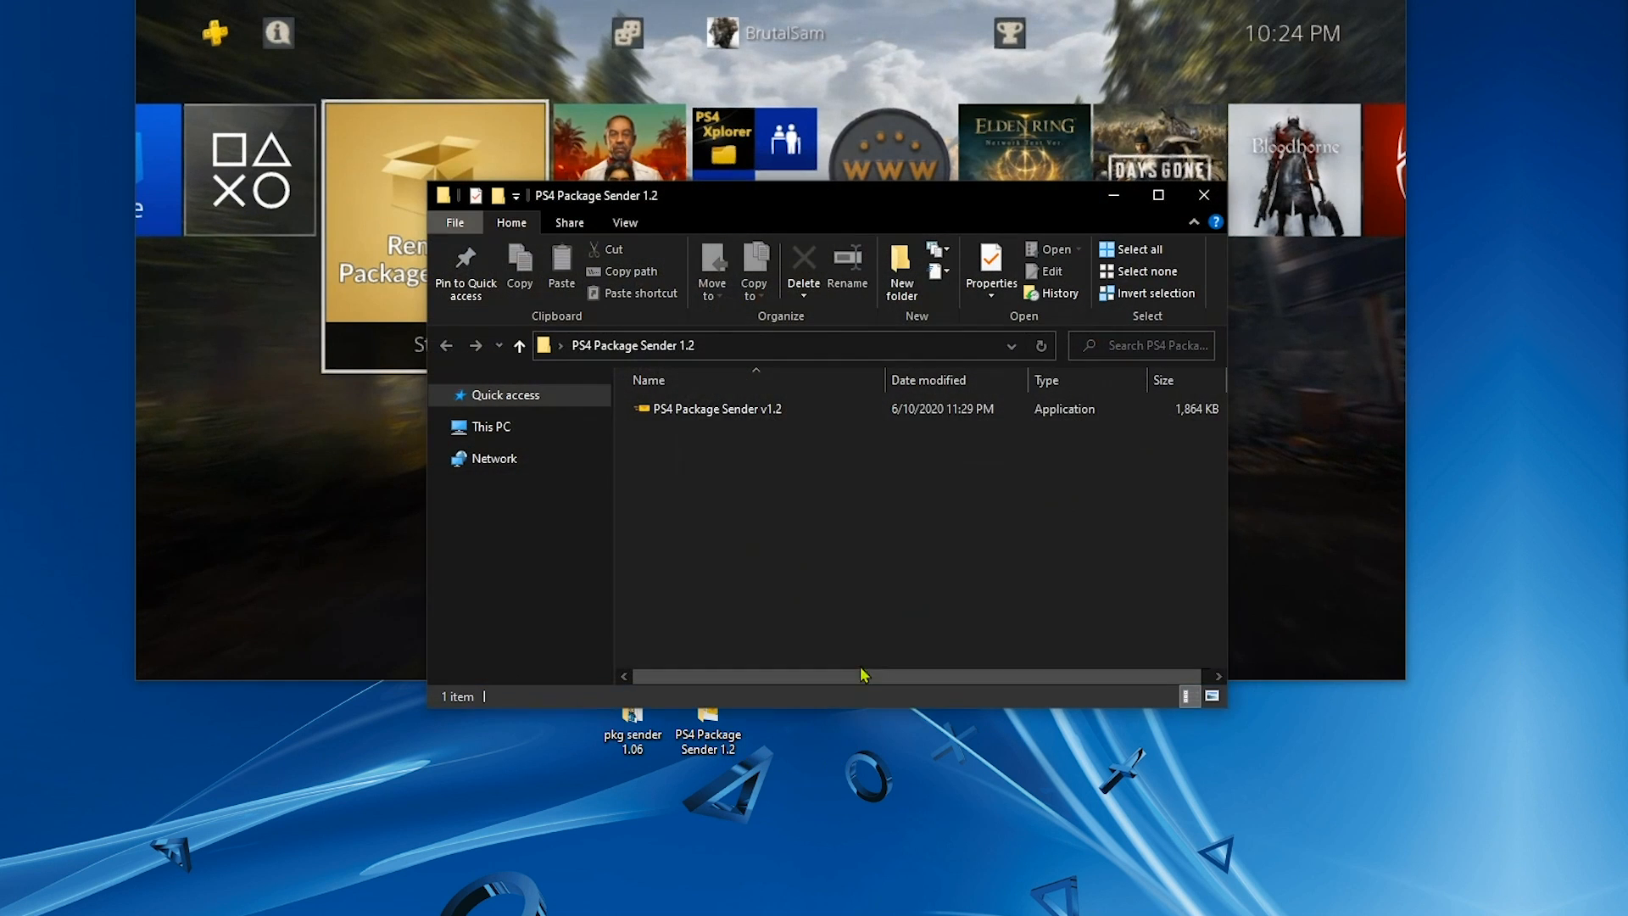
left_click(716, 409)
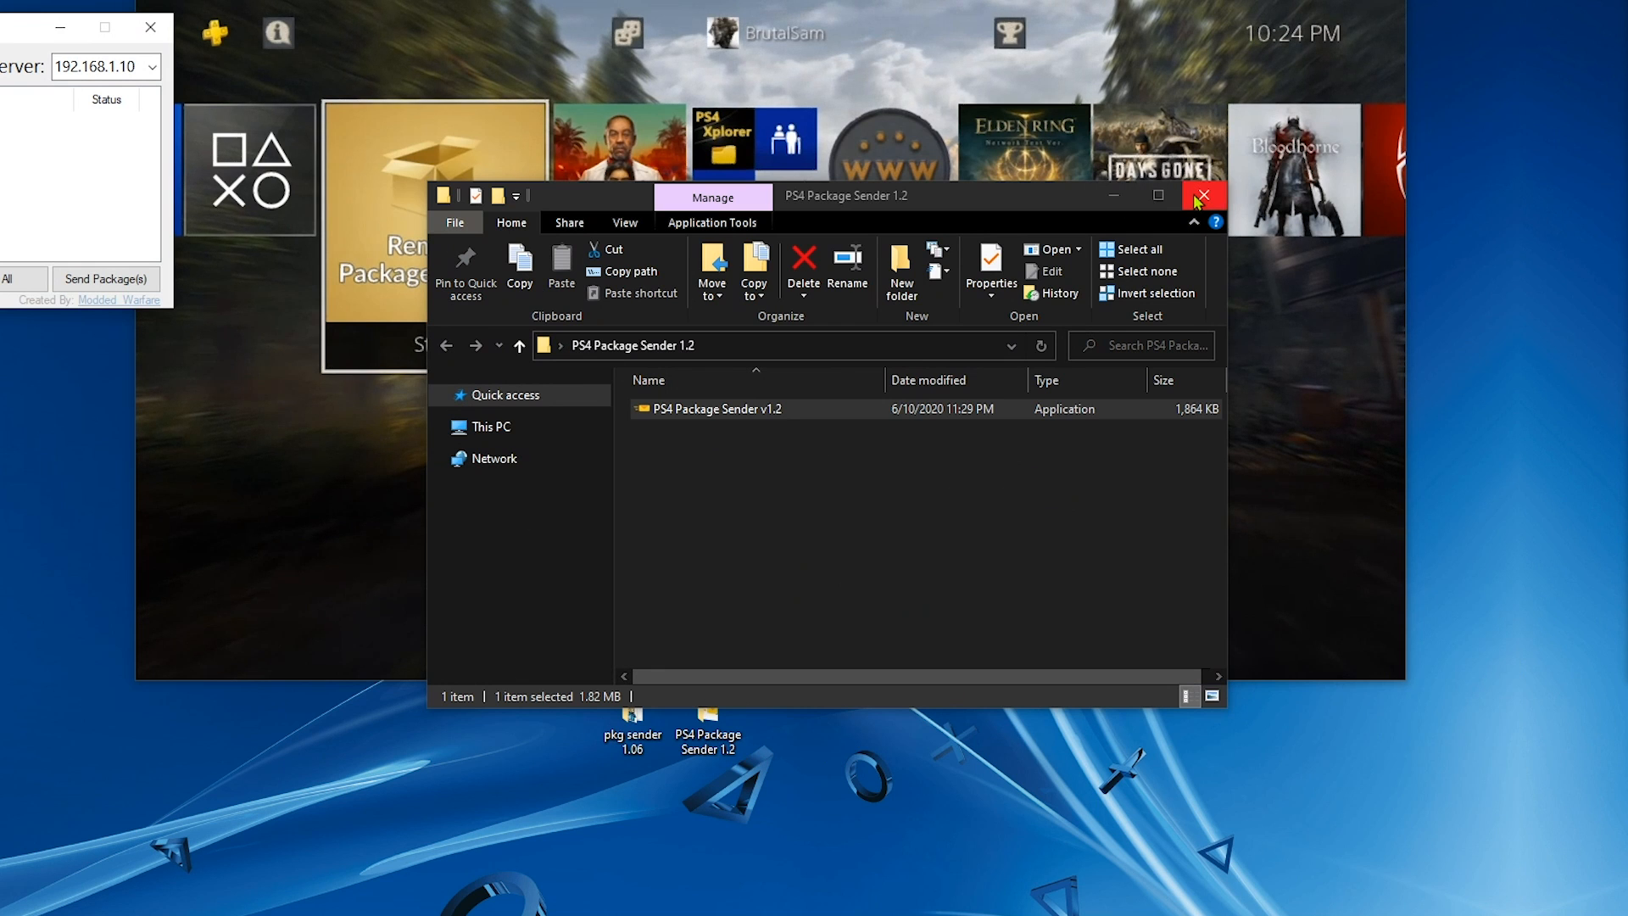
left_click(1204, 195)
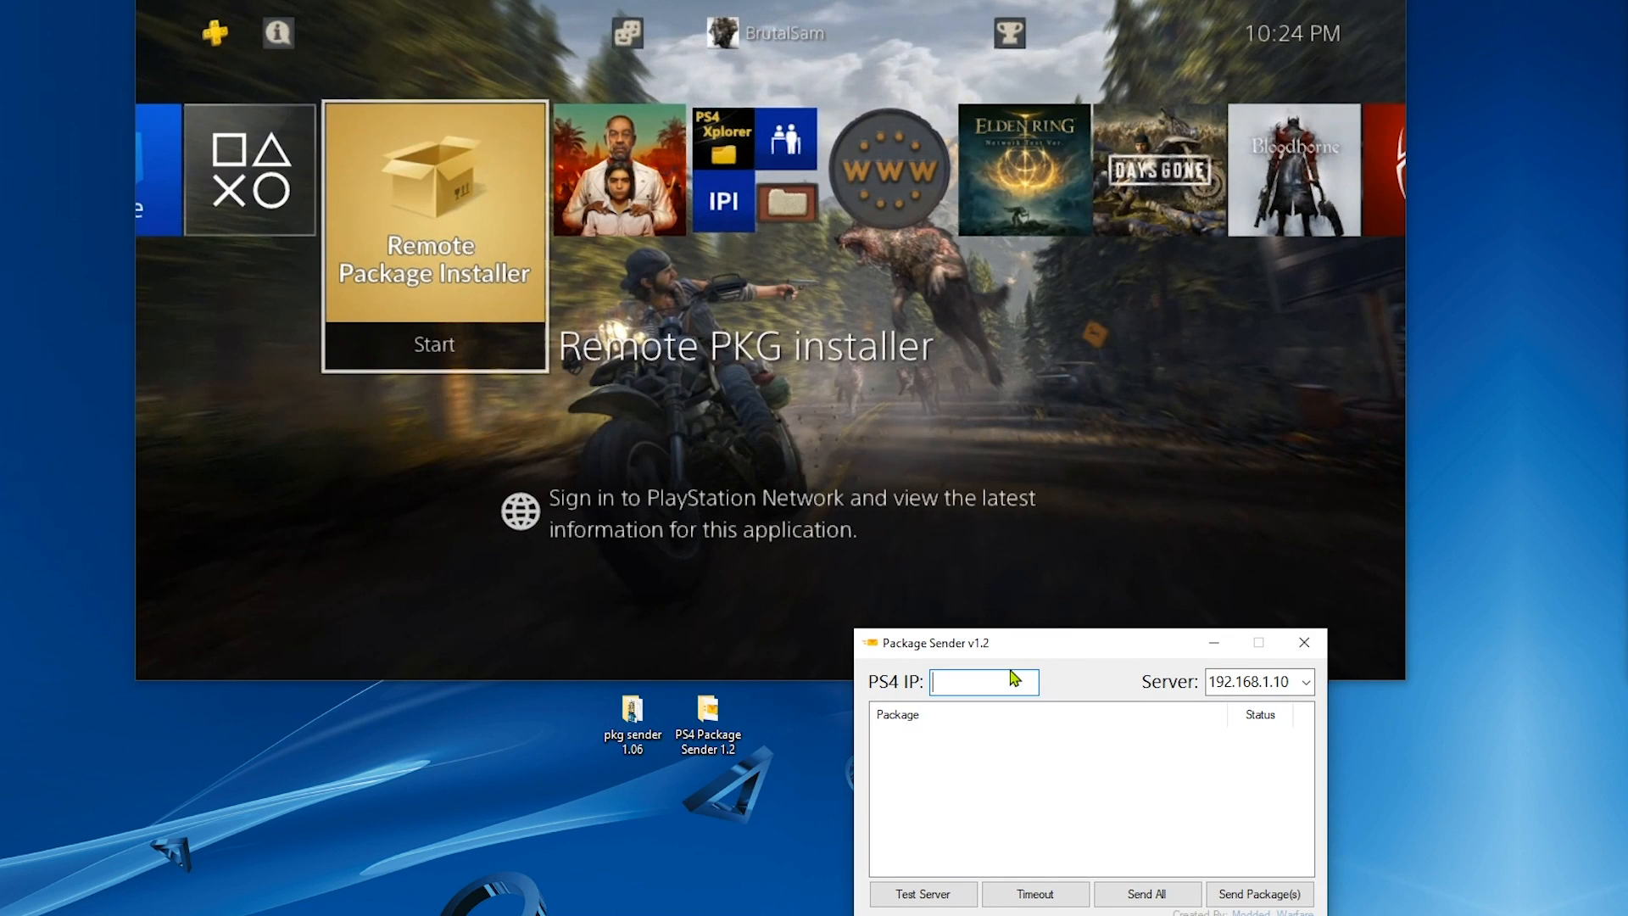
type("1")
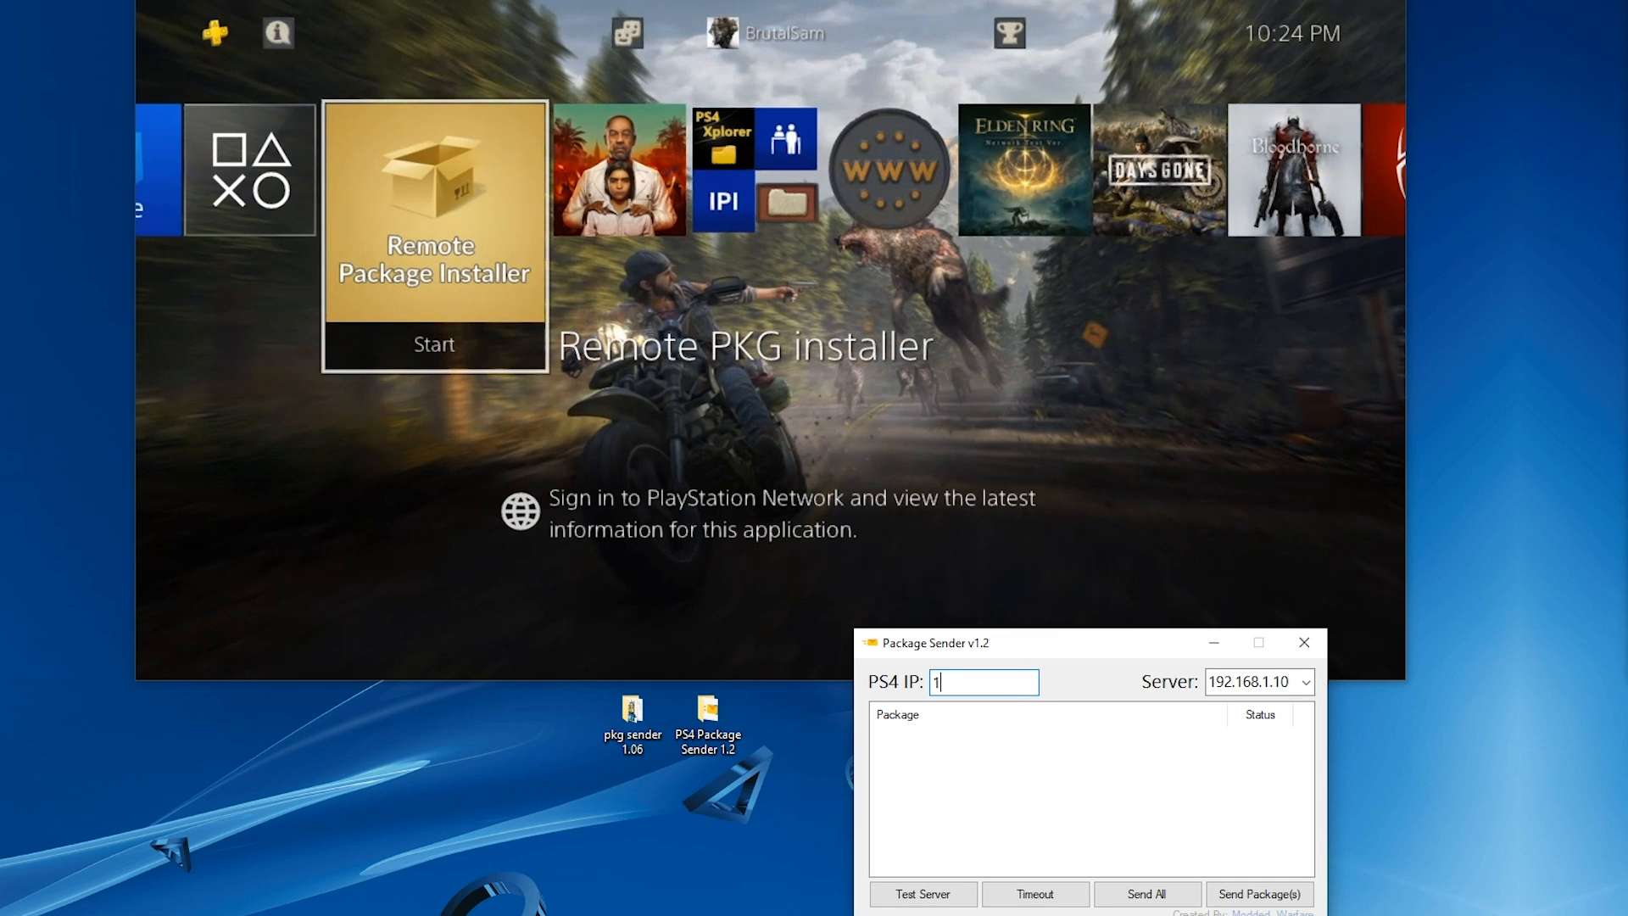
type("92.168.1.15")
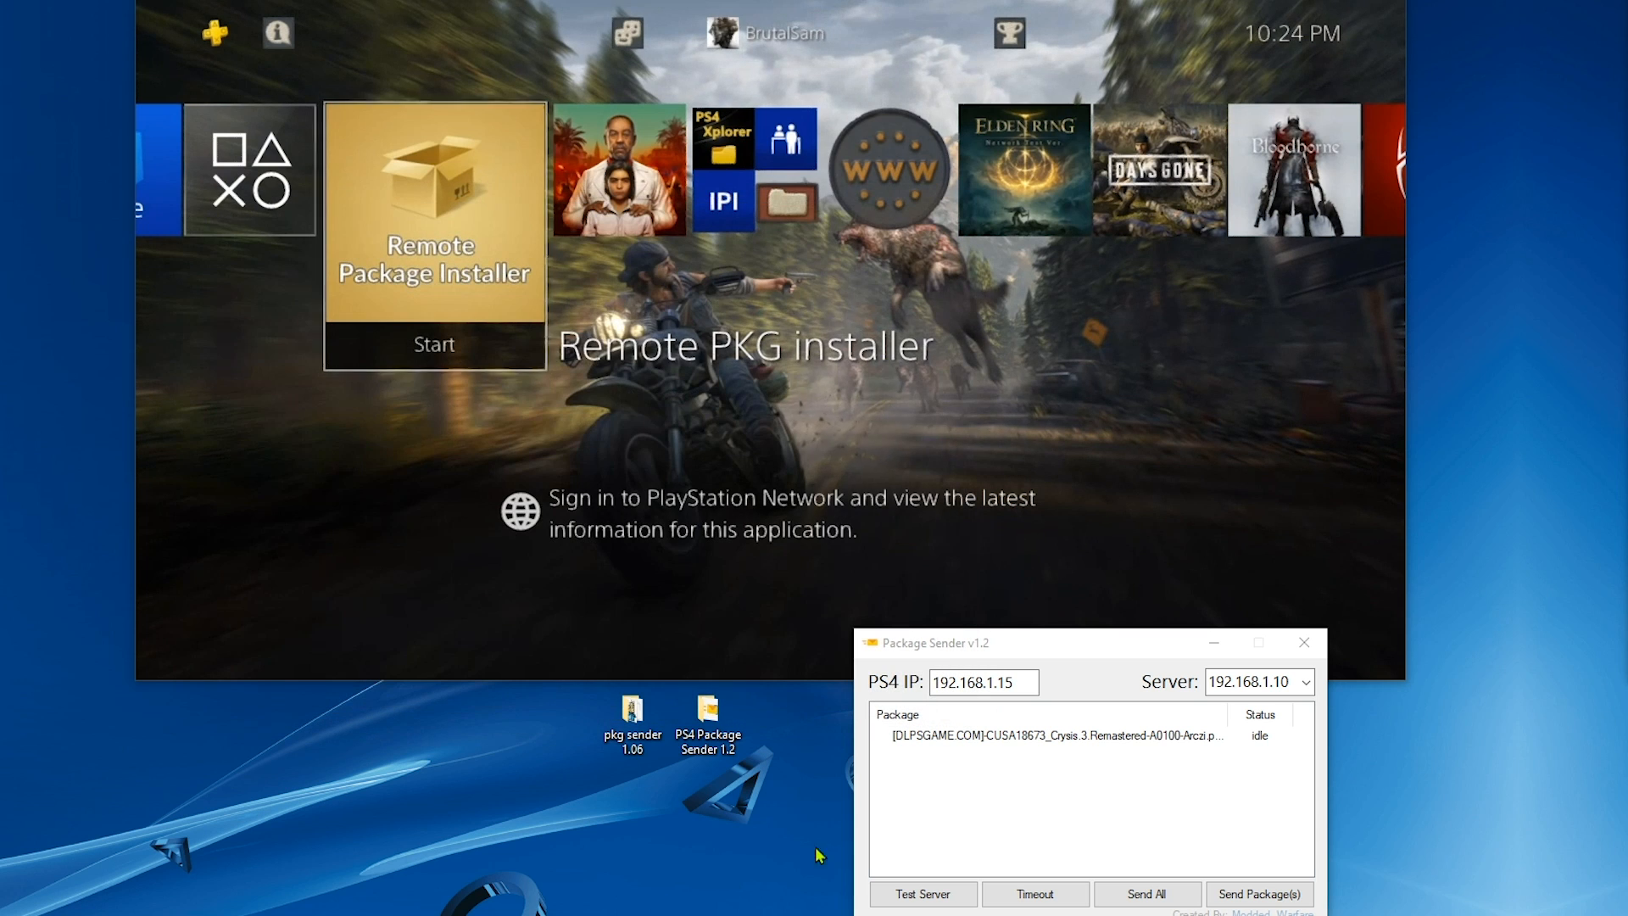
Step: Start Remote Package Installer on the console and send the Crysis 3 Remastered package
left_click(1048, 735)
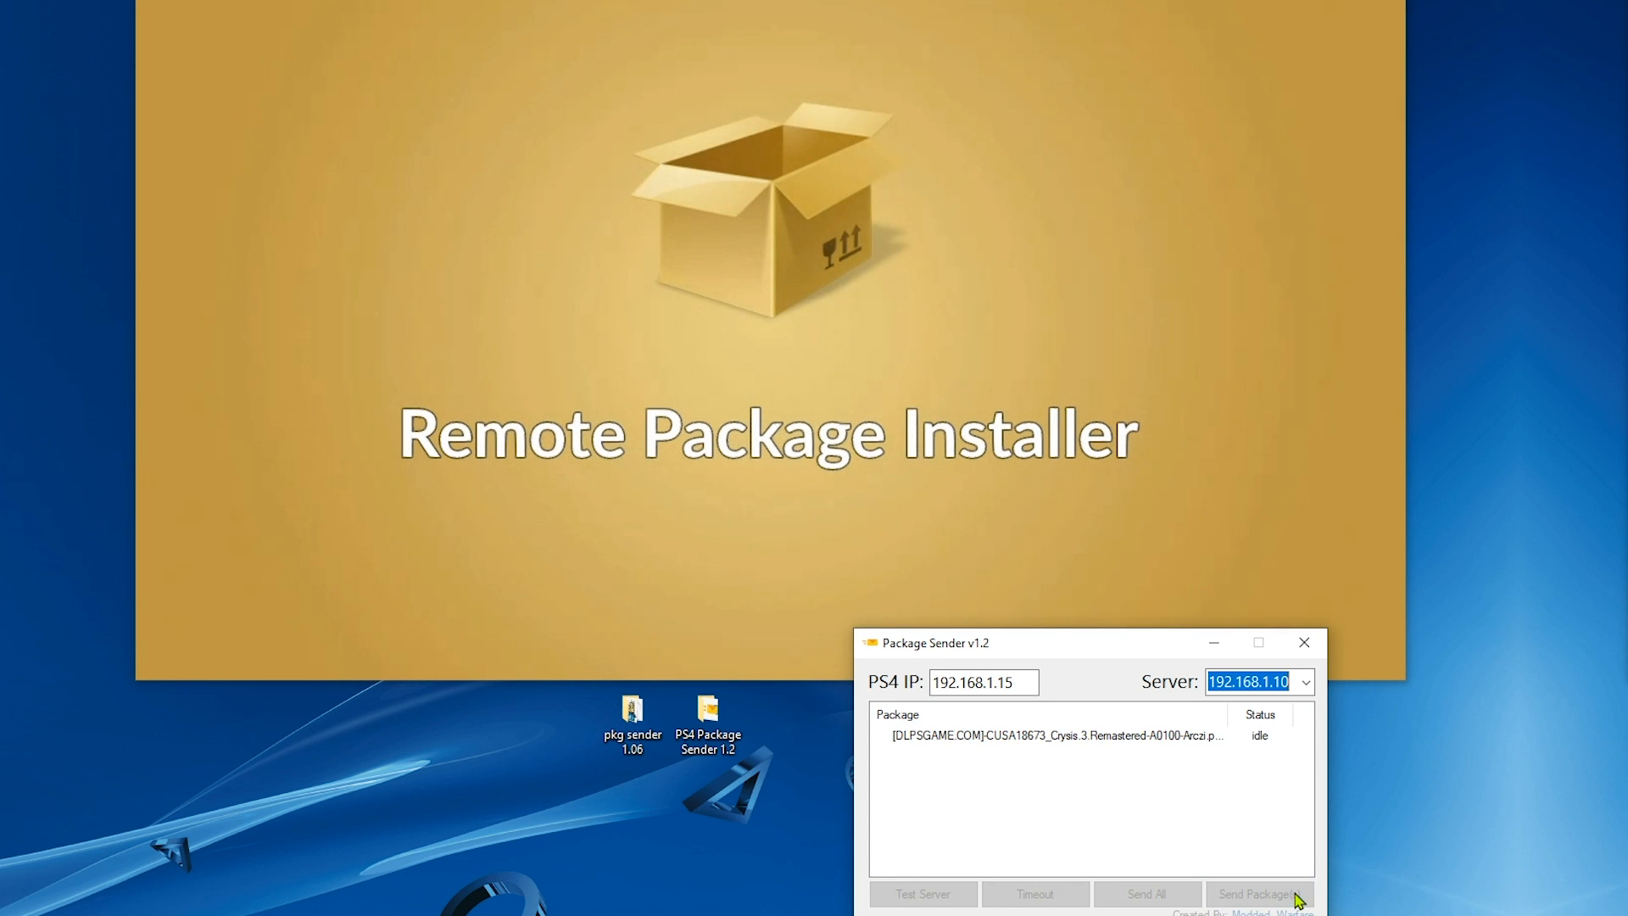
left_click(1257, 893)
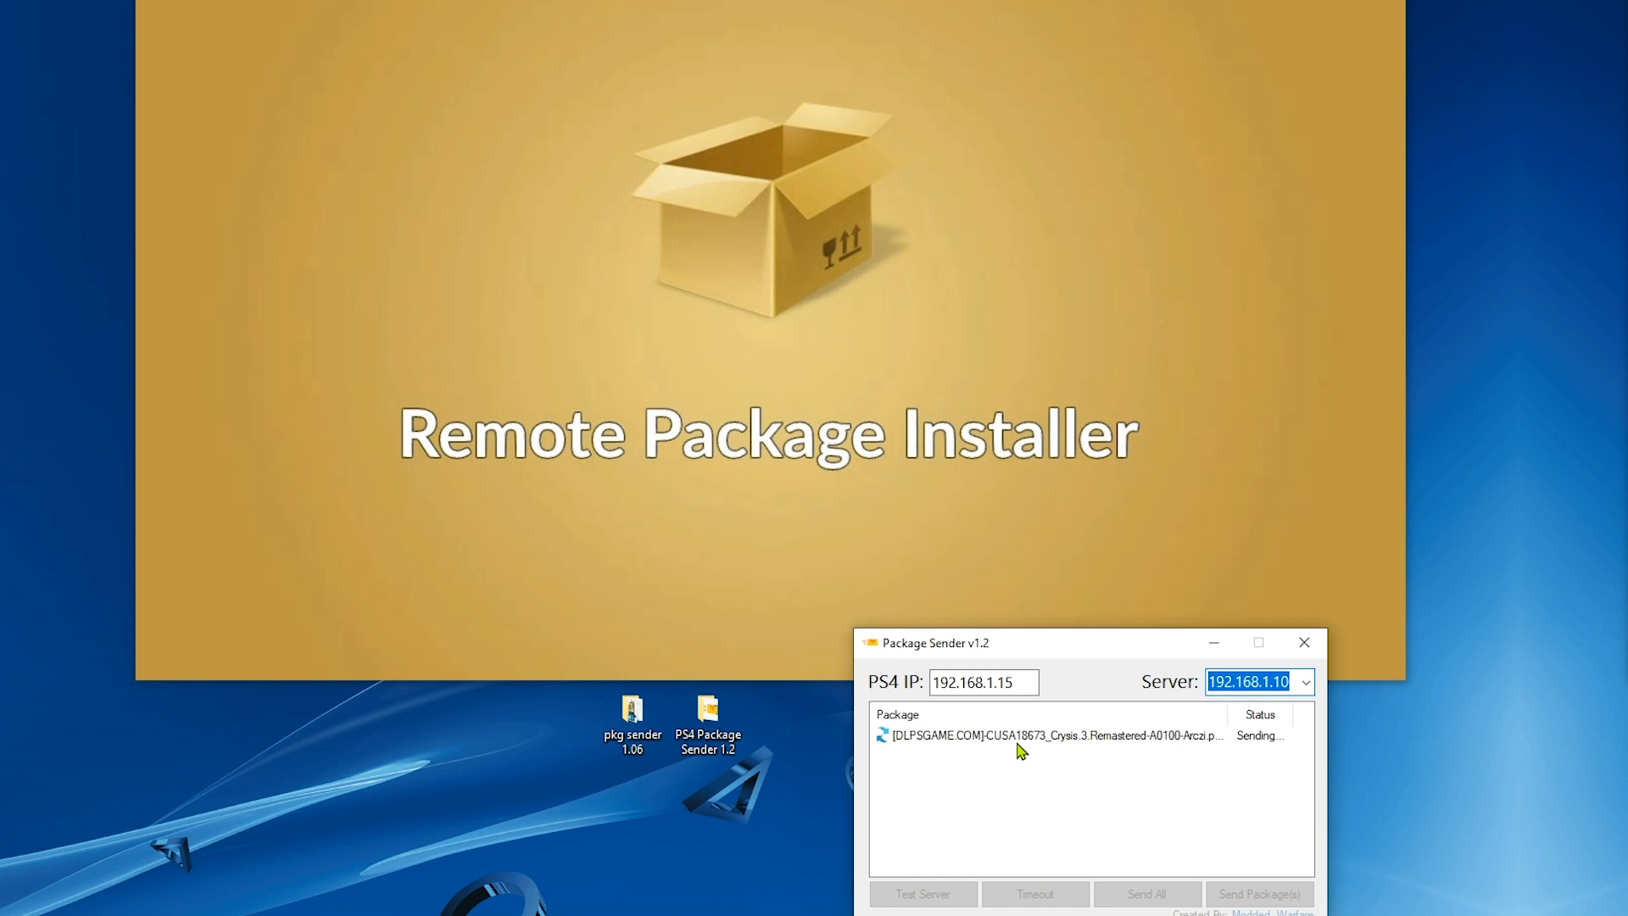
left_click(1048, 735)
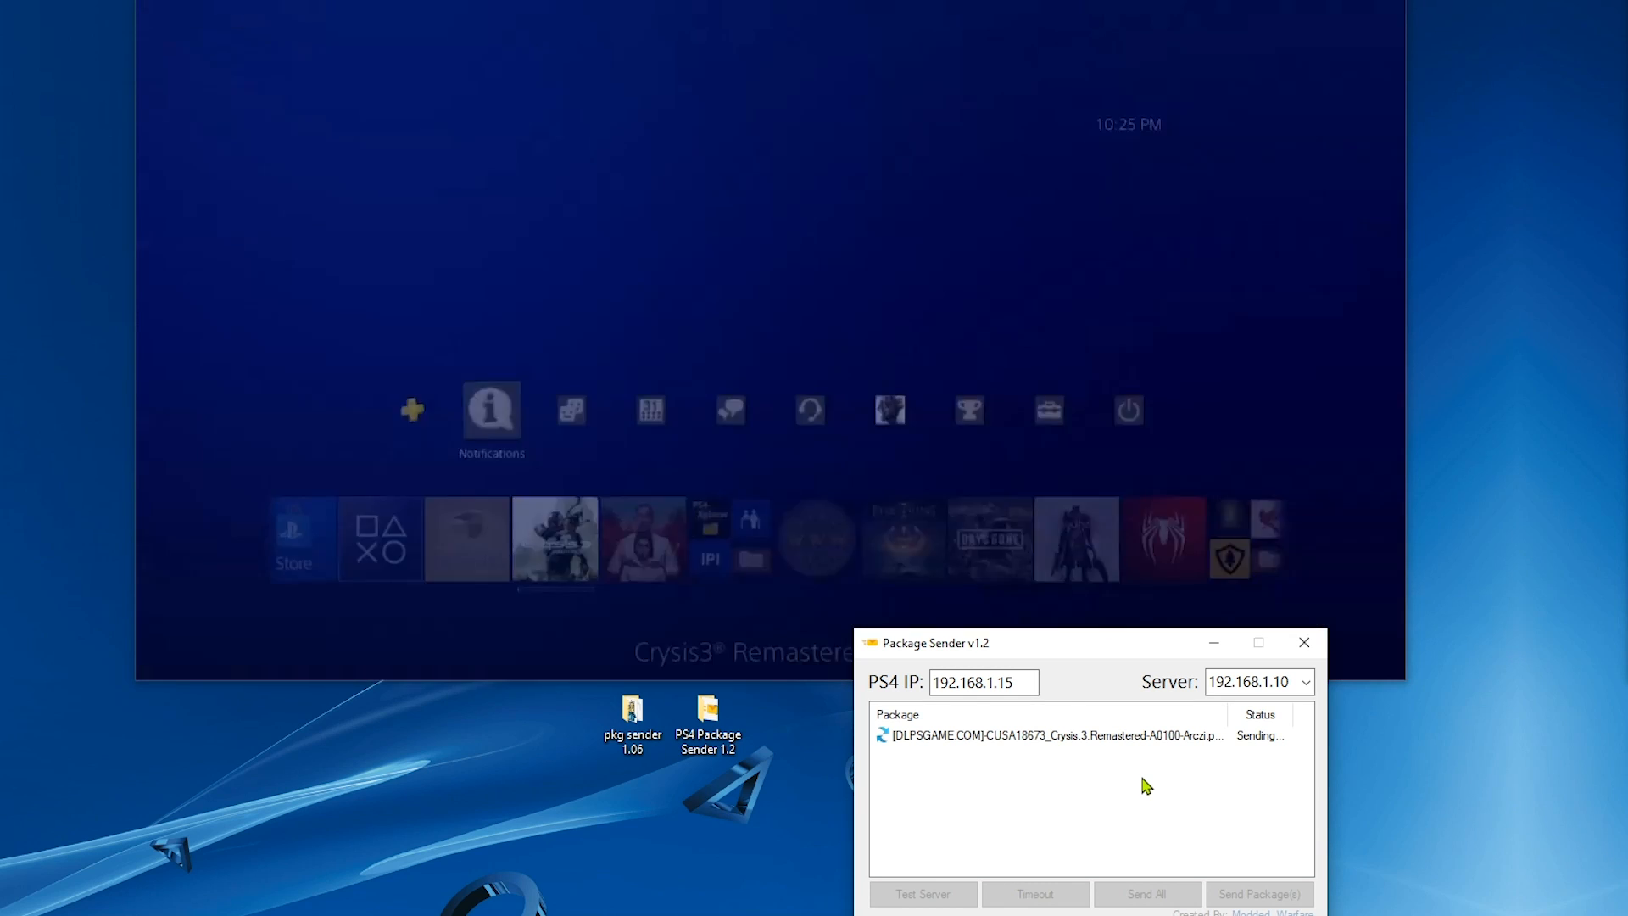
Step: Take control of the PS4 remote screen and launch Crysis 3 Remastered from home
left_click(492, 409)
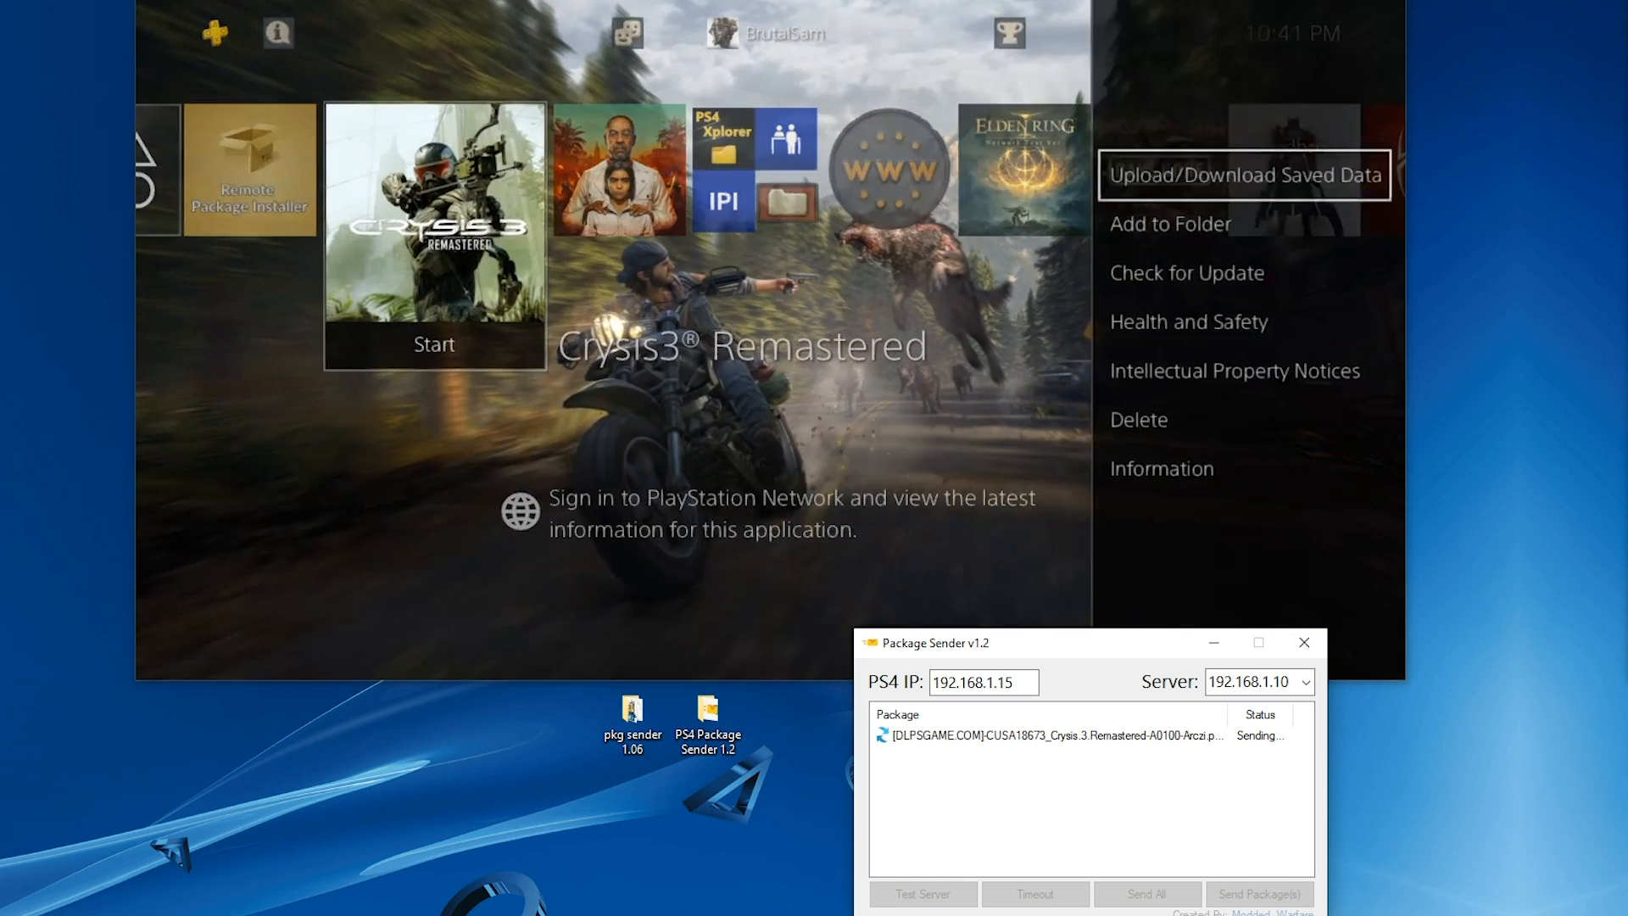
left_click(1160, 468)
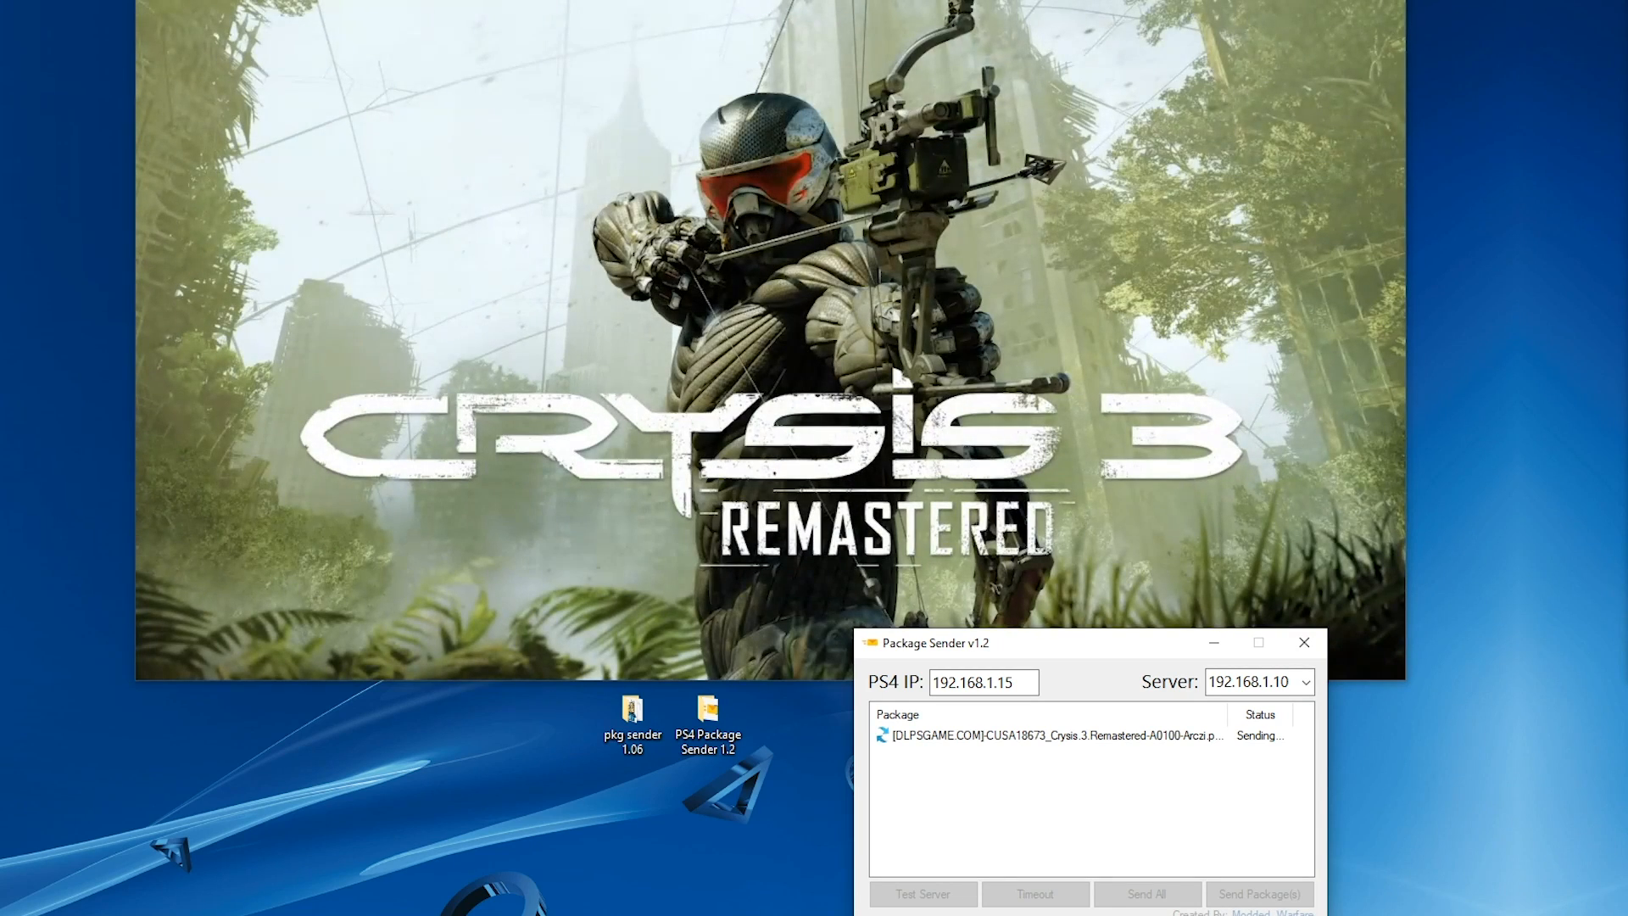
mouse_move(1482, 558)
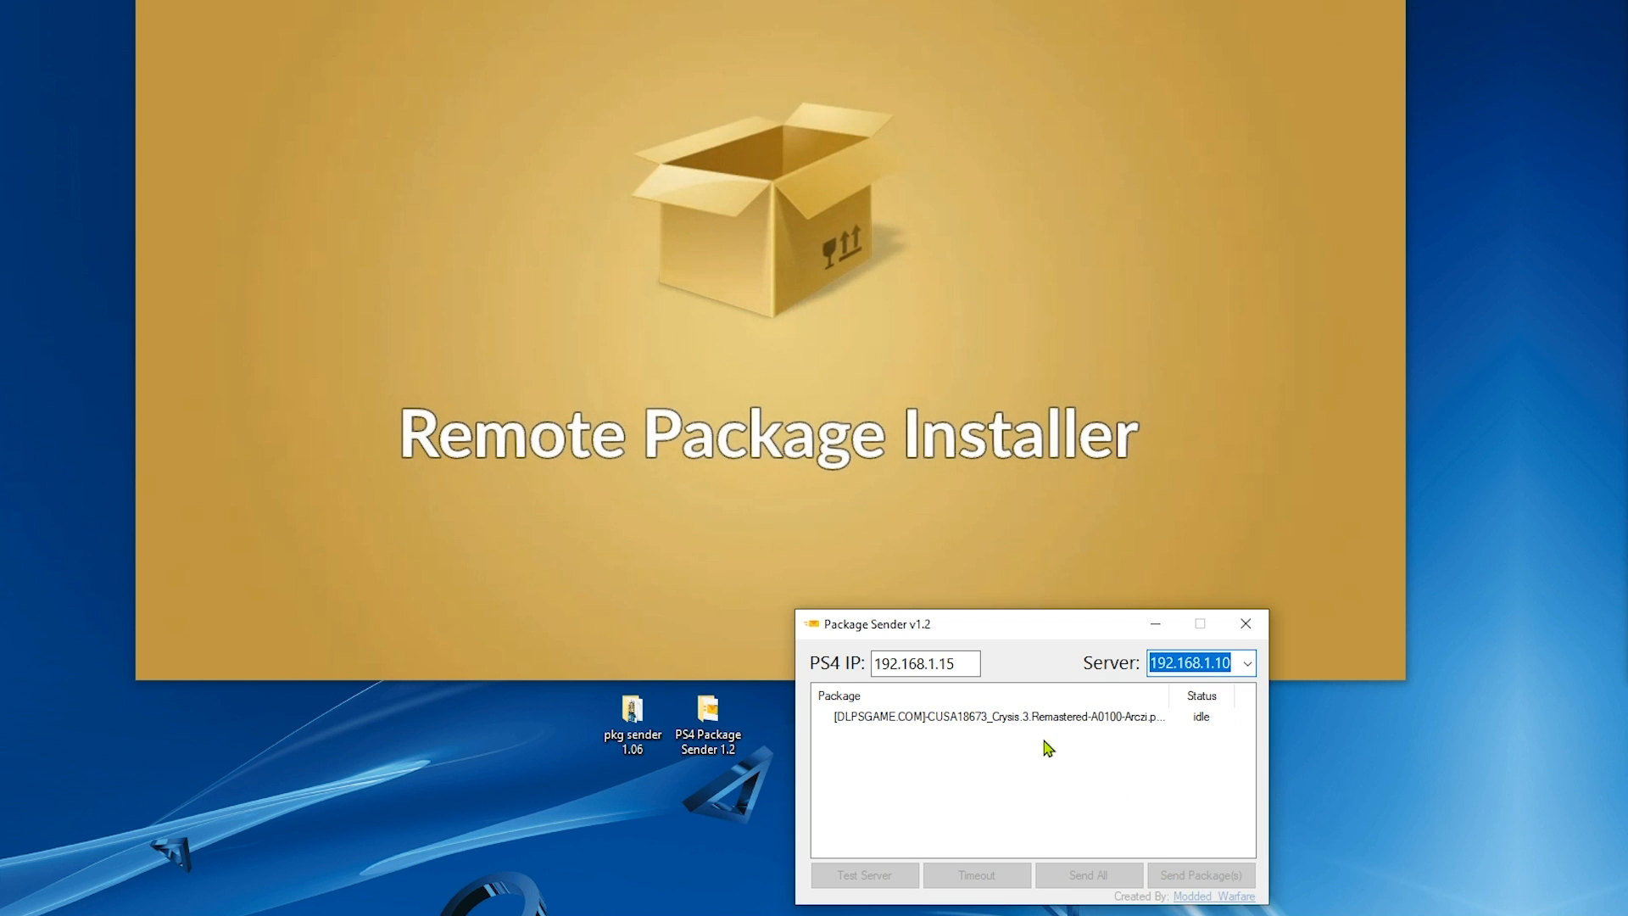
Step: In Task Manager, sort processes by name and bring up actions for the Node.js server process
left_click(997, 716)
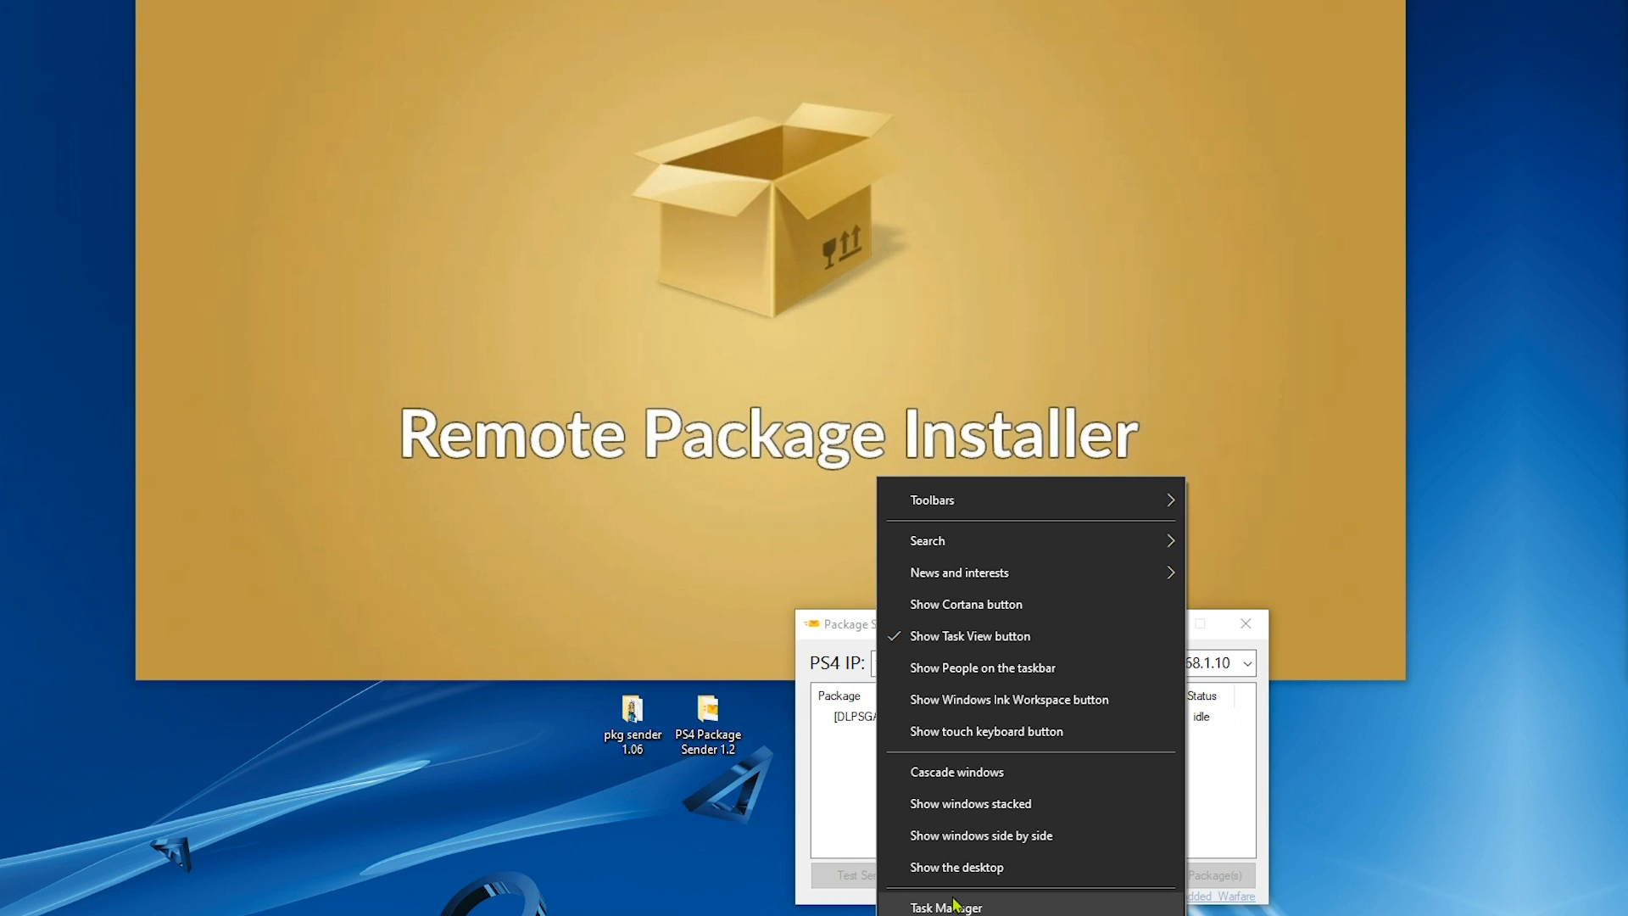
left_click(944, 905)
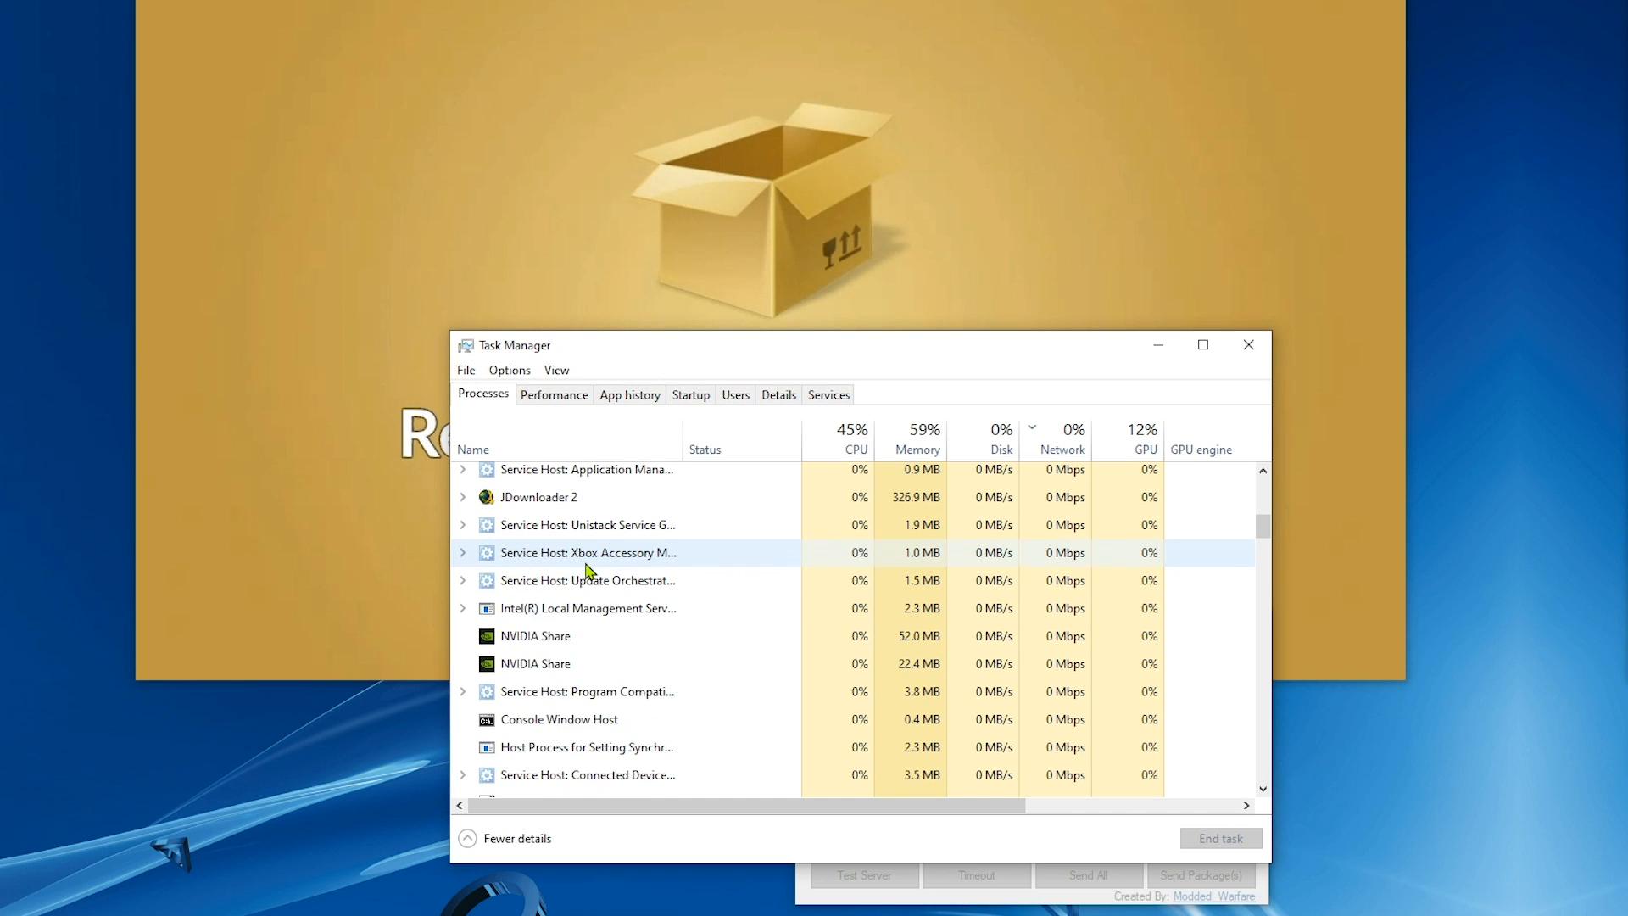
left_click(473, 447)
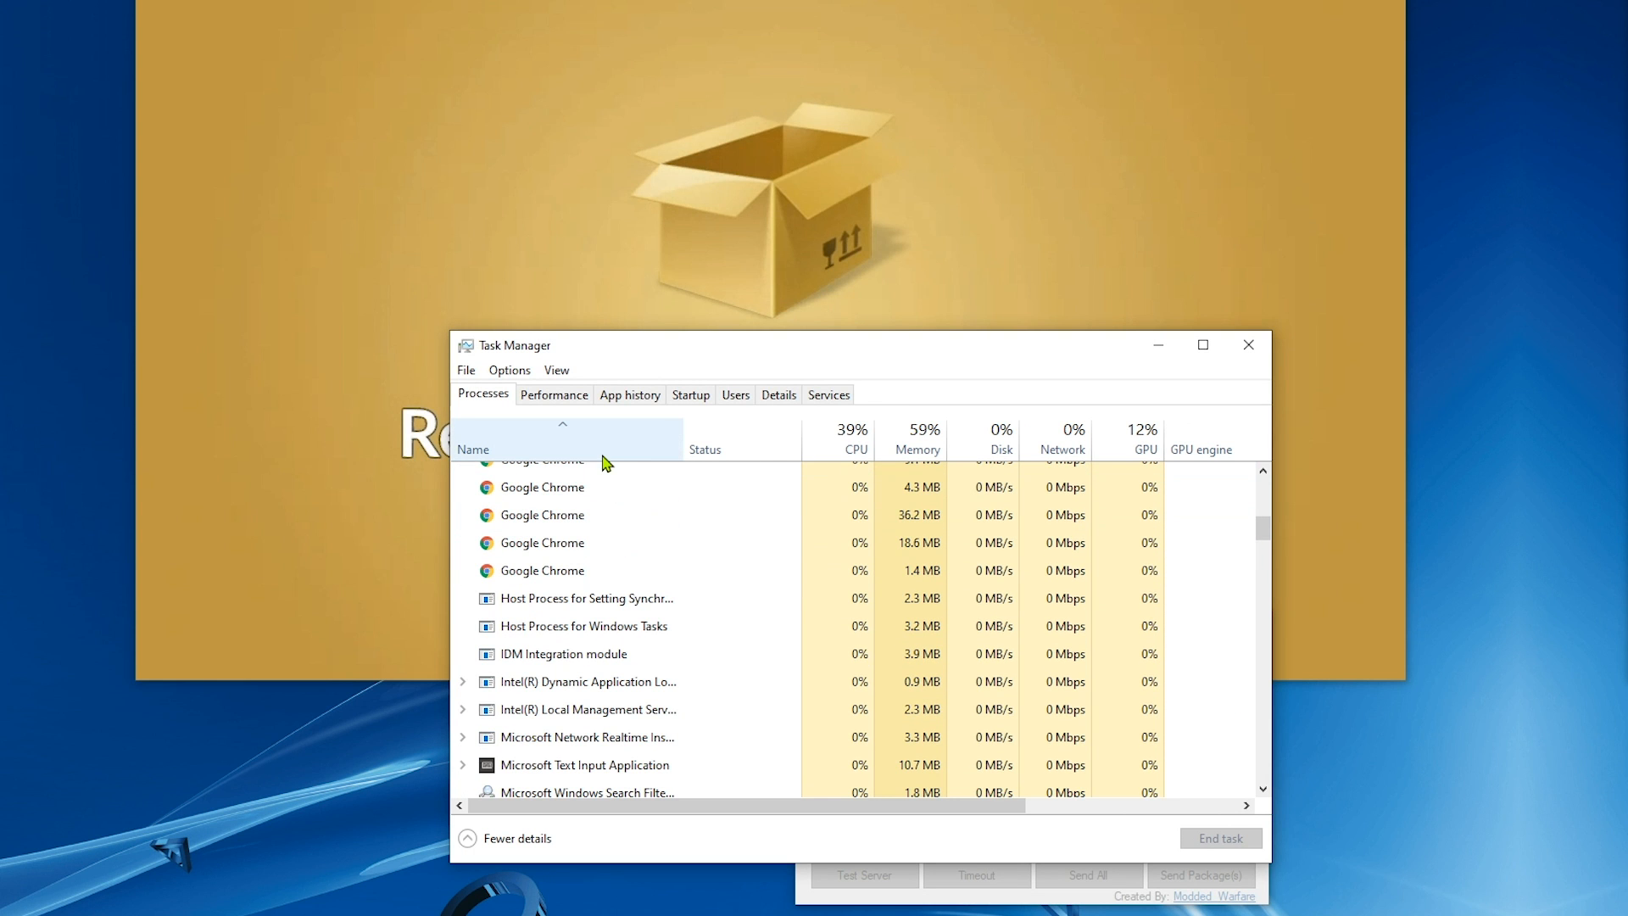
scroll("down", 3)
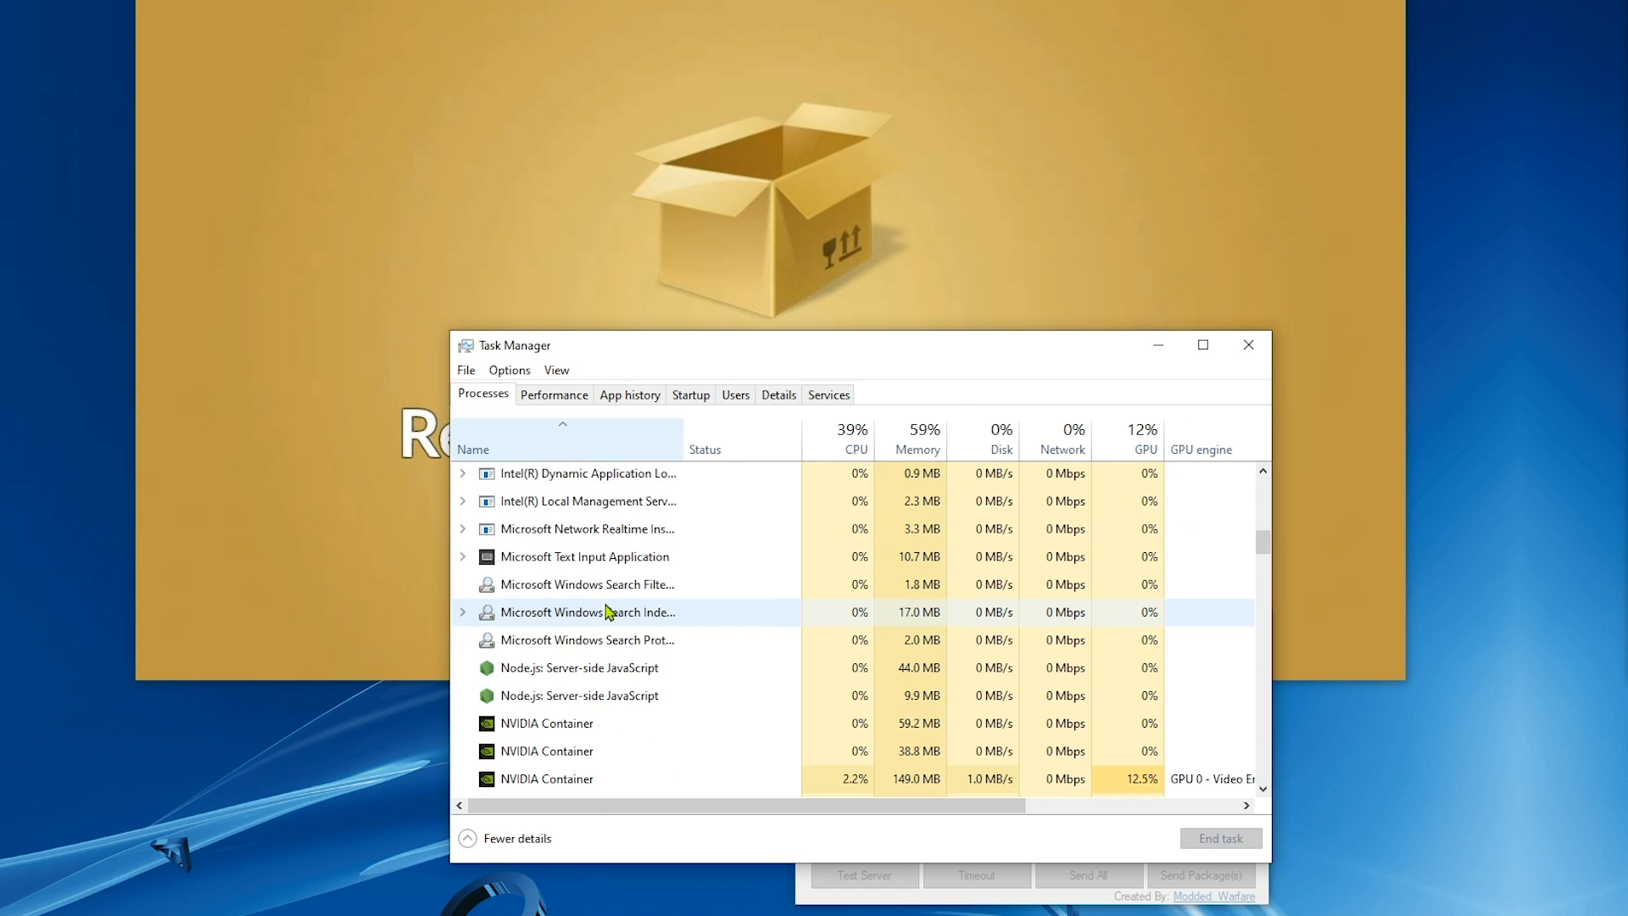
right_click(578, 668)
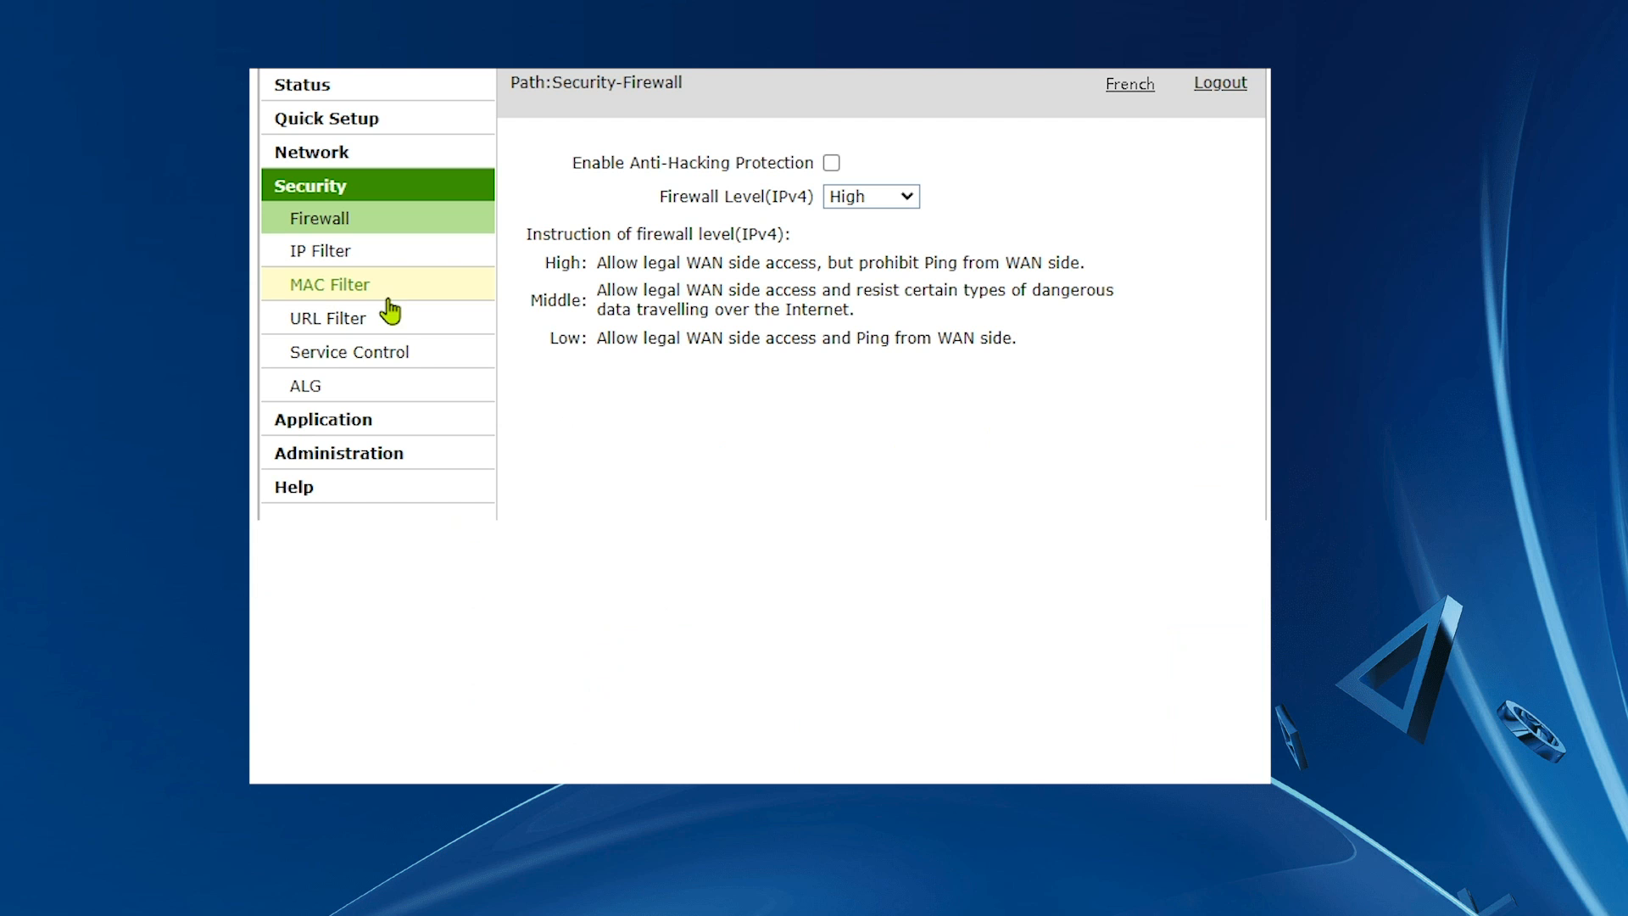
Step: Check the router's MAC Filter page, then start sending the Unravel CUSA02532 package to the PS4
left_click(331, 285)
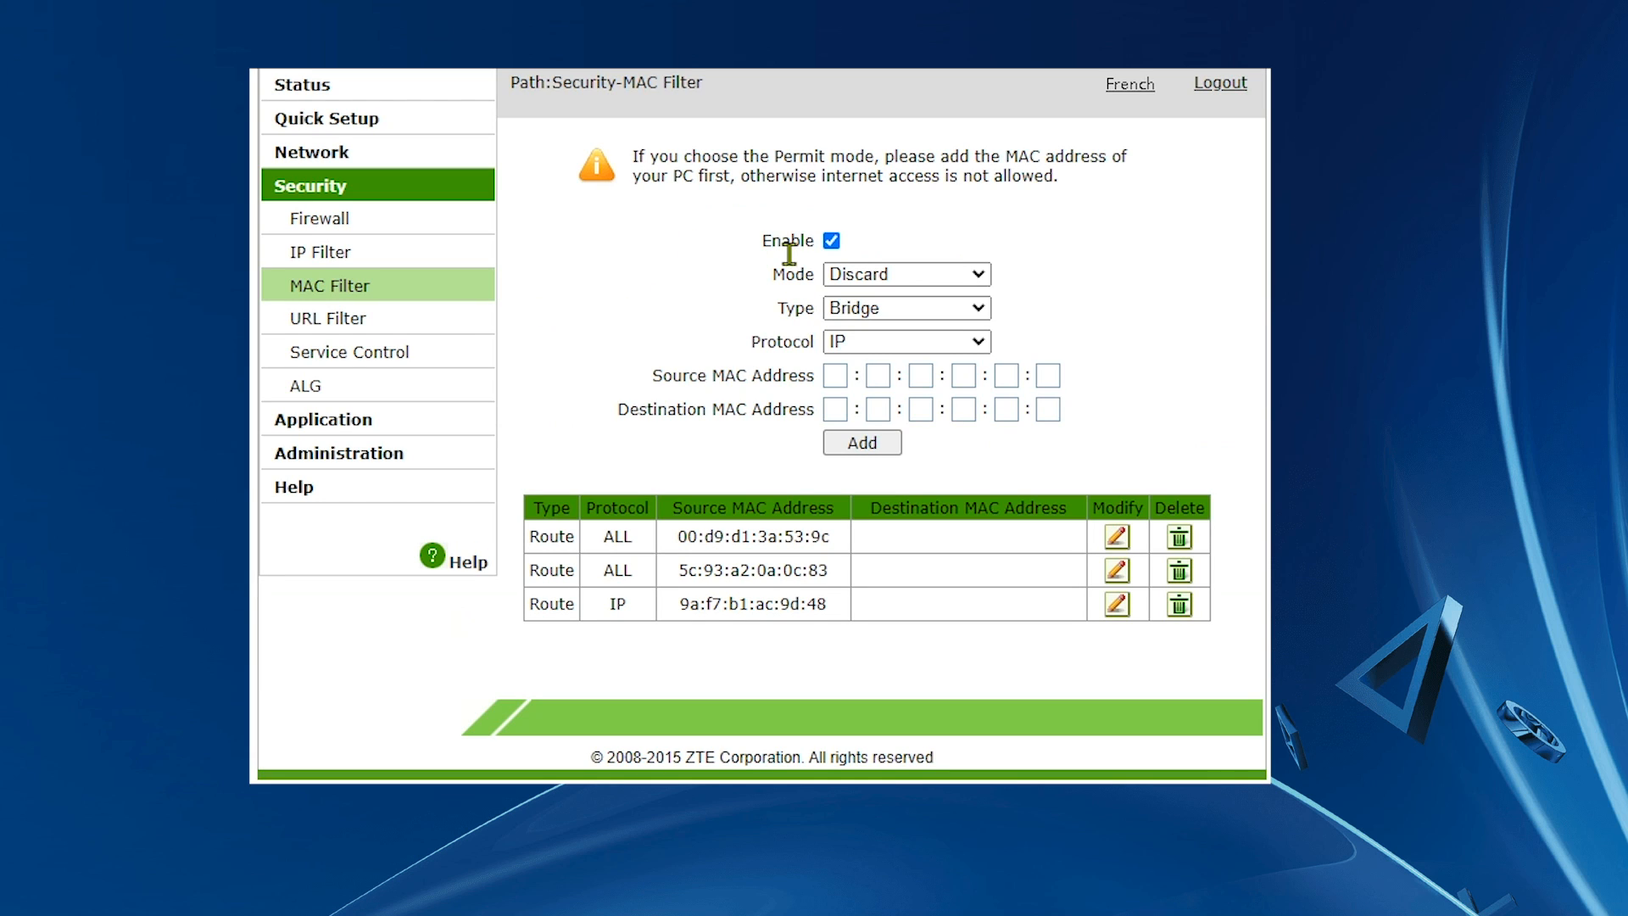
mouse_move(760, 276)
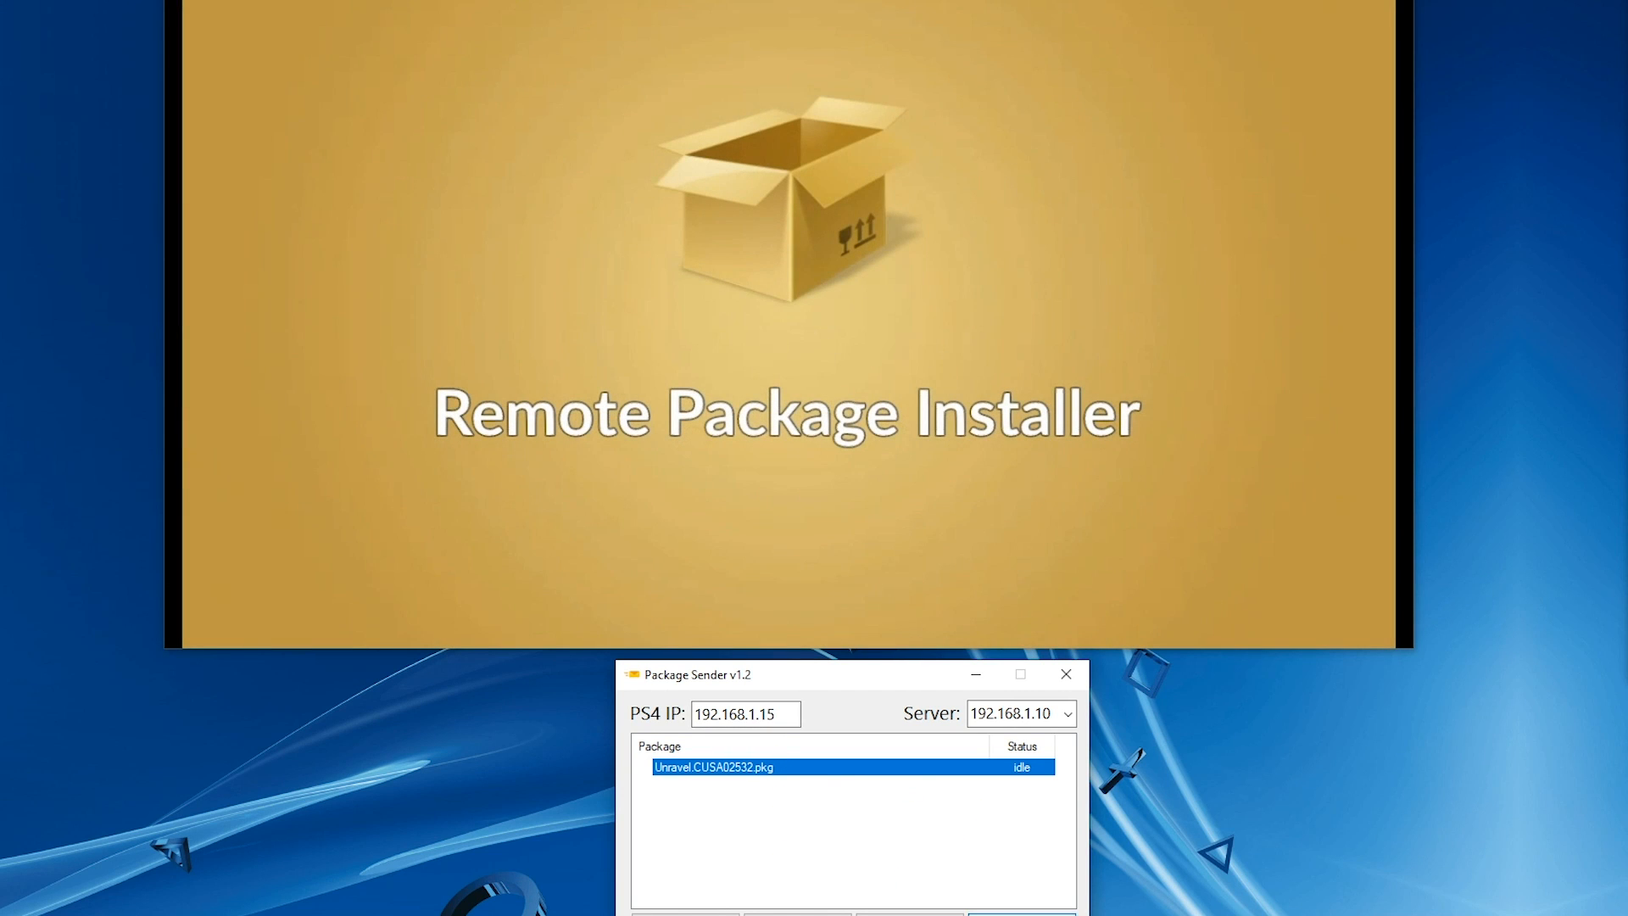
left_click(1012, 714)
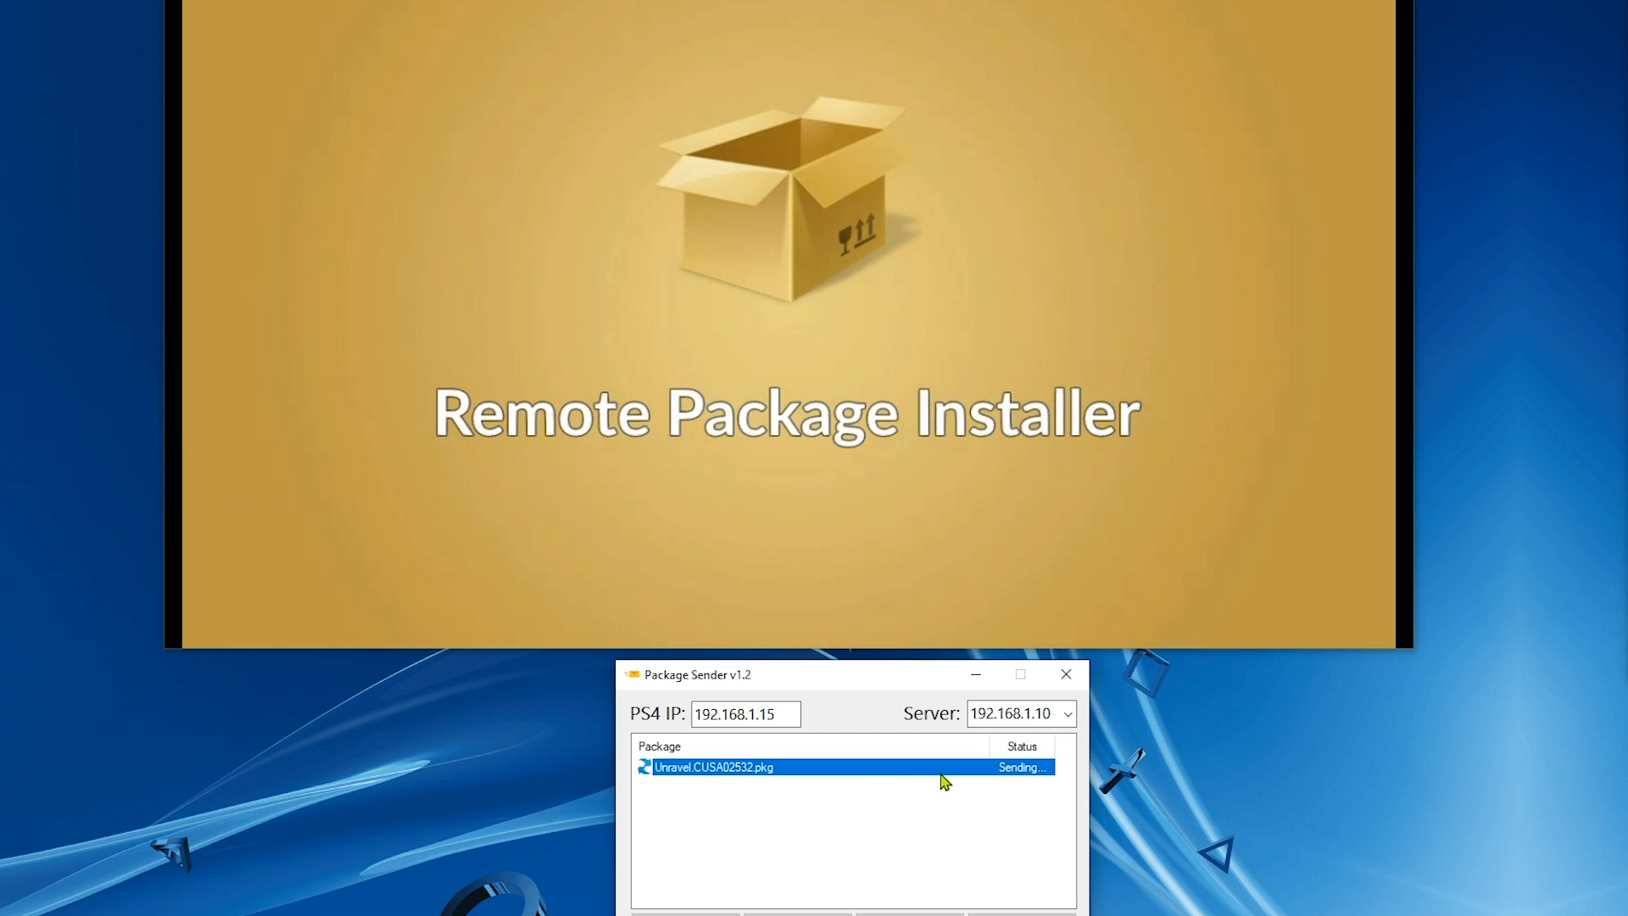
mouse_move(913, 768)
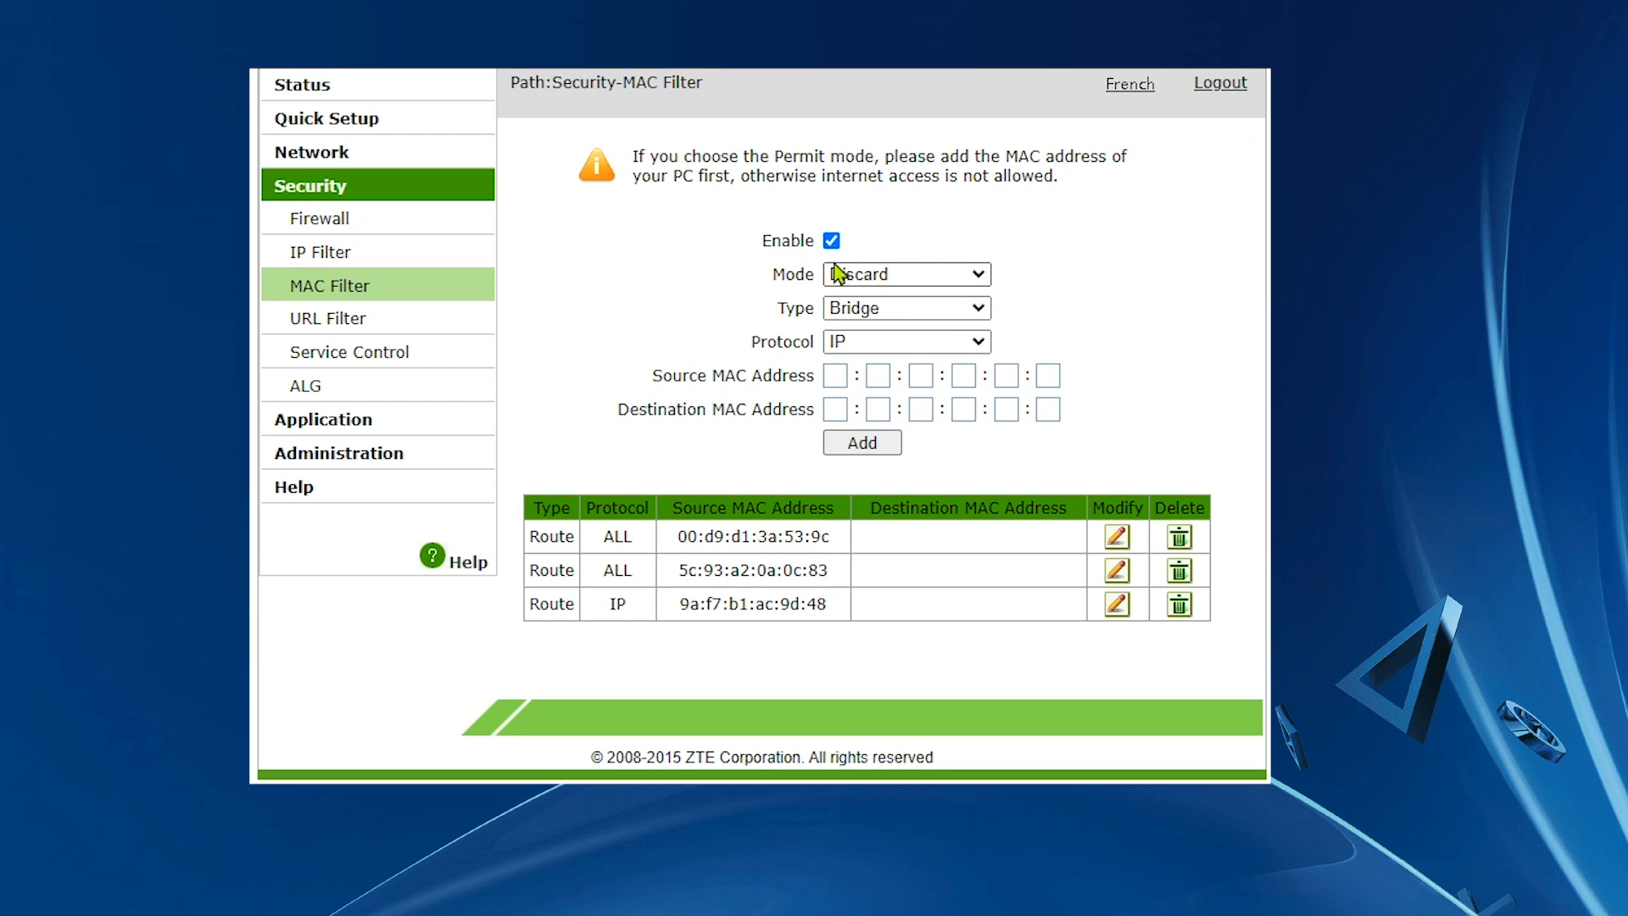
Step: Reach the Windows Defender Firewall Allowed apps list via Control Panel's System and Security
left_click(829, 241)
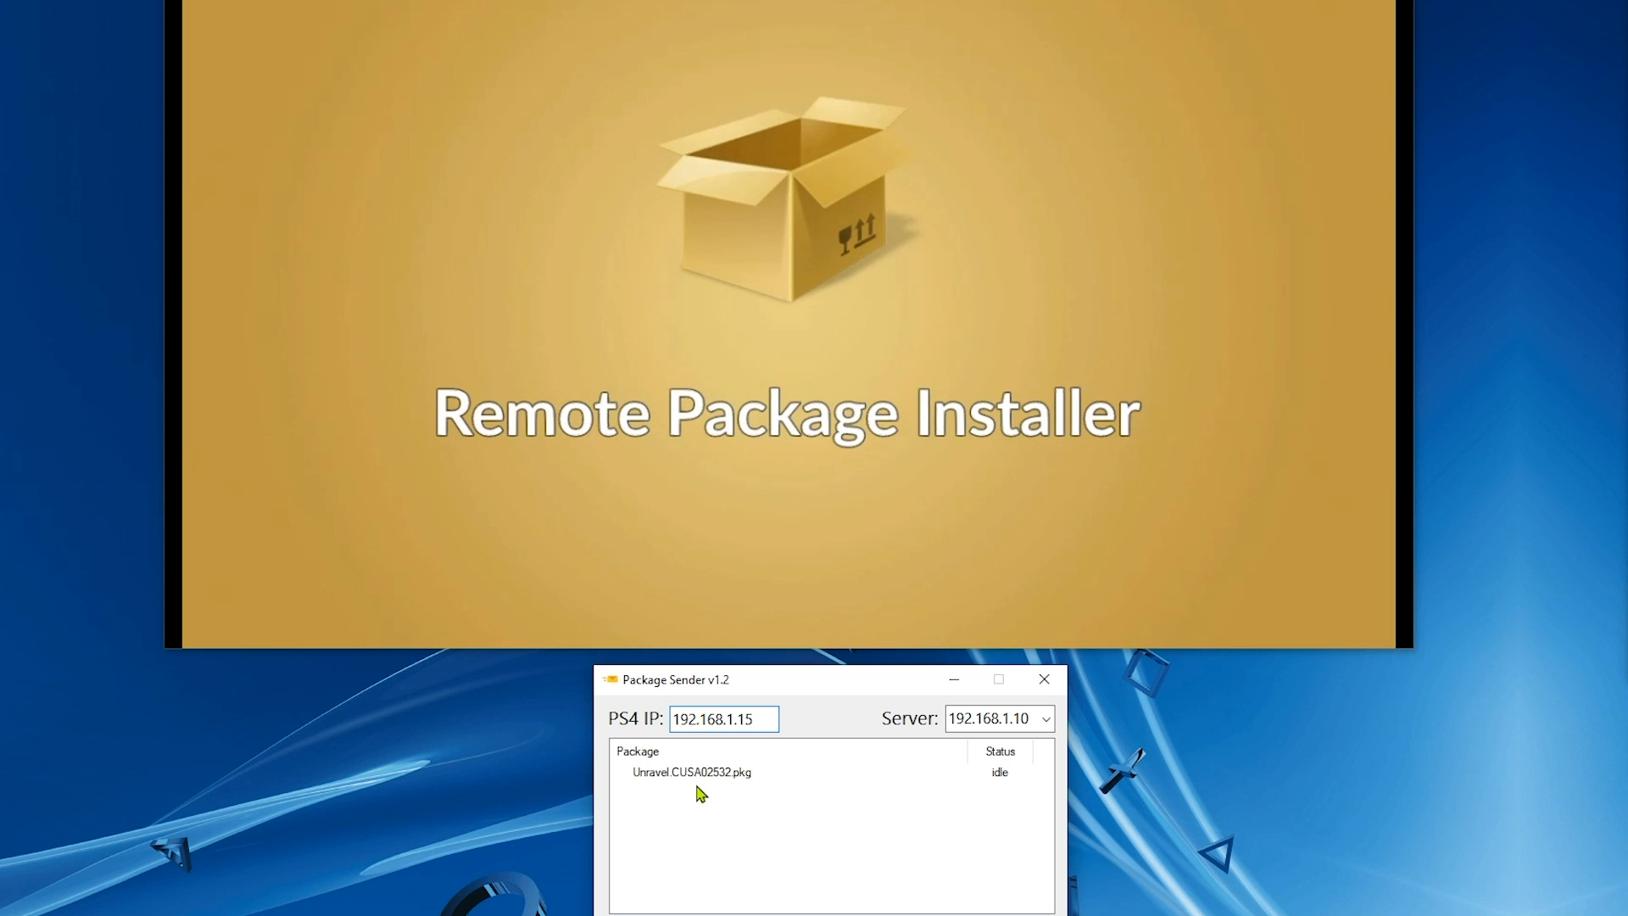
left_click(692, 771)
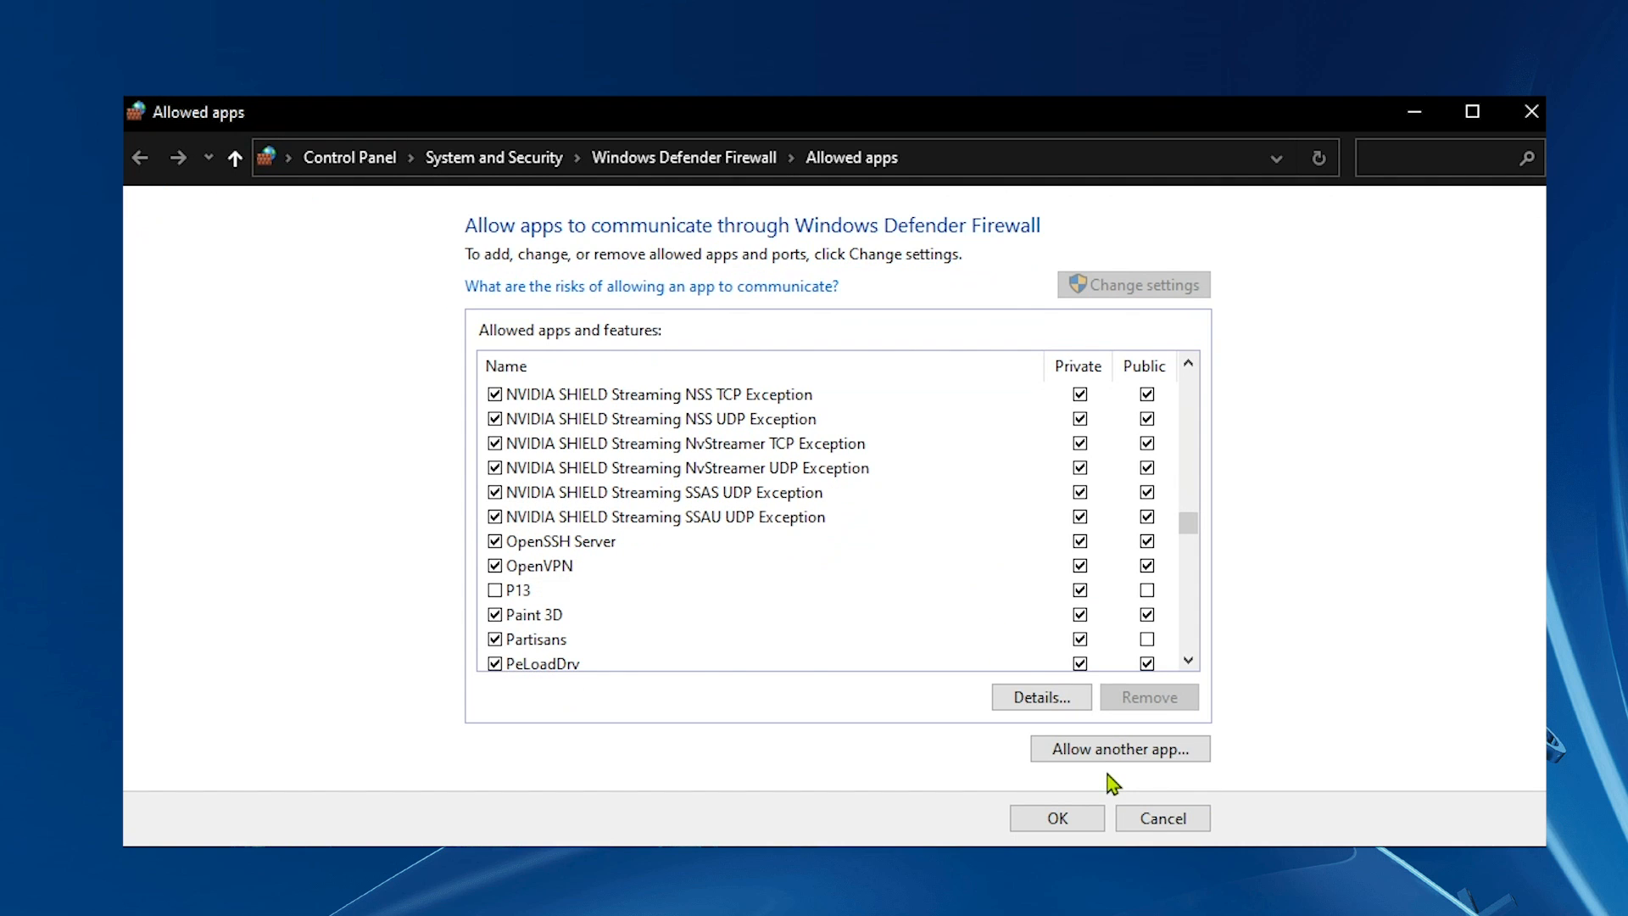
Step: Add PS4 Package Sender v1.2 as allowed app, tick Public for pkgsenderapp, and check the Node.js entry
left_click(1120, 748)
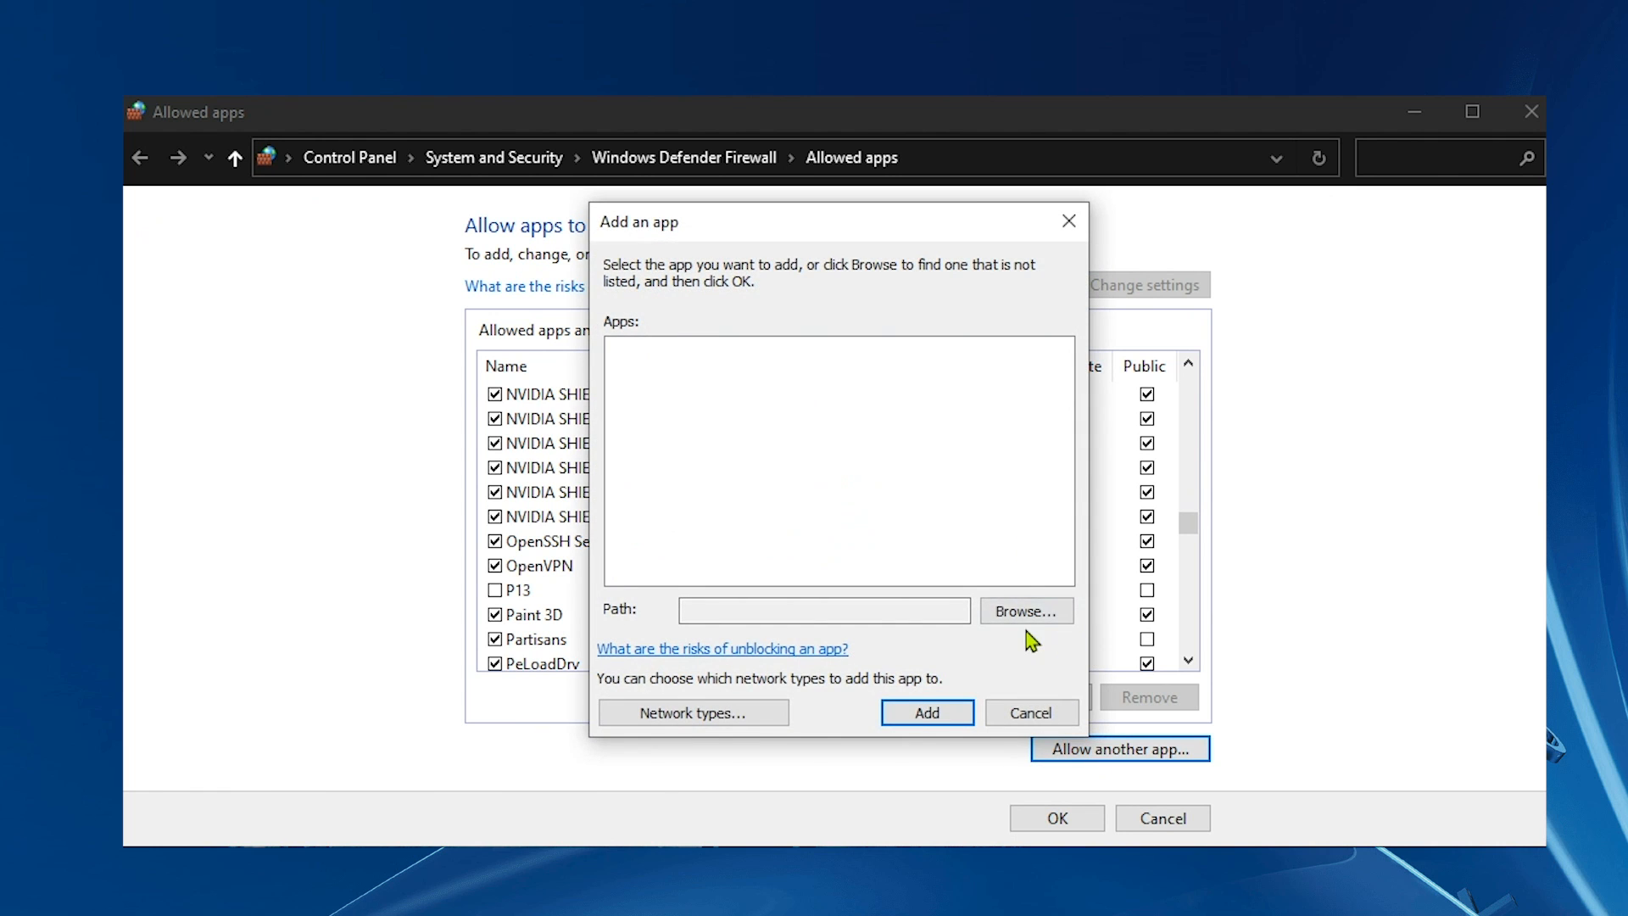
left_click(1024, 611)
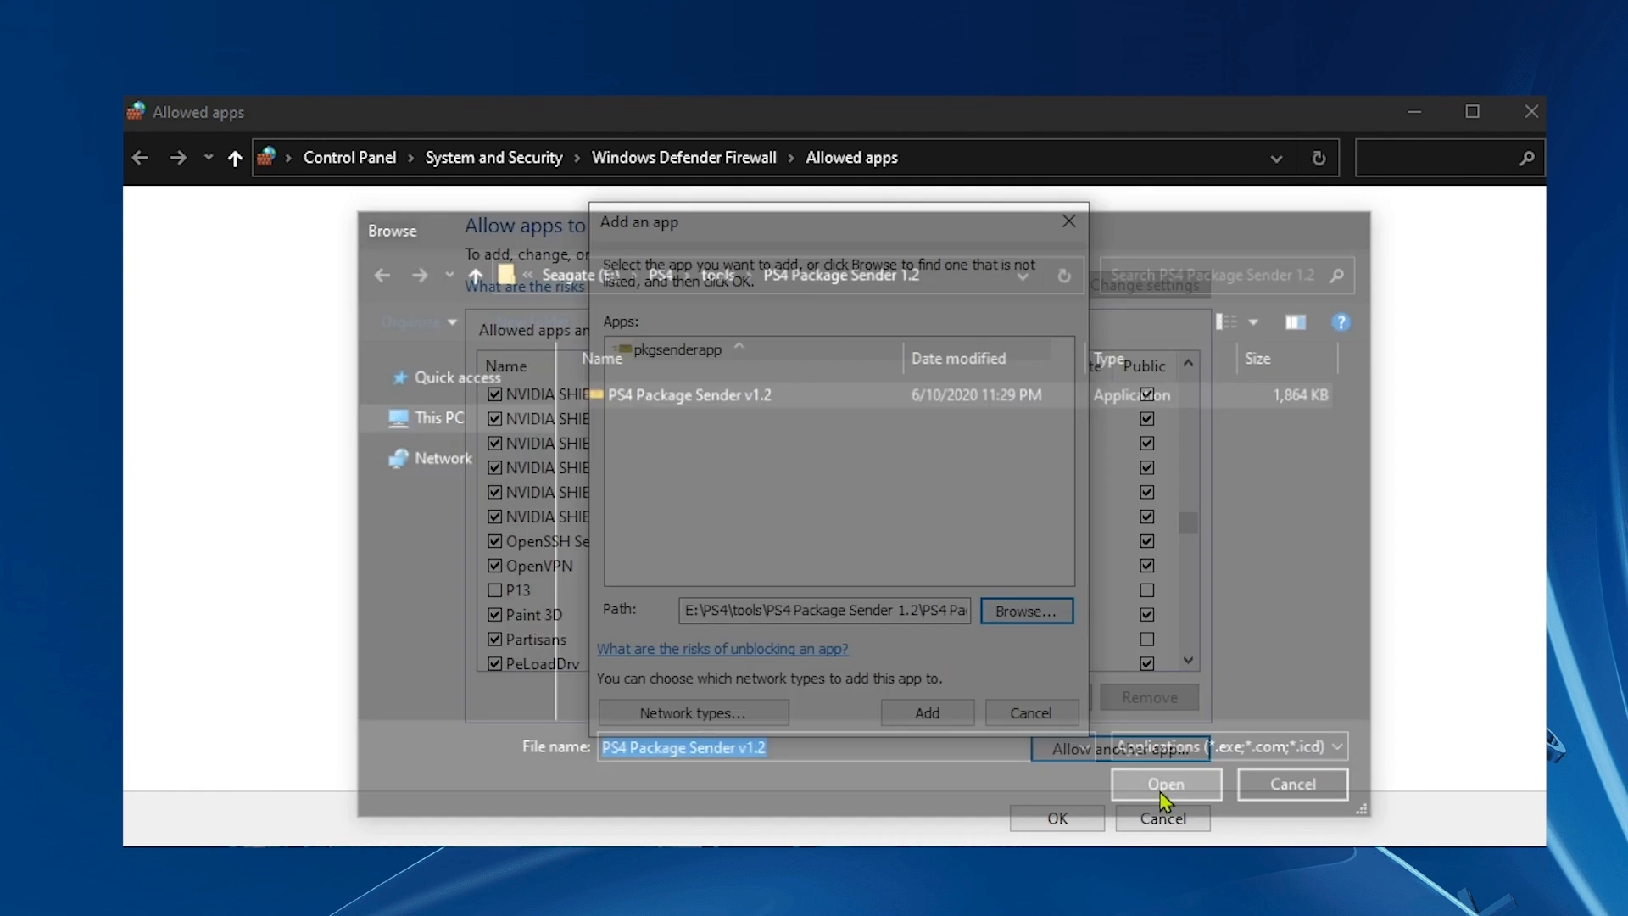
left_click(1165, 784)
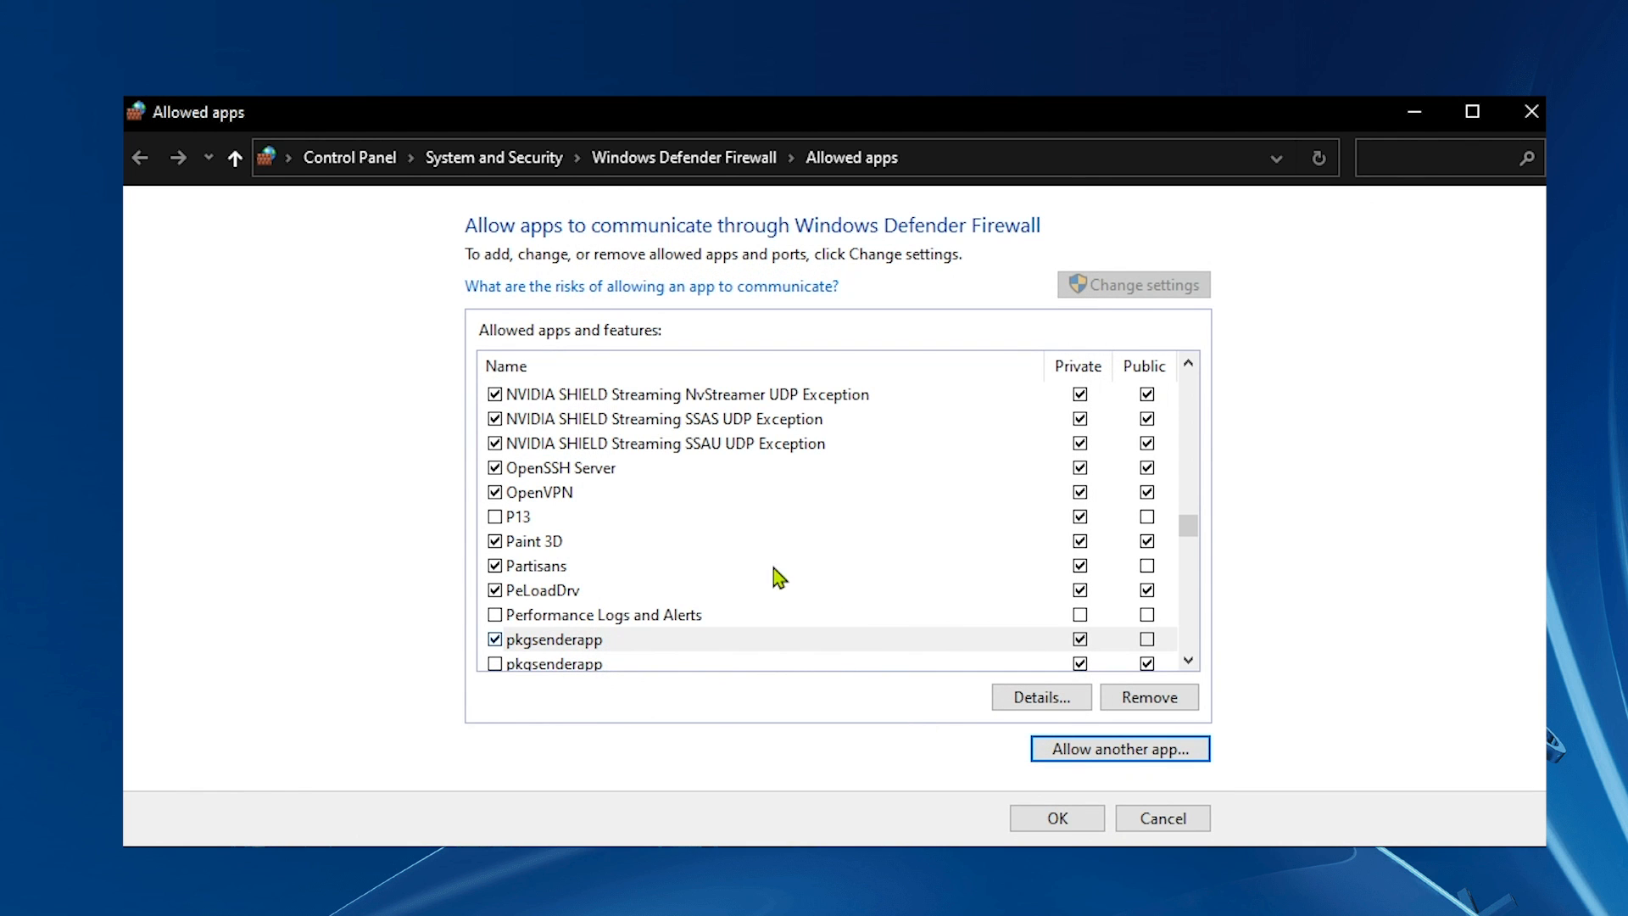
left_click(557, 639)
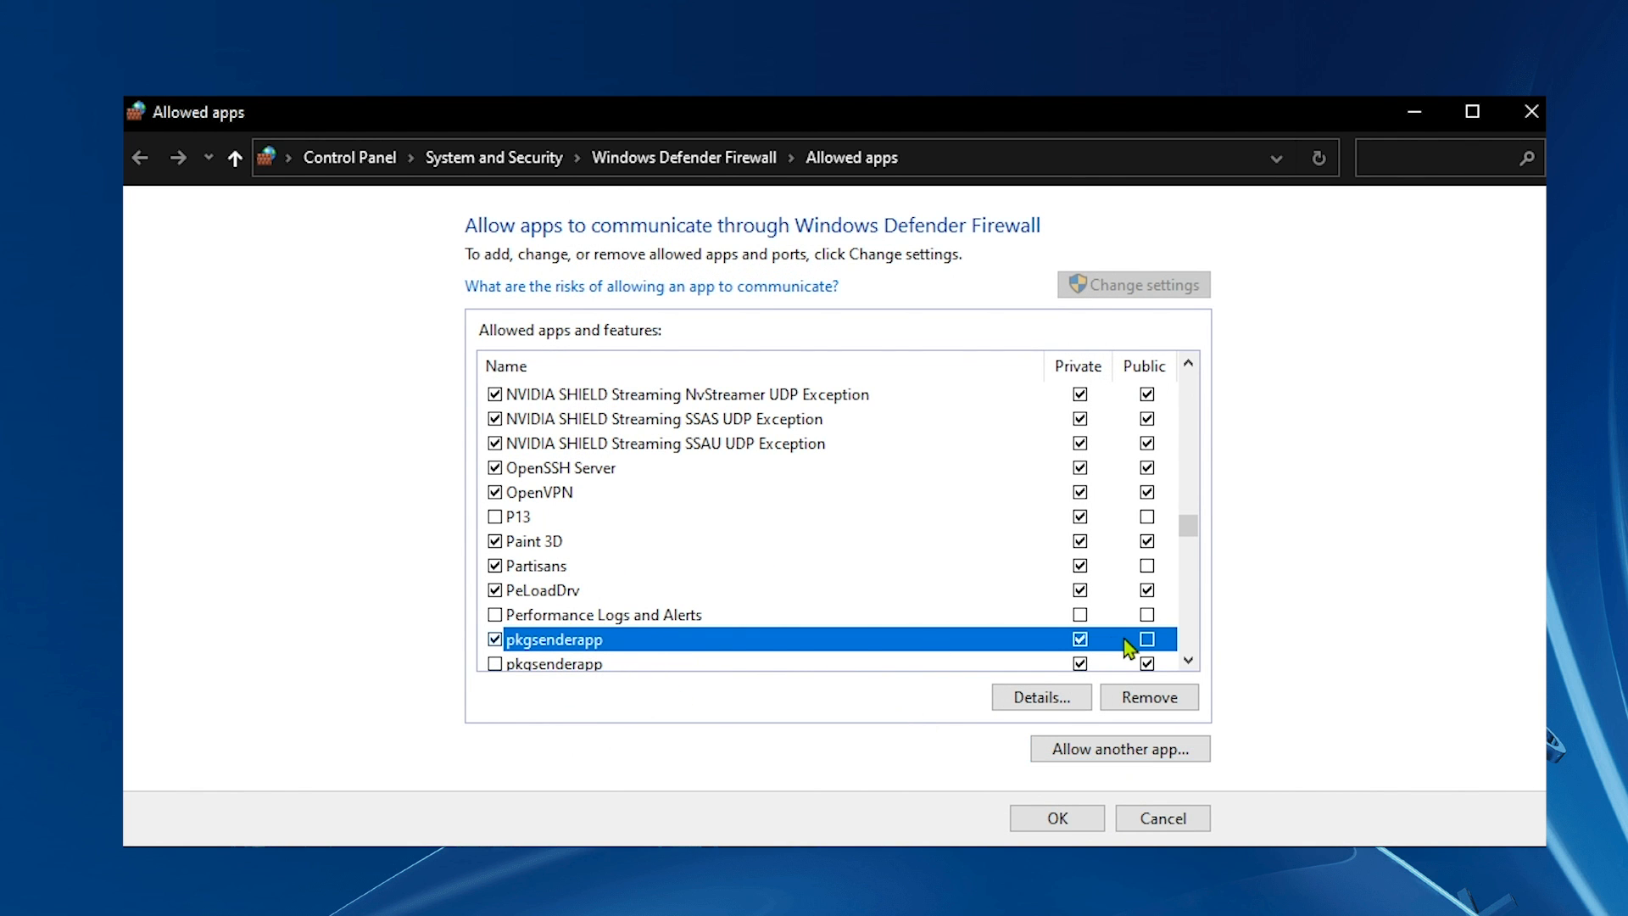
left_click(1146, 639)
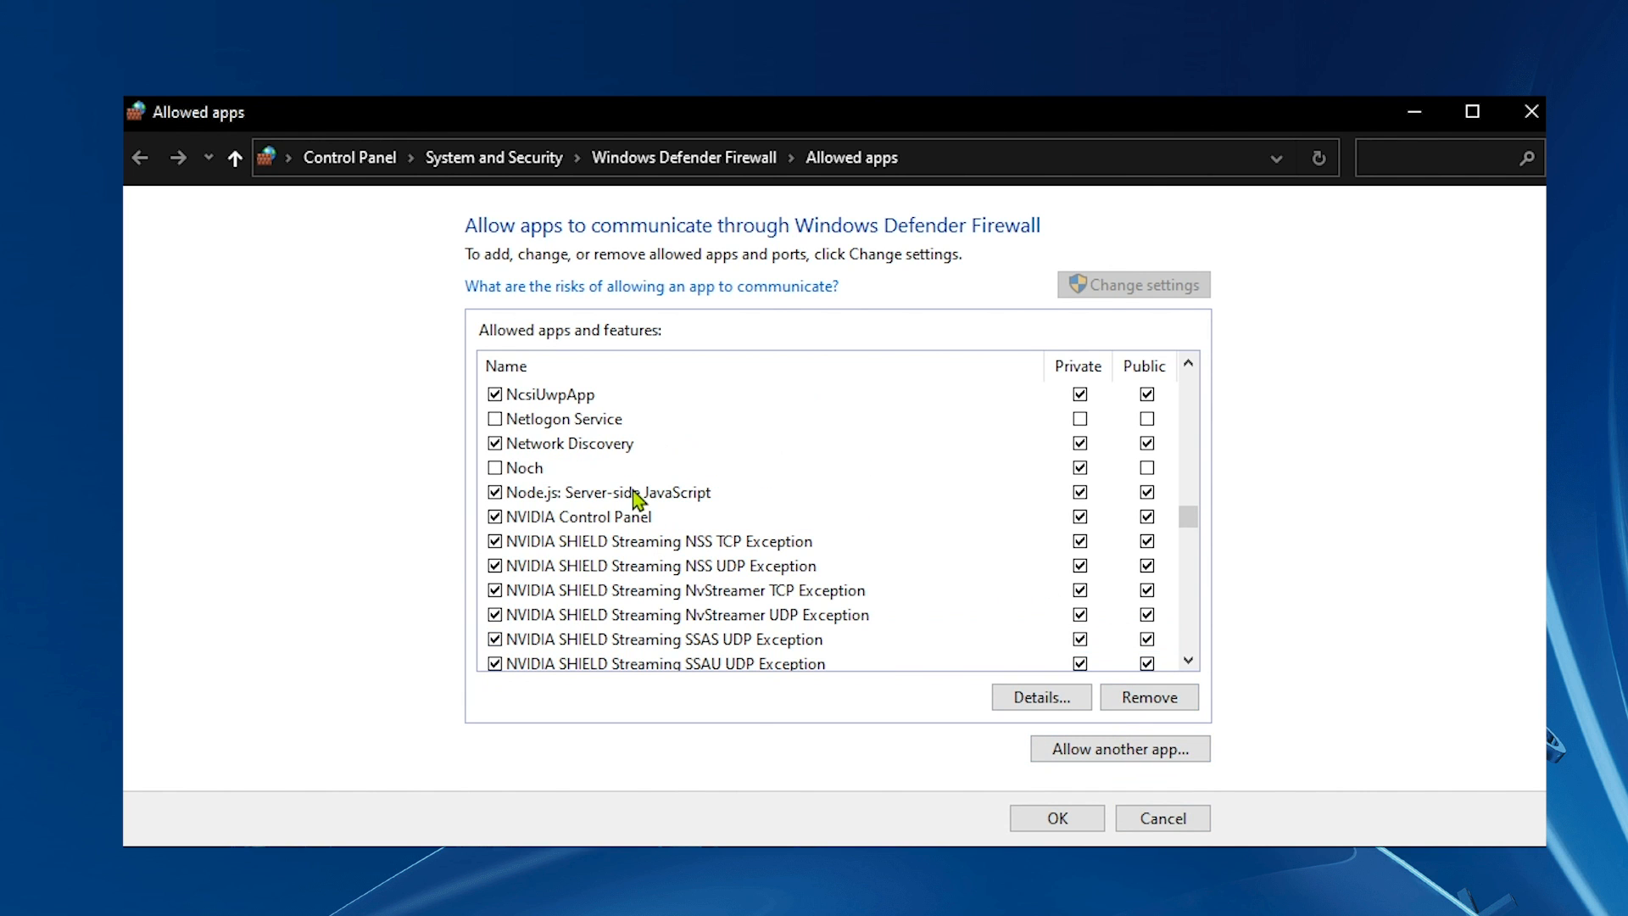
left_click(604, 492)
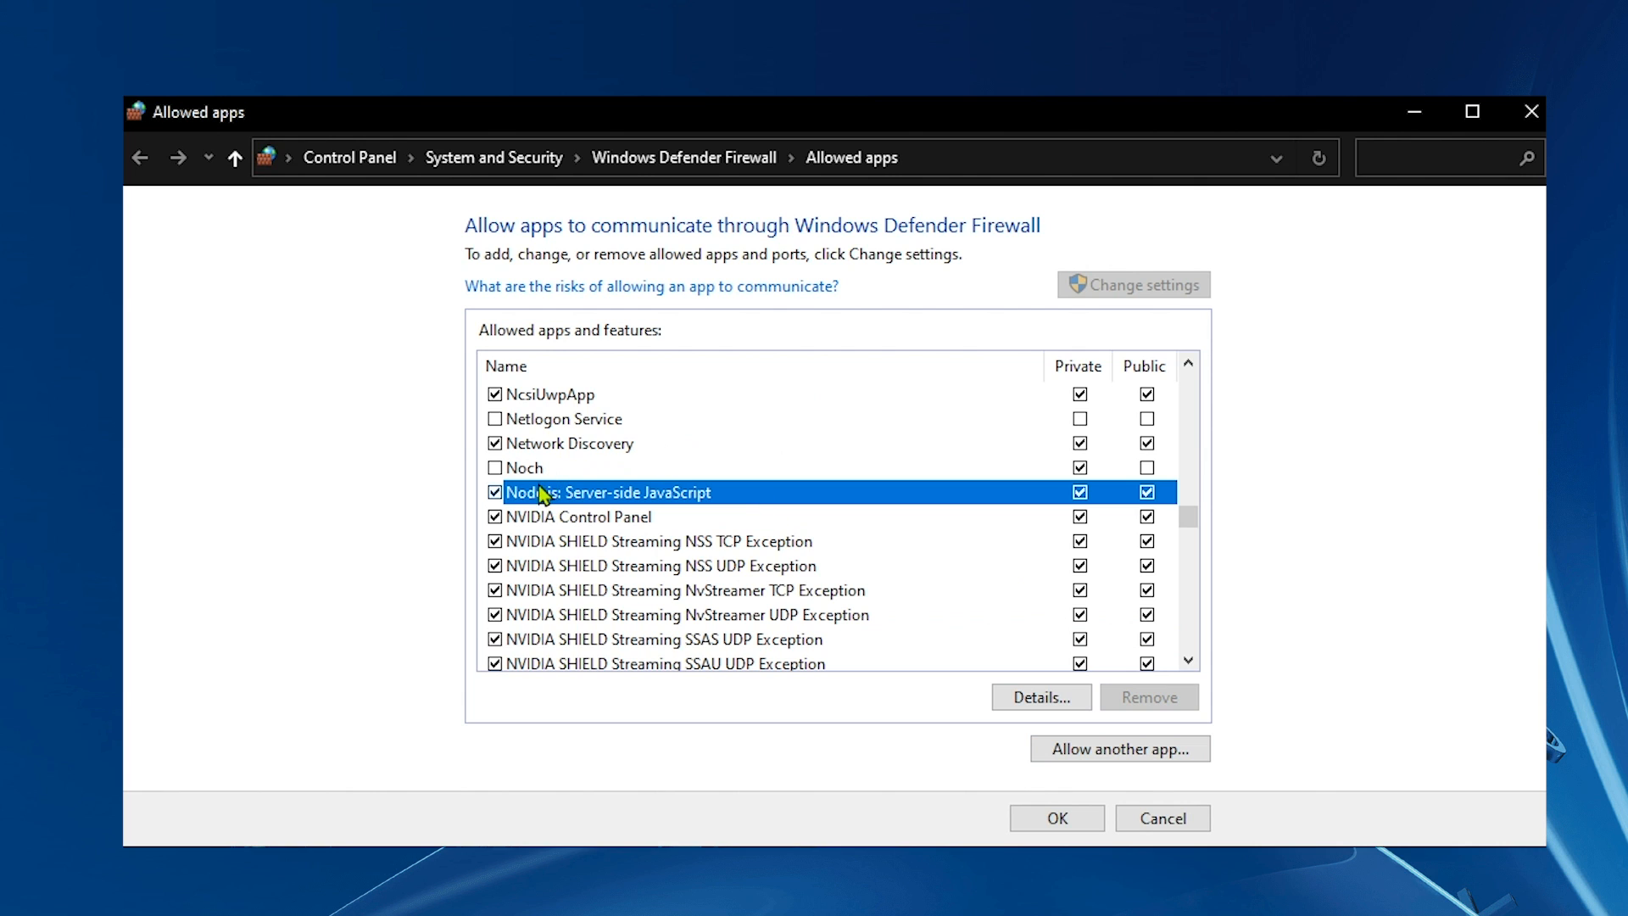
mouse_move(1109, 526)
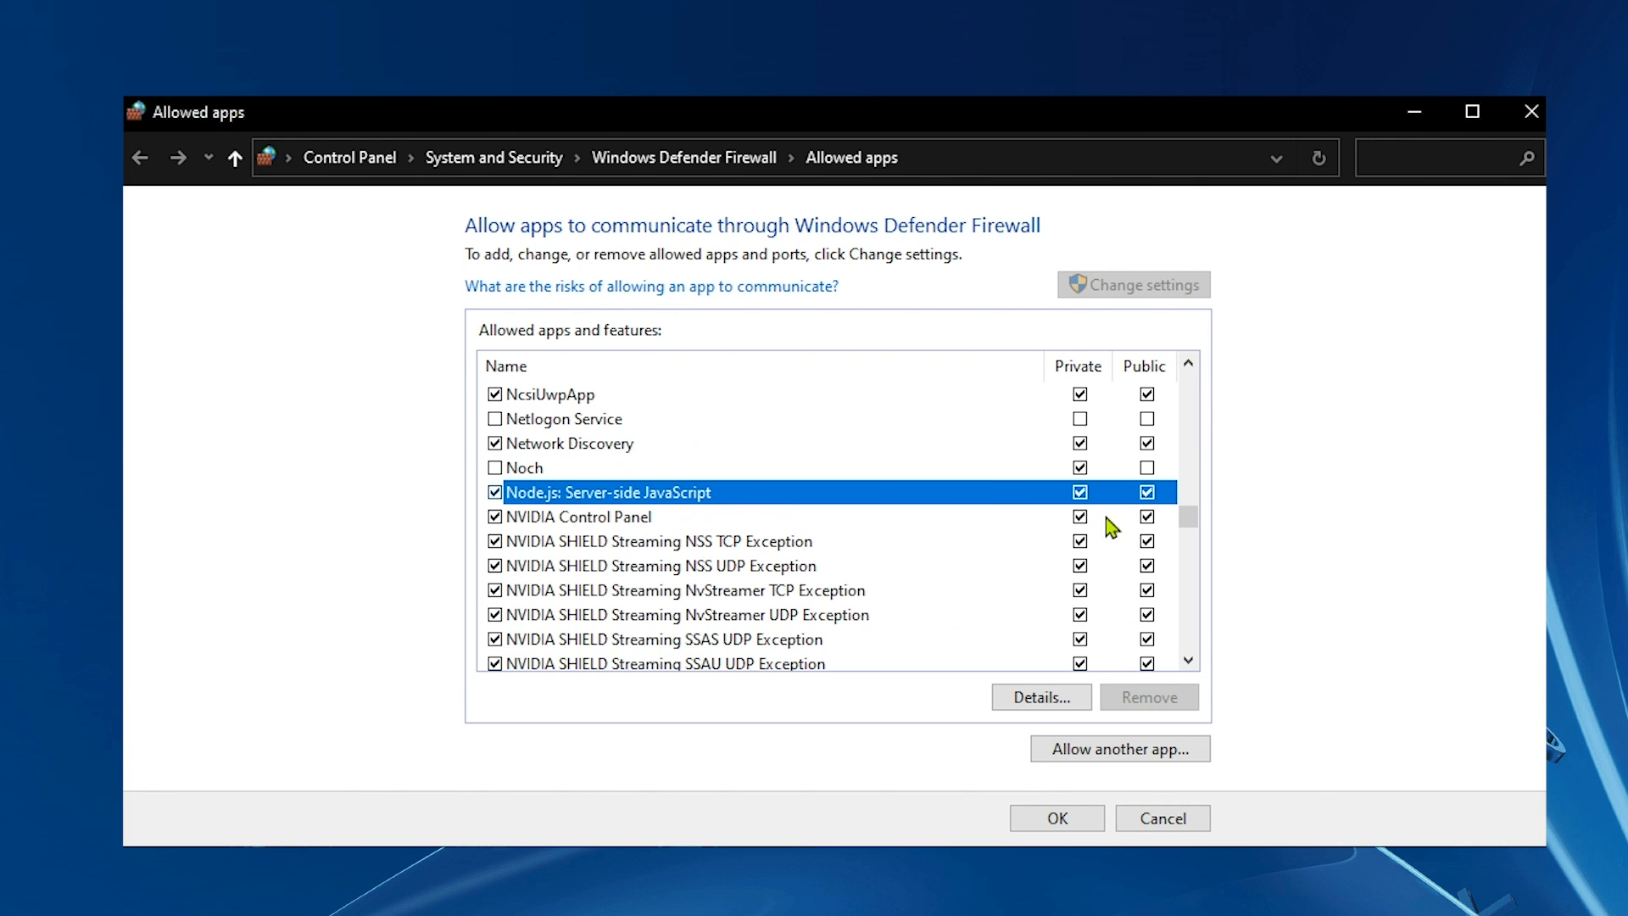